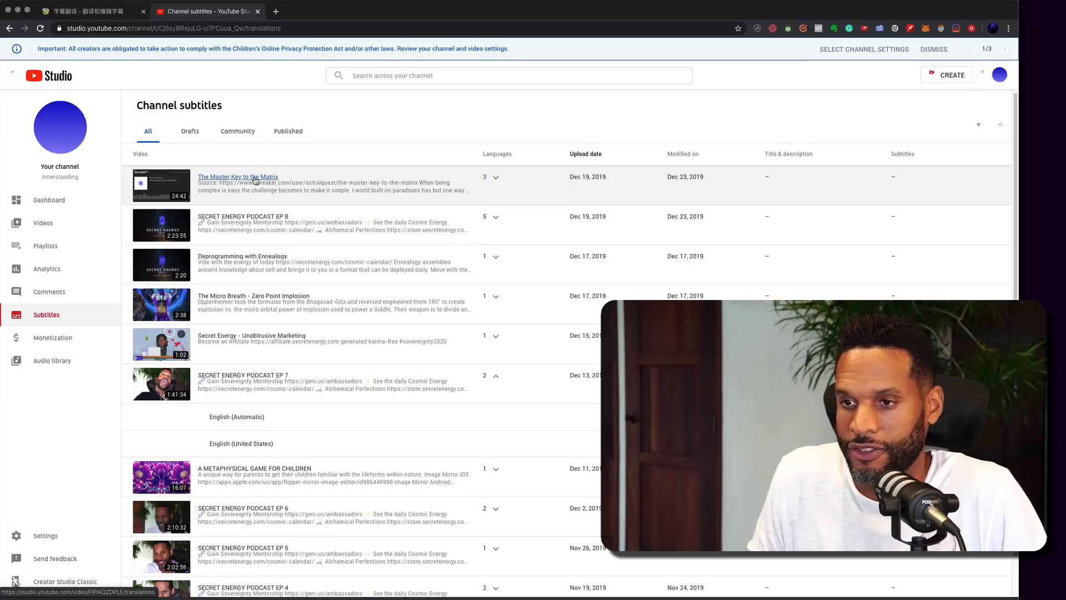
Step: Open the Video subtitles page for The Master Key to the Matrix from Channel subtitles
{"action": "left_click", "coordinate": [237, 177]}
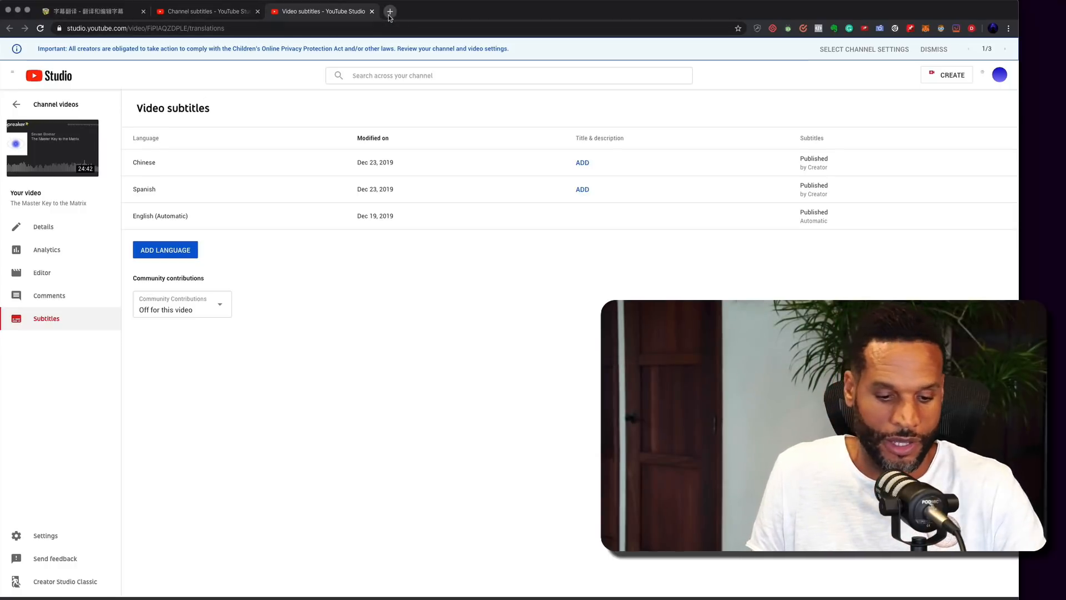
{"action": "left_click", "coordinate": [390, 11]}
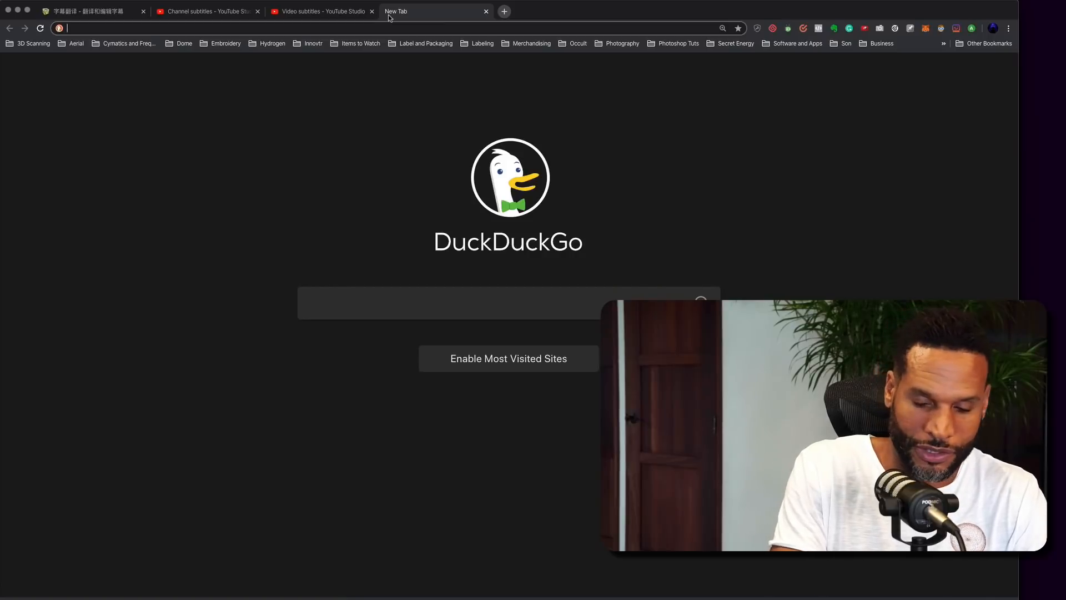
{"action": "type", "text": "www.spreaker.com/user/astralquest"}
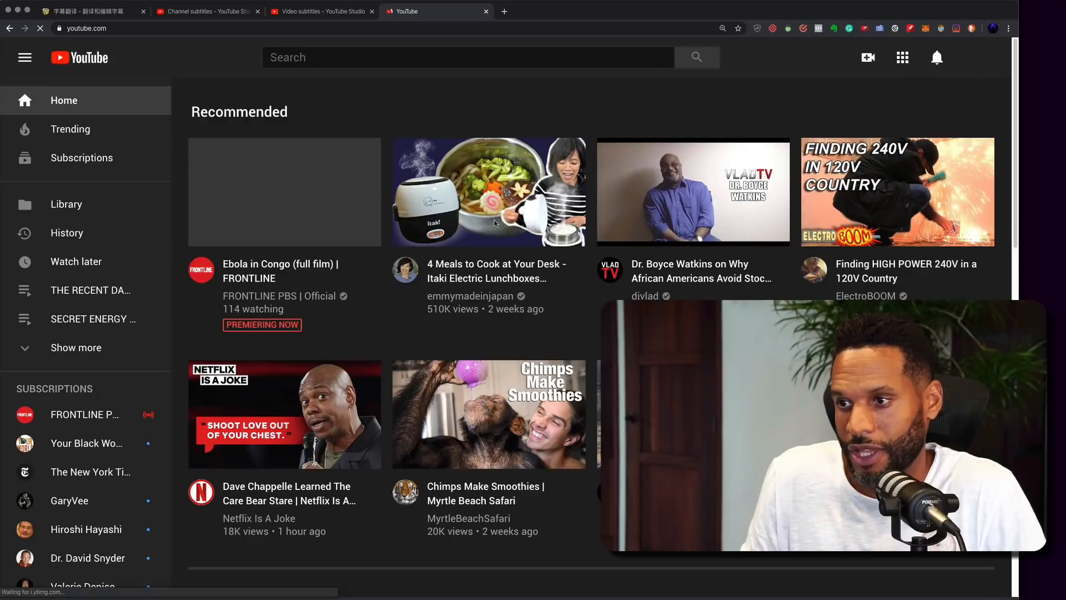
{"action": "left_click", "coordinate": [319, 11]}
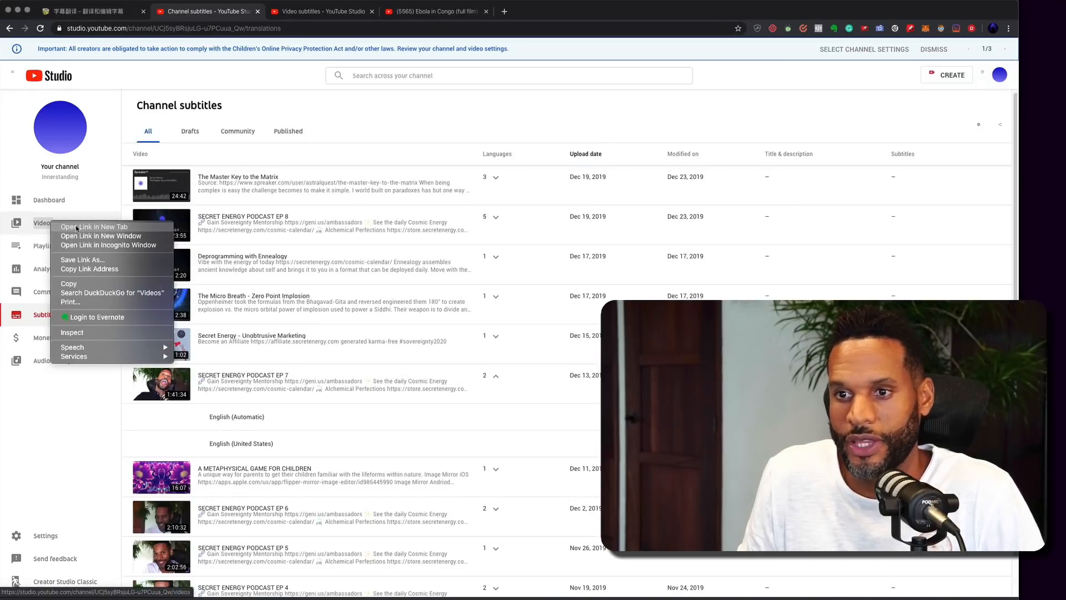
Step: Open the channel's videos in a new tab and view the channel's uploads on public YouTube
{"action": "left_click", "coordinate": [94, 227]}
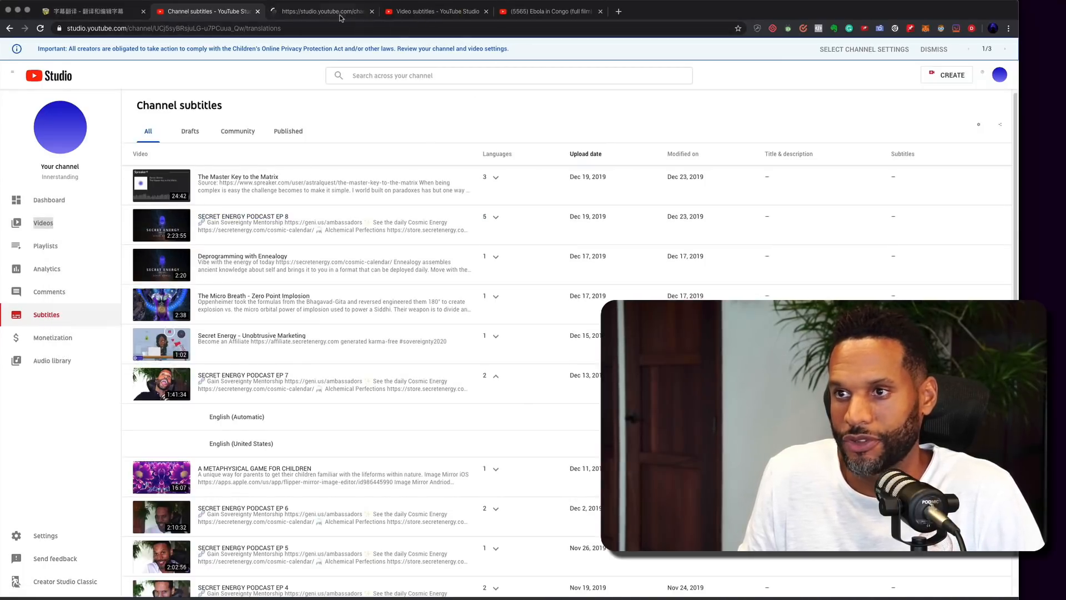
{"action": "left_click", "coordinate": [321, 11]}
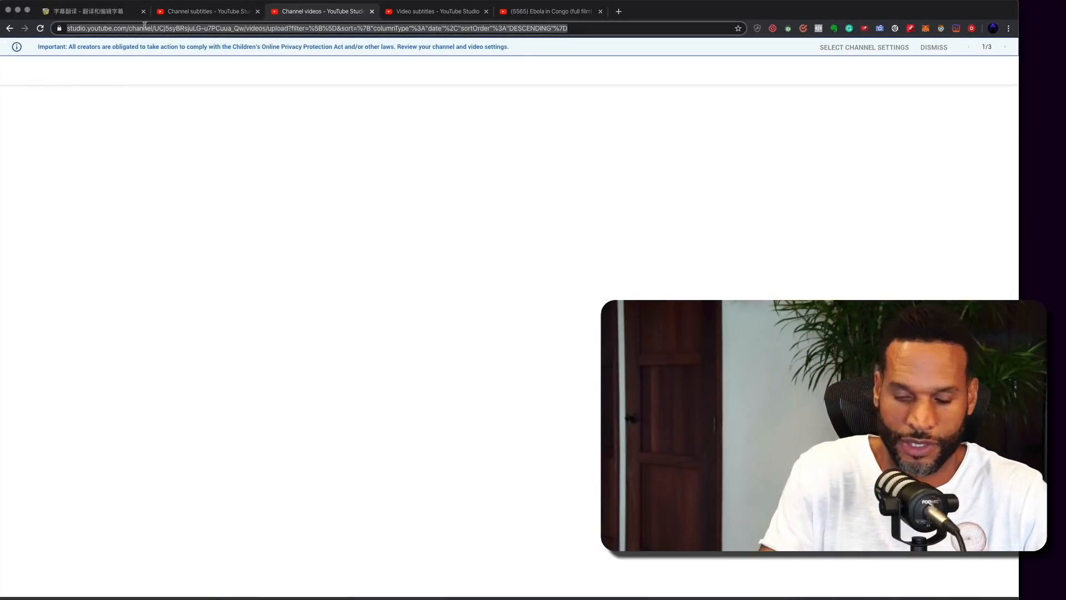
{"action": "left_click", "coordinate": [272, 28]}
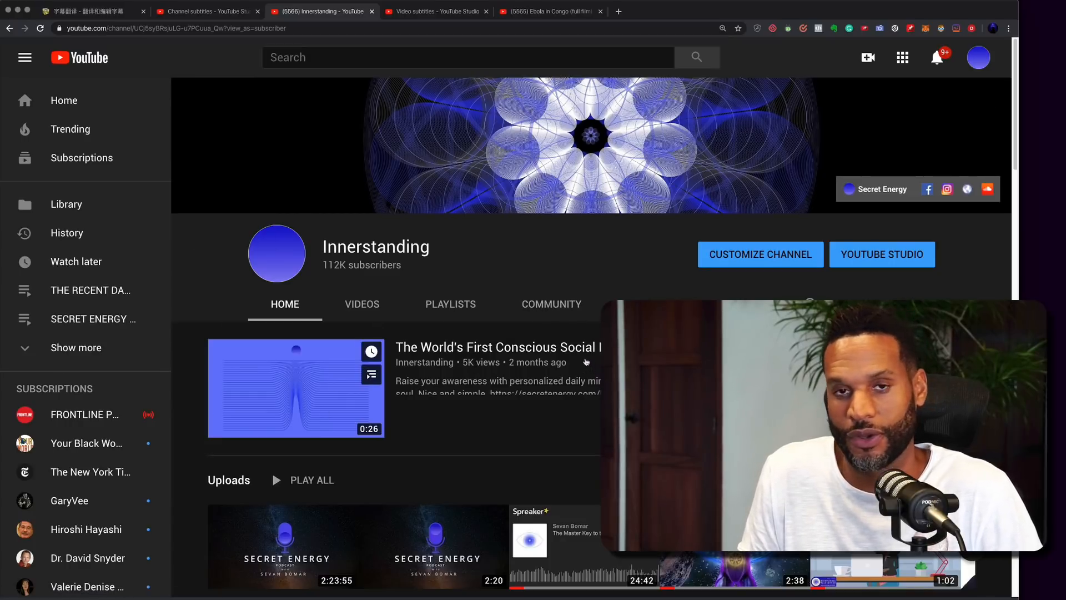
{"action": "scroll", "scroll_direction": "down", "scroll_amount": 3}
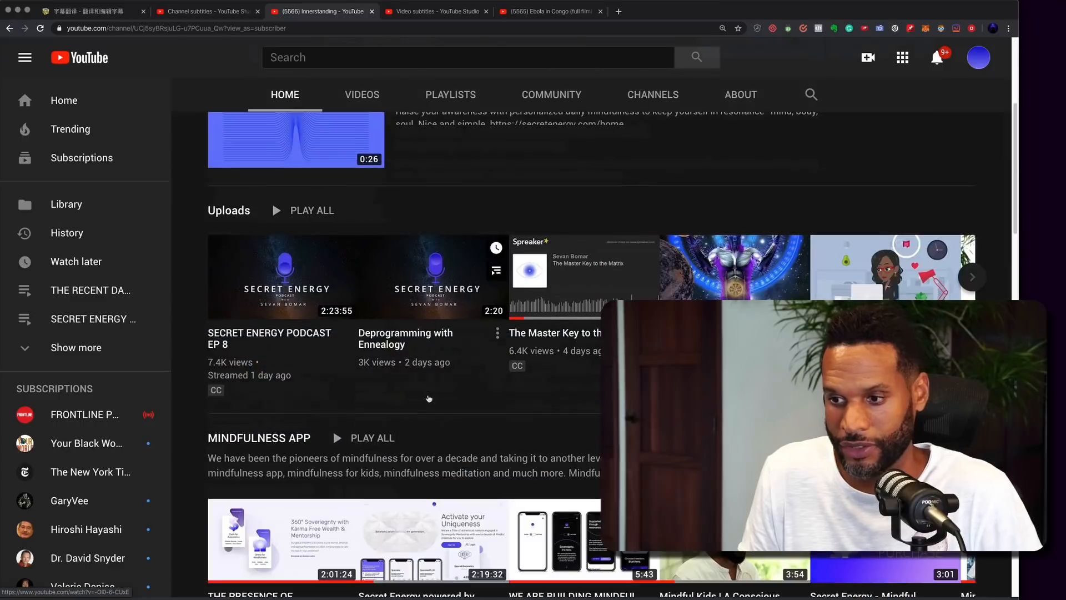
{"action": "scroll", "scroll_direction": "up", "scroll_amount": 3}
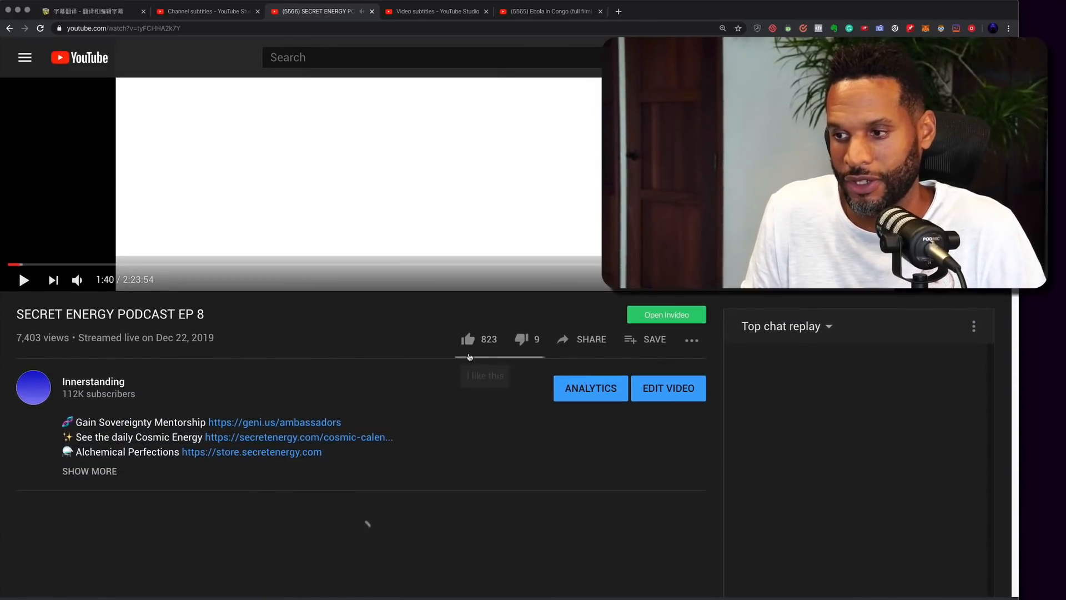
Step: Open EP 8's transcript, switch subtitles to Chinese, and pause on a Chinese line
{"action": "left_click", "coordinate": [692, 340]}
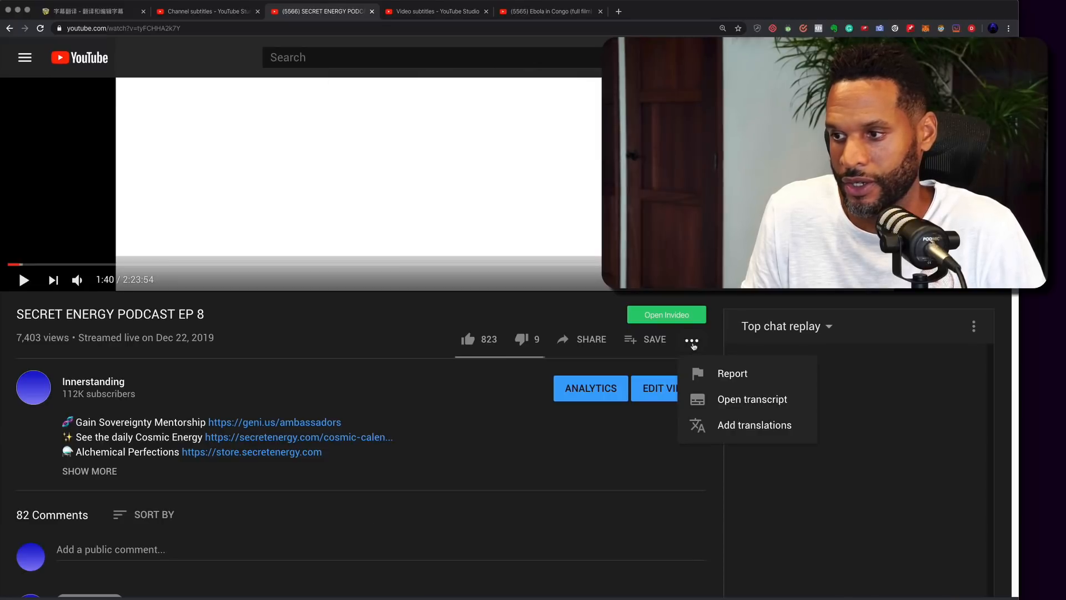
{"action": "mouse_move", "coordinate": [751, 400]}
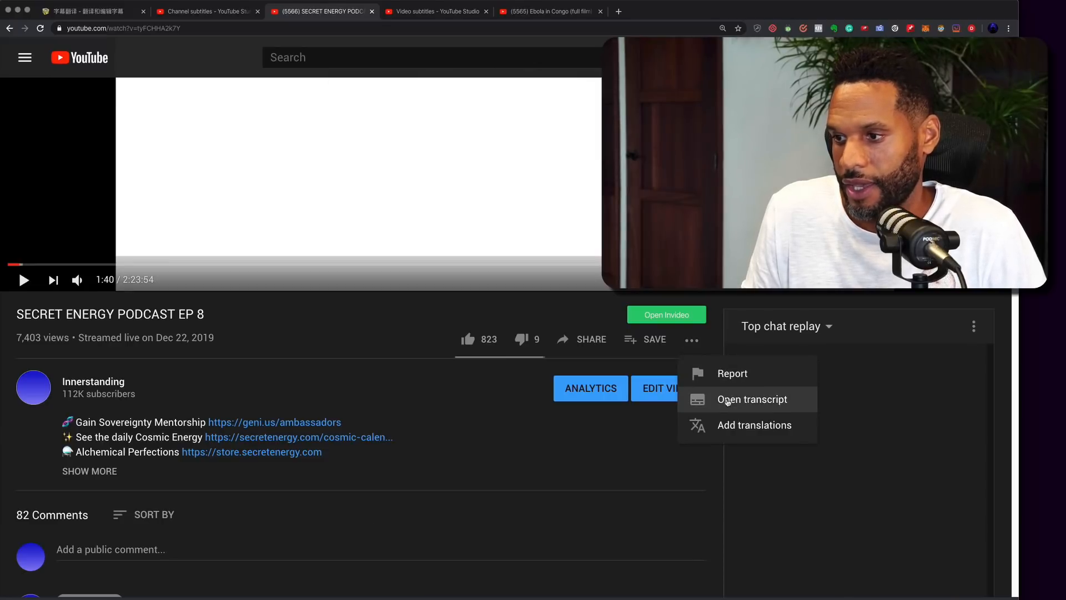
{"action": "left_click", "coordinate": [751, 399]}
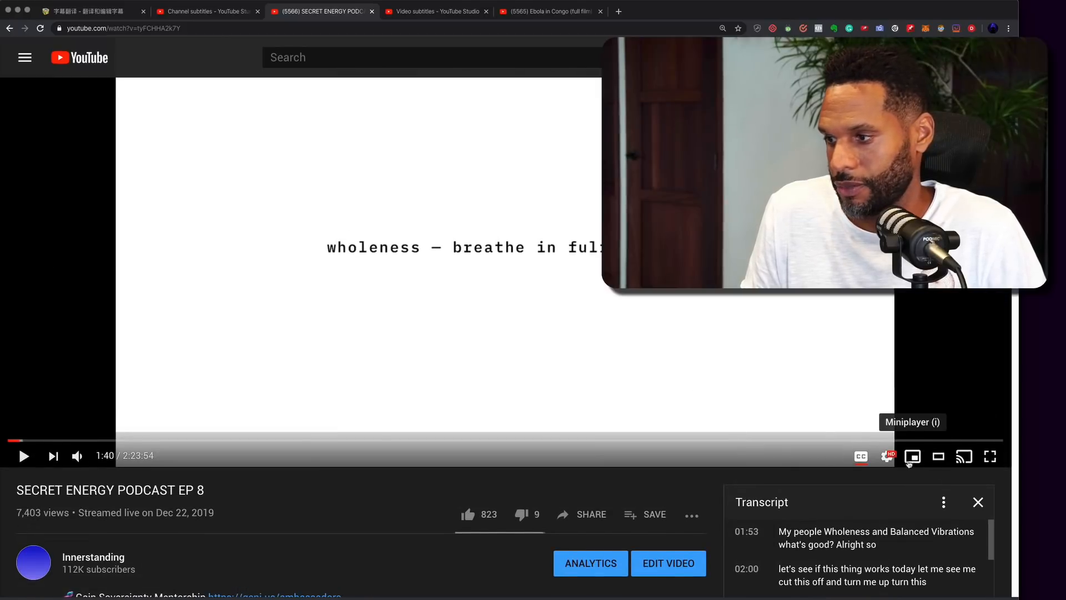
{"action": "left_click", "coordinate": [887, 456]}
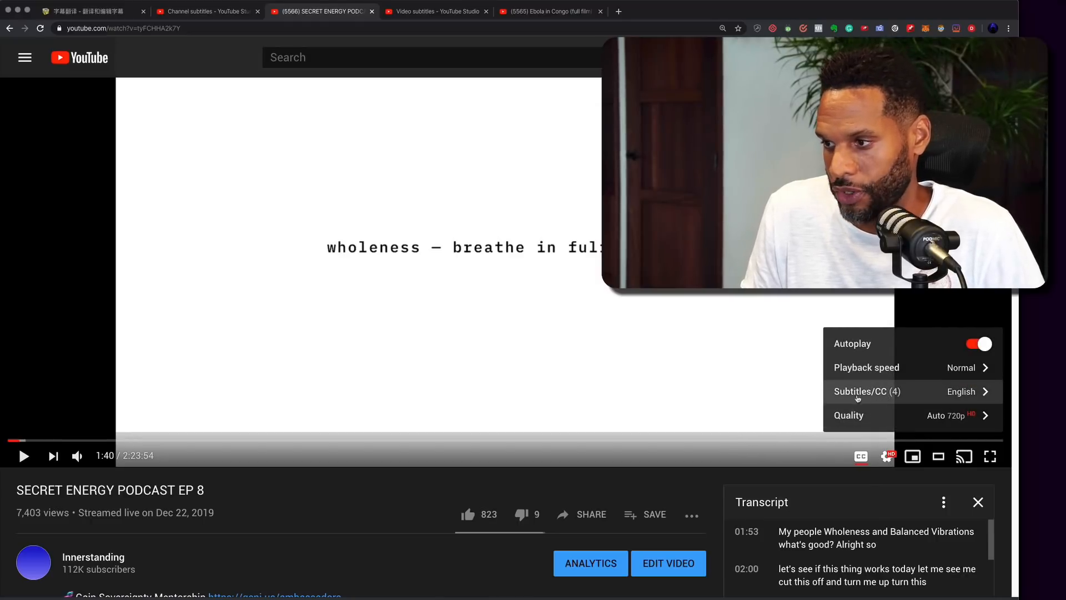
{"action": "left_click", "coordinate": [867, 391]}
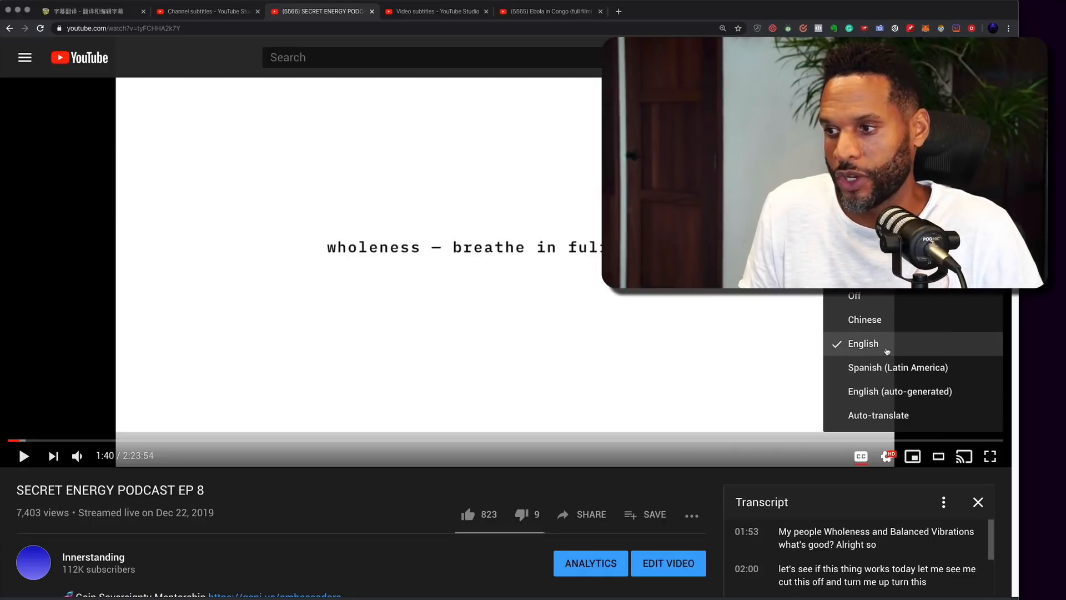
{"action": "mouse_move", "coordinate": [864, 319]}
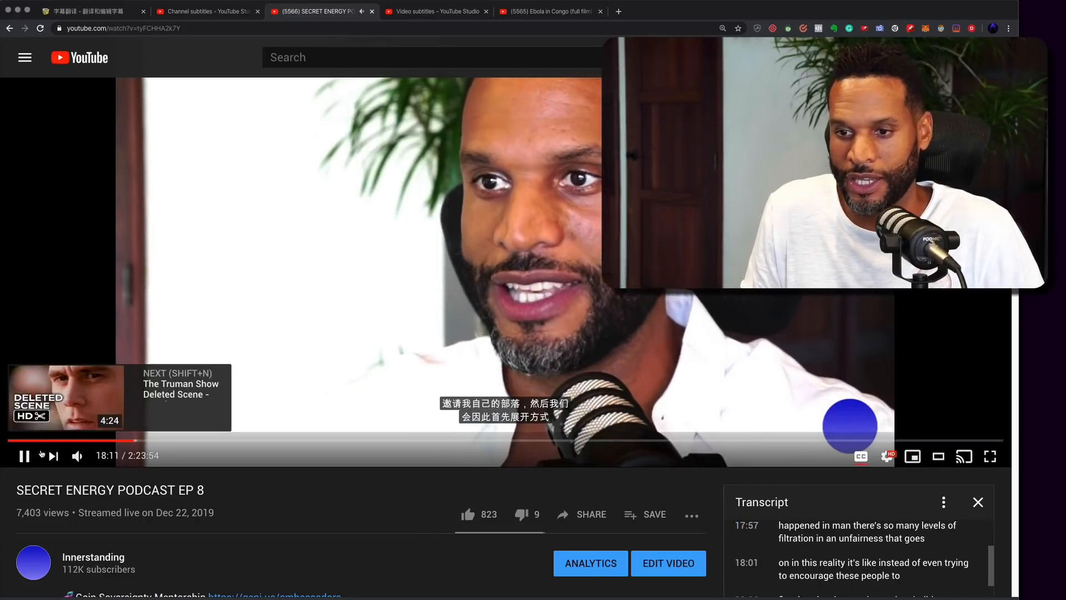
{"action": "left_click", "coordinate": [22, 456]}
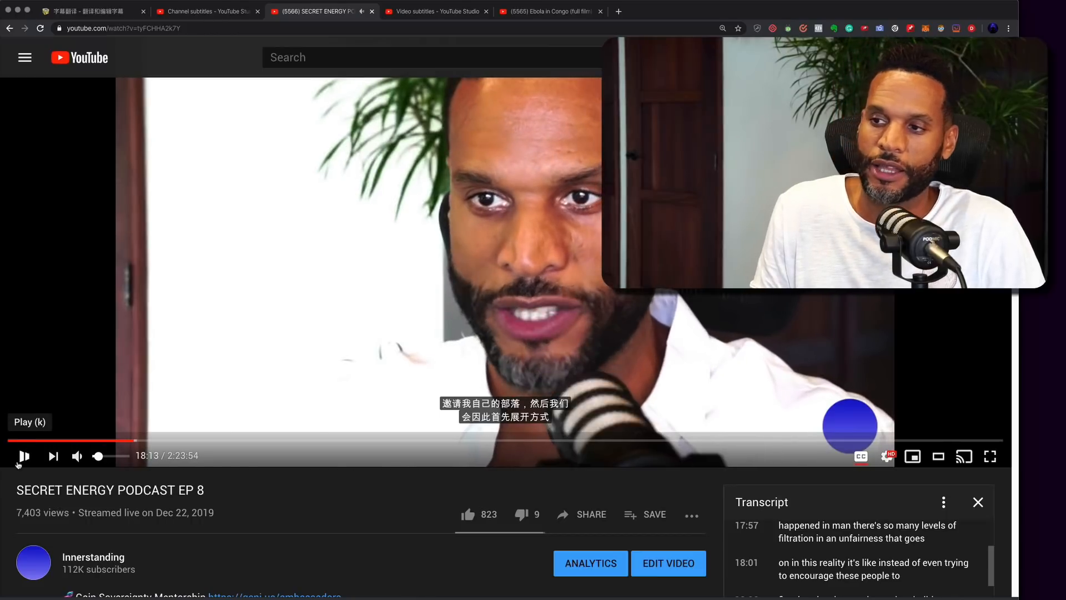
{"action": "left_click", "coordinate": [23, 455]}
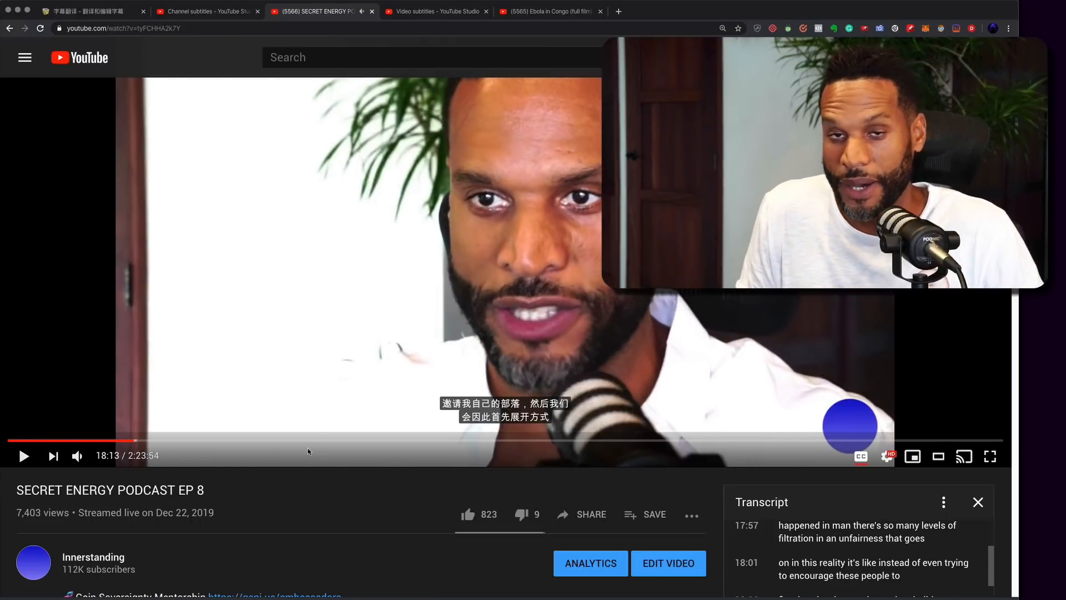
{"action": "mouse_move", "coordinate": [579, 443]}
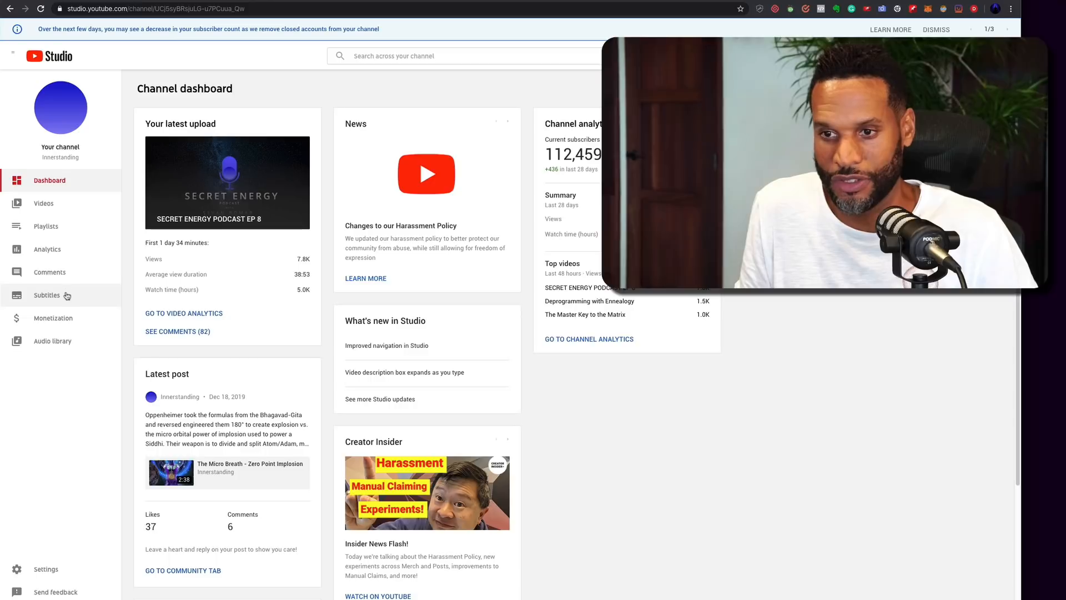
Step: Go to Subtitles in the sidebar and select SECRET ENERGY PODCAST EP 7
{"action": "left_click", "coordinate": [47, 294]}
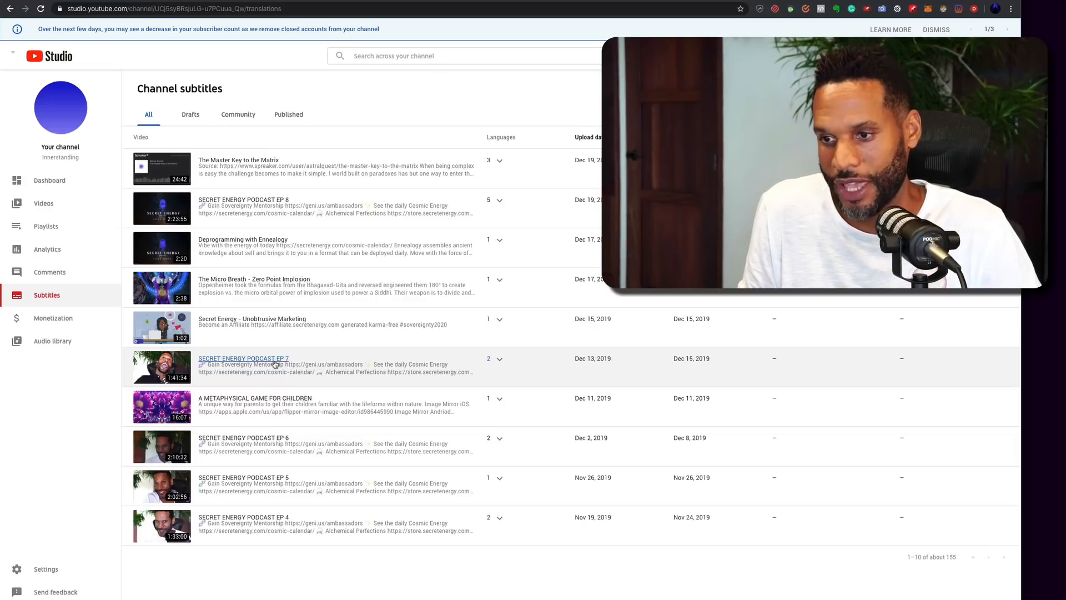
{"action": "left_click", "coordinate": [243, 358]}
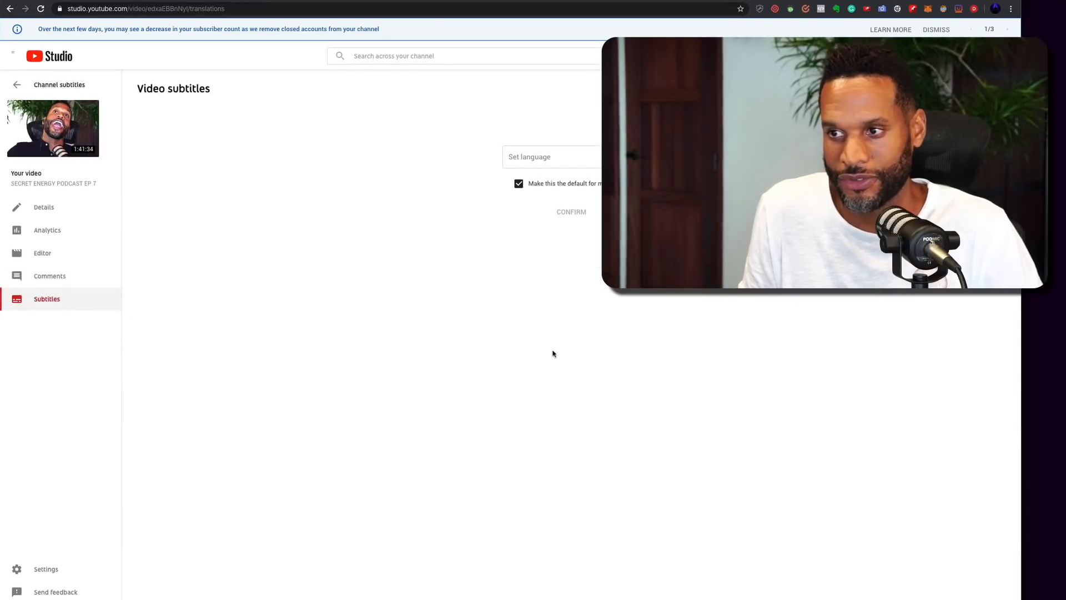
{"action": "mouse_move", "coordinate": [305, 212]}
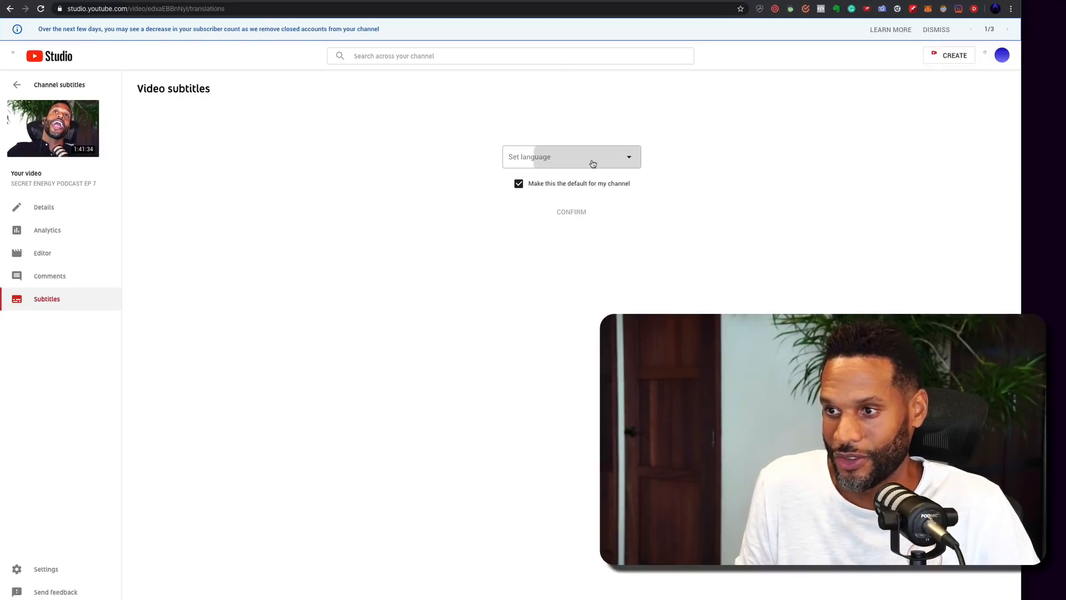
Step: Set EP 7's video language to Chinese, not as channel default, and confirm
{"action": "left_click", "coordinate": [570, 156]}
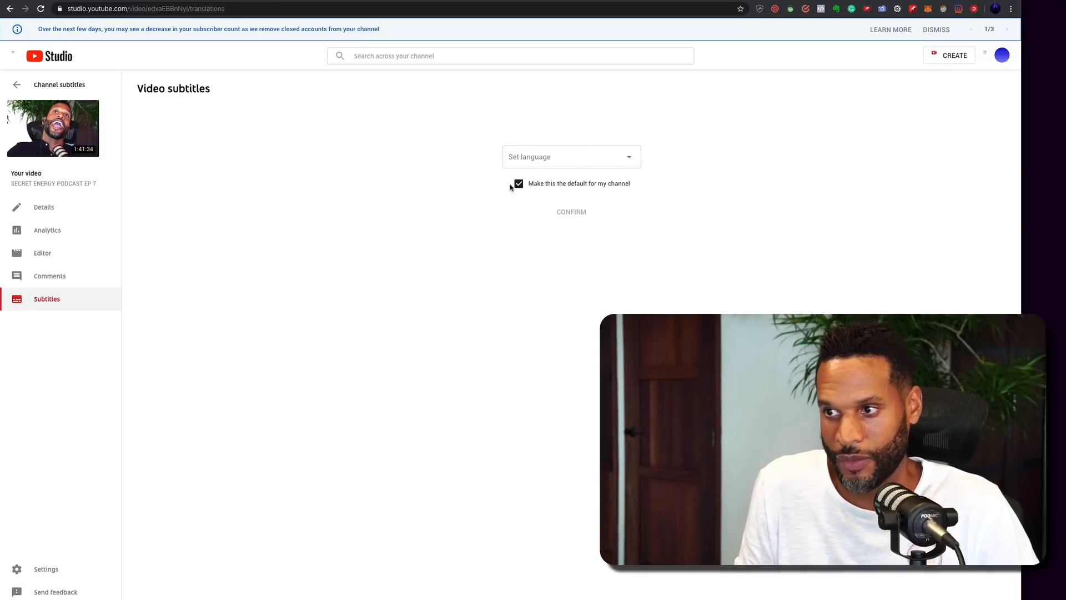
{"action": "left_click", "coordinate": [569, 156]}
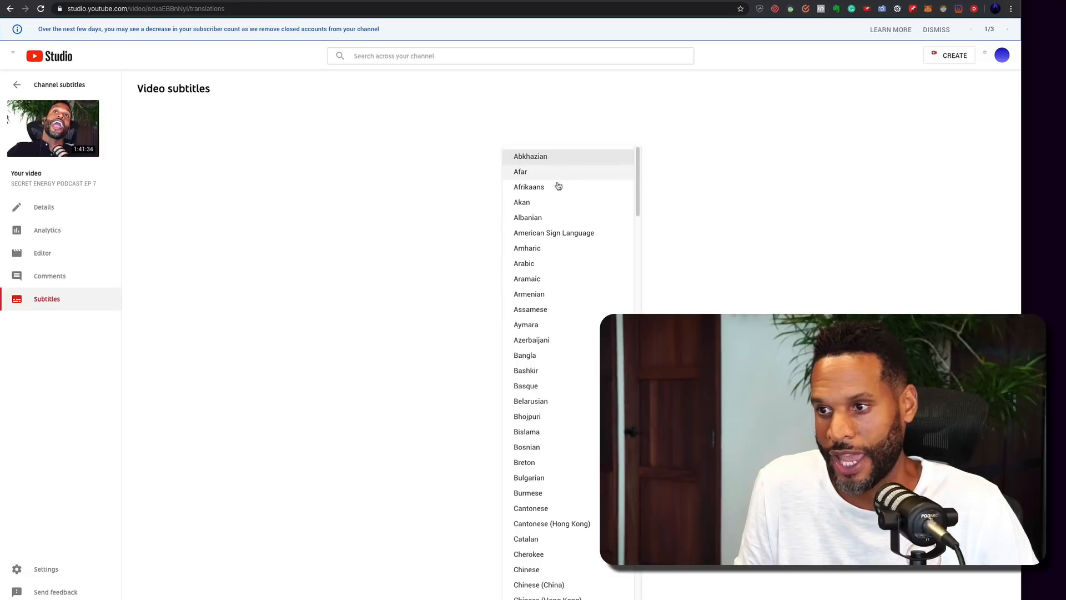
{"action": "scroll", "scroll_direction": "down", "scroll_amount": 3}
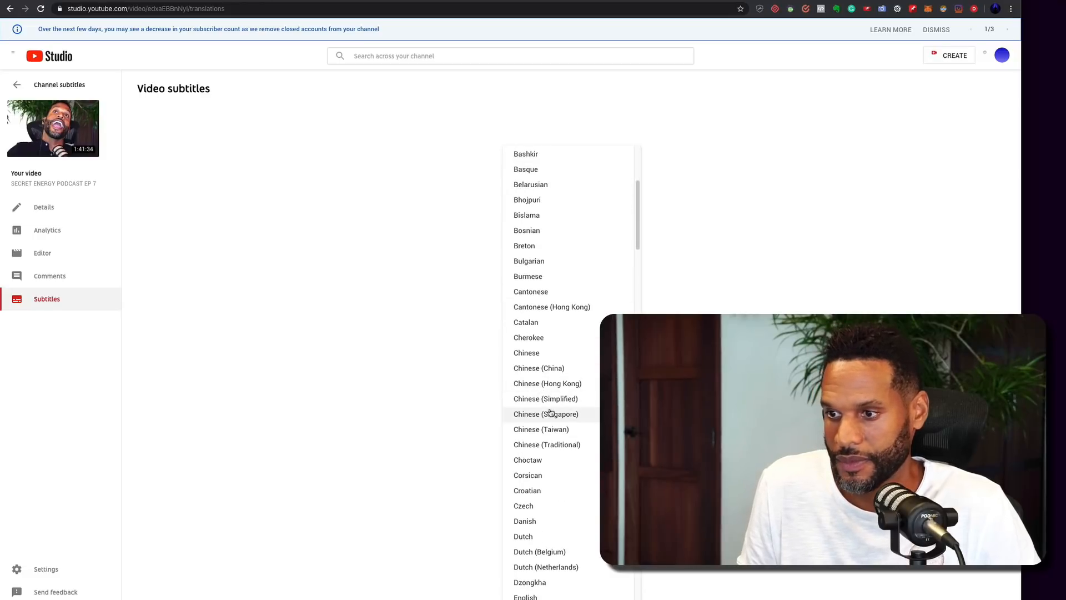
{"action": "mouse_move", "coordinate": [533, 356]}
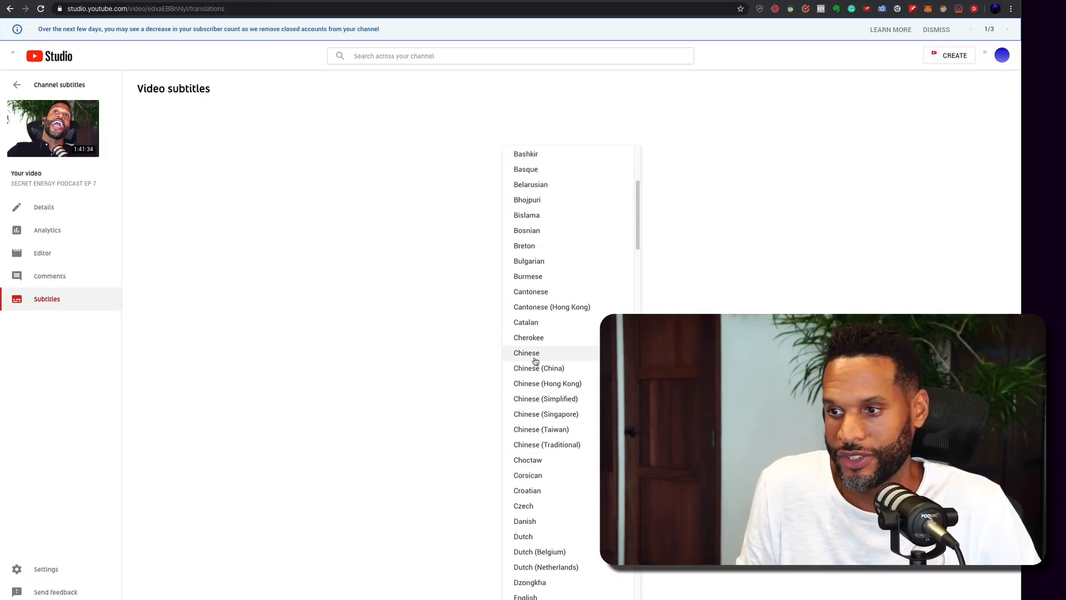
{"action": "left_click", "coordinate": [526, 352]}
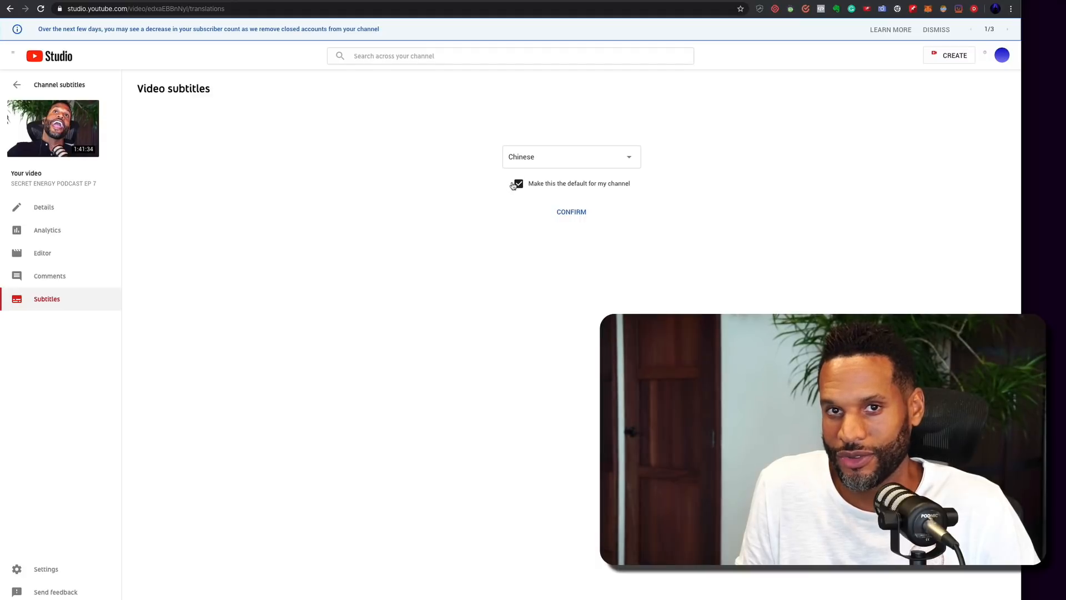
{"action": "left_click", "coordinate": [518, 184]}
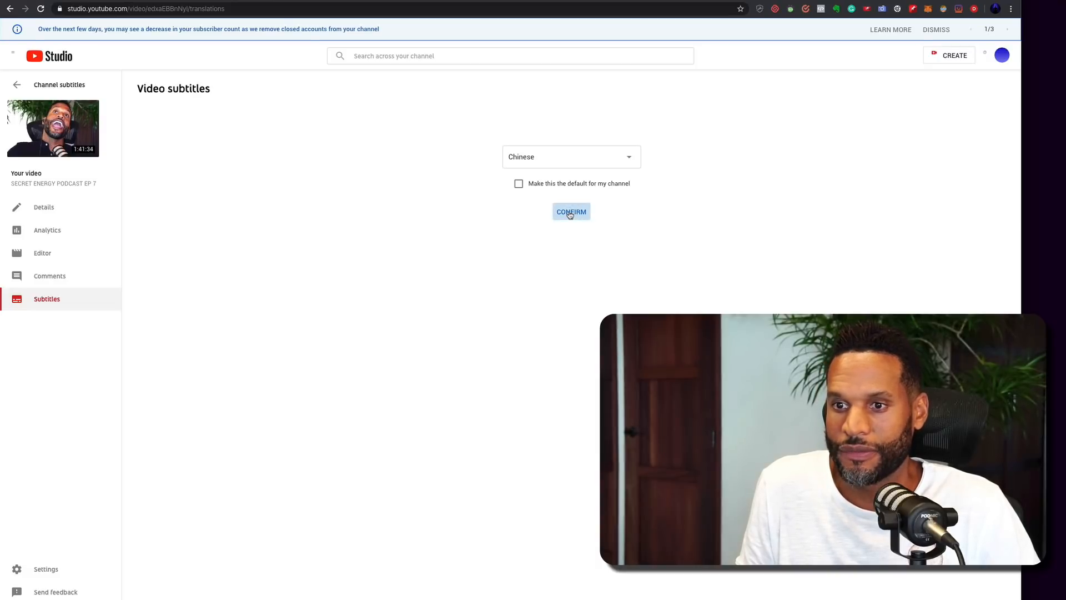
{"action": "left_click", "coordinate": [570, 212]}
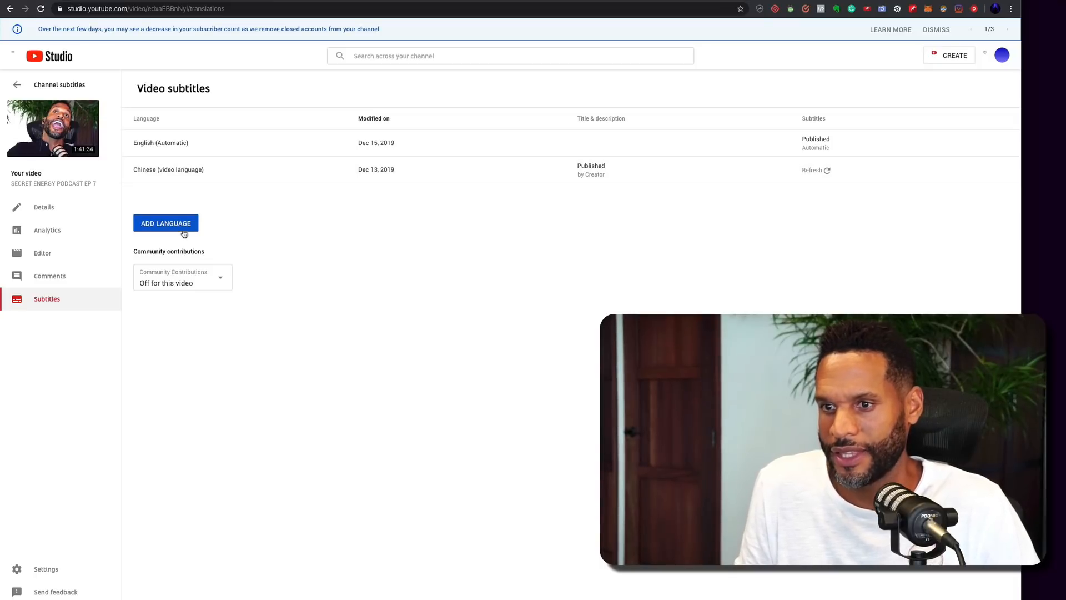
Step: Add Spanish (Latin America) from the ADD LANGUAGE list to EP 7's subtitle languages
{"action": "left_click", "coordinate": [165, 223]}
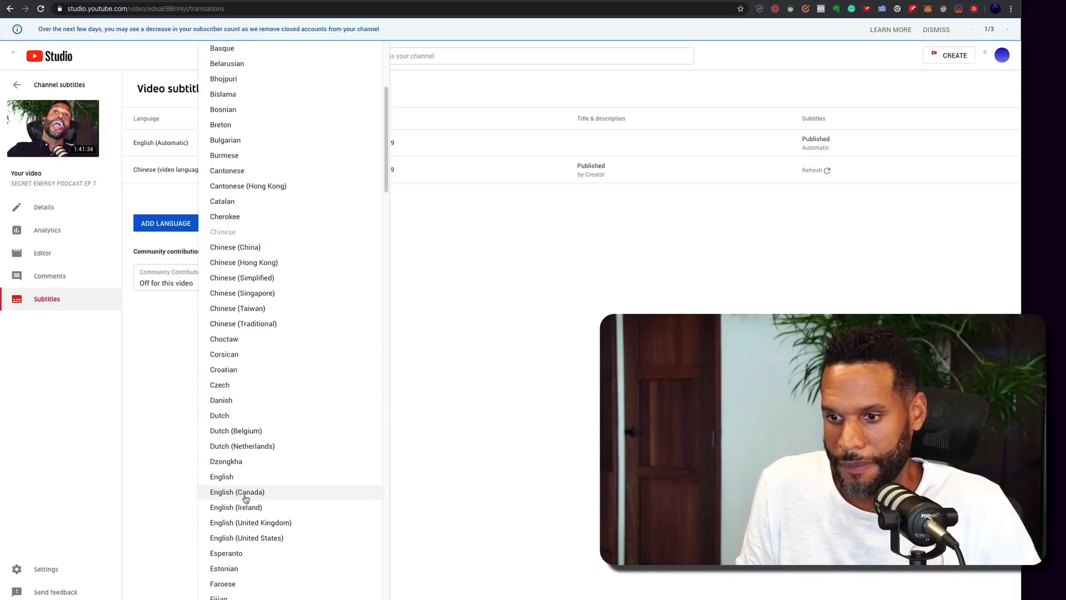
{"action": "scroll", "scroll_direction": "down", "scroll_amount": 3}
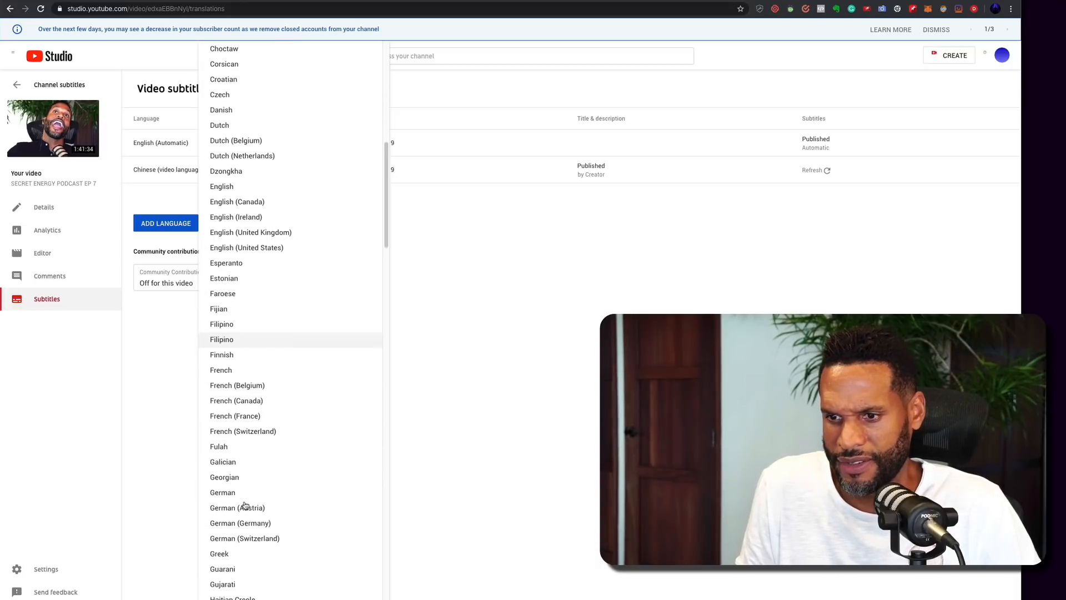
{"action": "scroll", "scroll_direction": "down", "scroll_amount": 3}
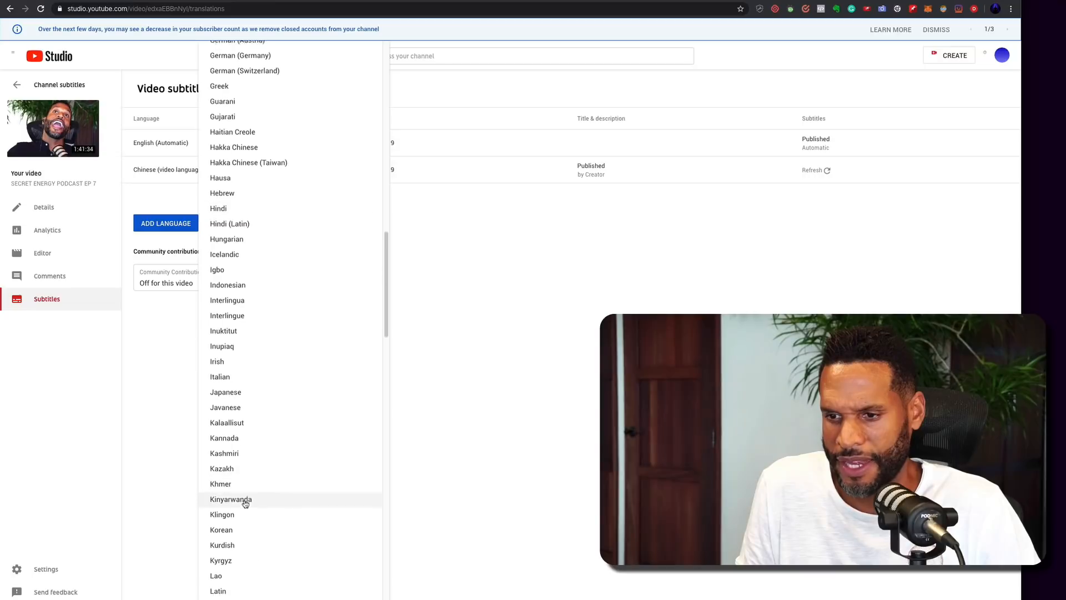
{"action": "scroll", "scroll_direction": "down", "scroll_amount": 3}
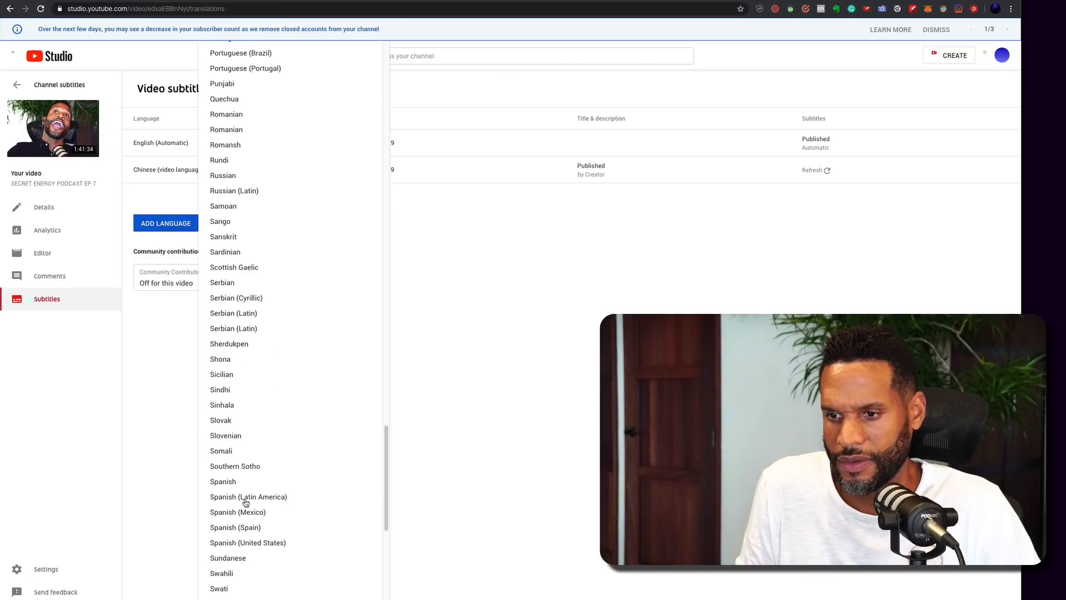
{"action": "left_click", "coordinate": [248, 496]}
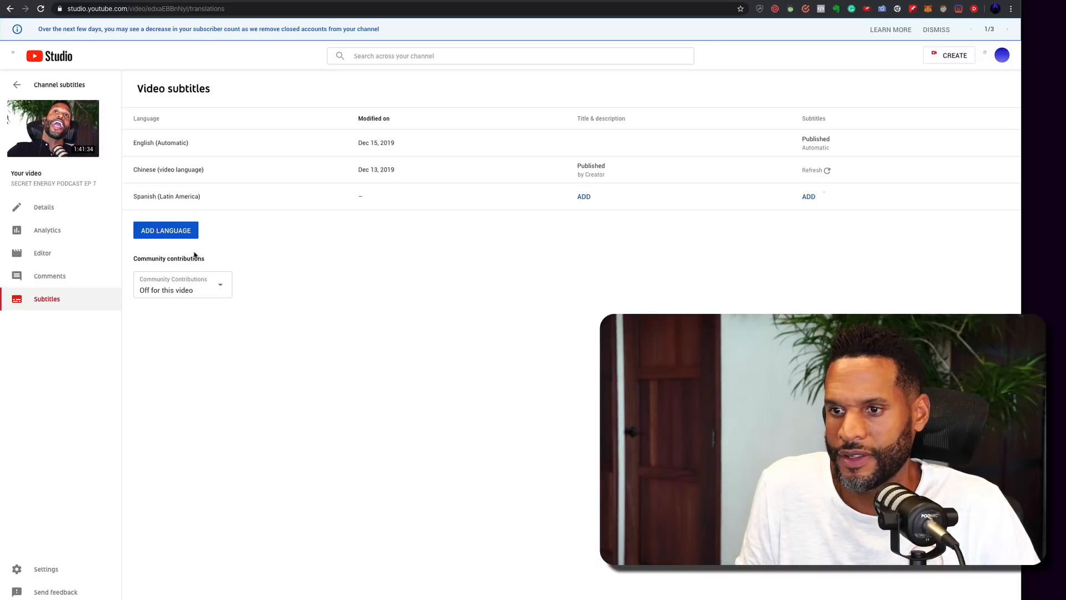
{"action": "mouse_move", "coordinate": [826, 311]}
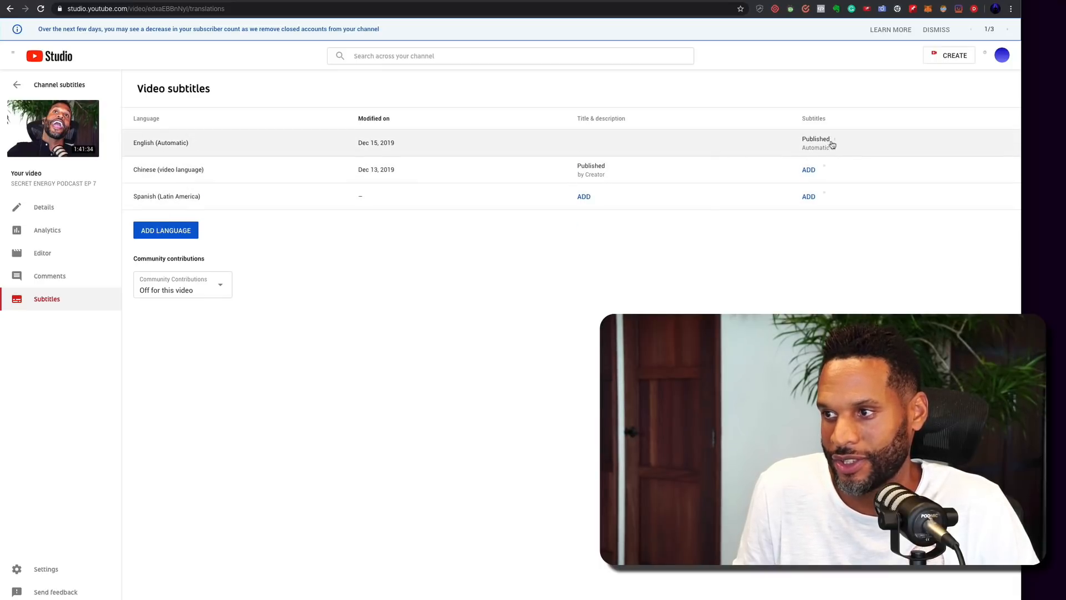
Step: Open the English (Automatic) track's Published menu and choose Edit on Classic Studio
{"action": "left_click", "coordinate": [816, 142]}
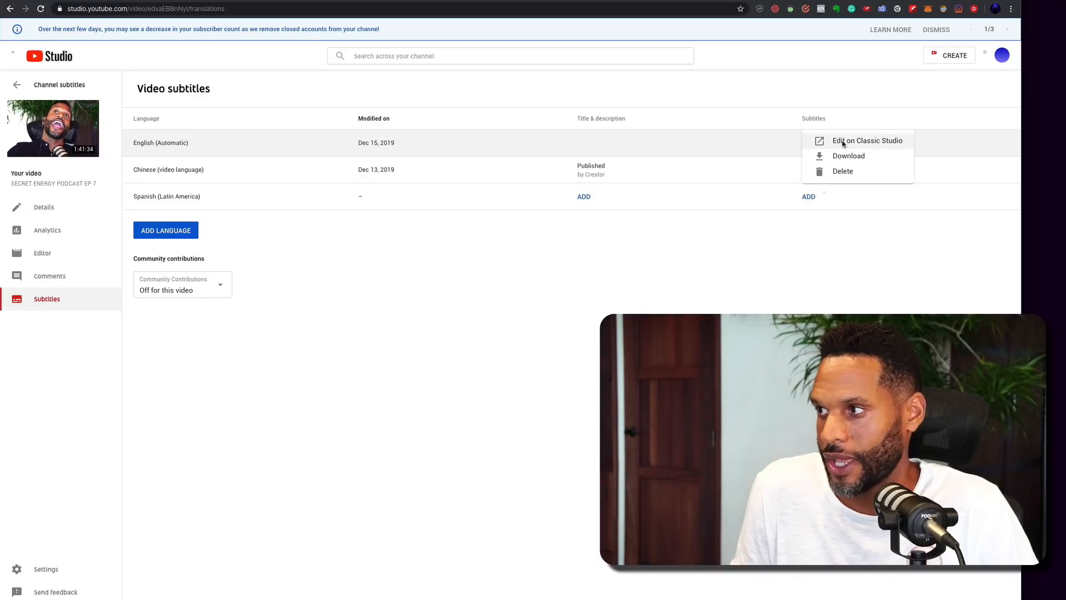
{"action": "left_click", "coordinate": [866, 140]}
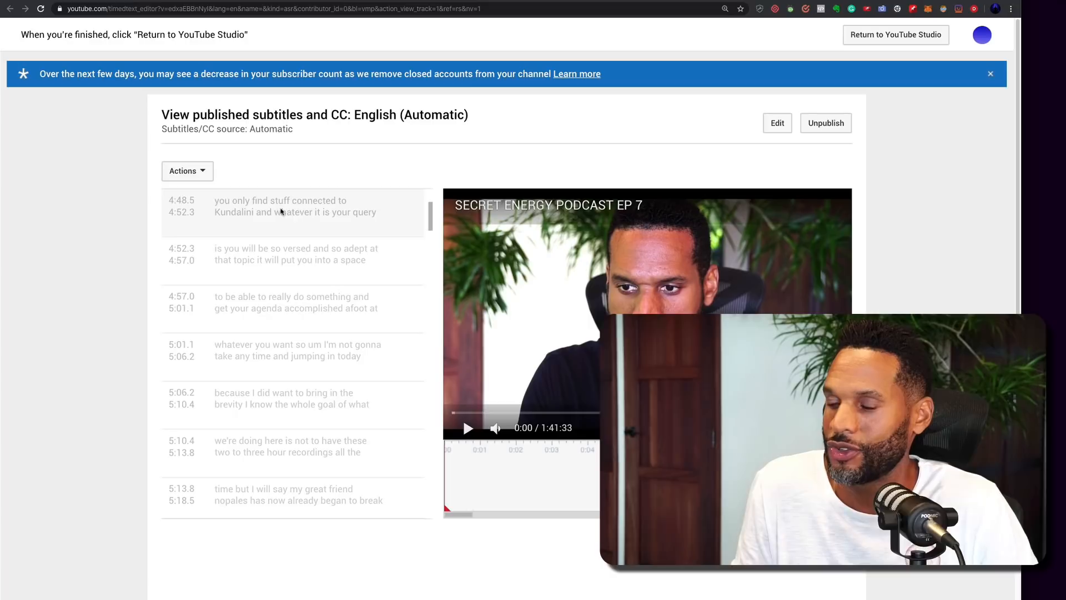
{"action": "mouse_move", "coordinate": [391, 250]}
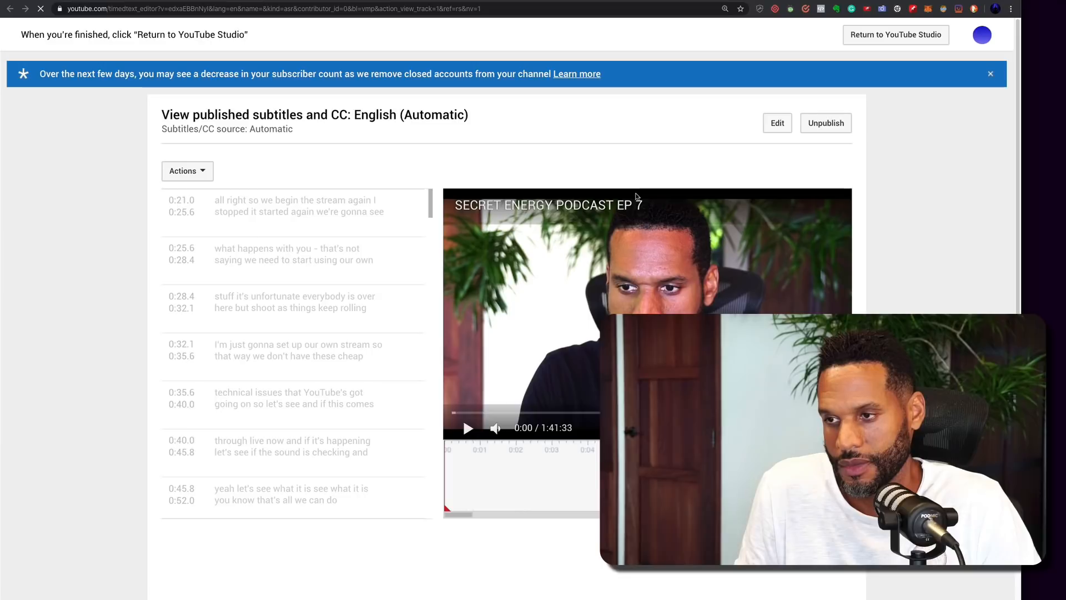
Step: Turn the published English (Automatic) captions into an editable draft with Edit
{"action": "left_click", "coordinate": [776, 123]}
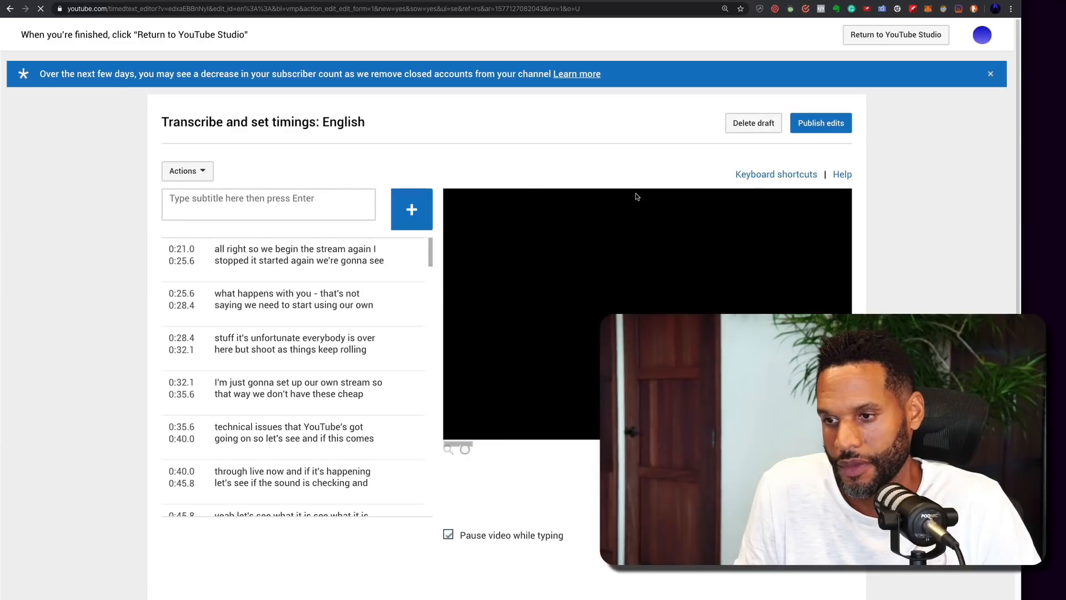
{"action": "mouse_move", "coordinate": [582, 242]}
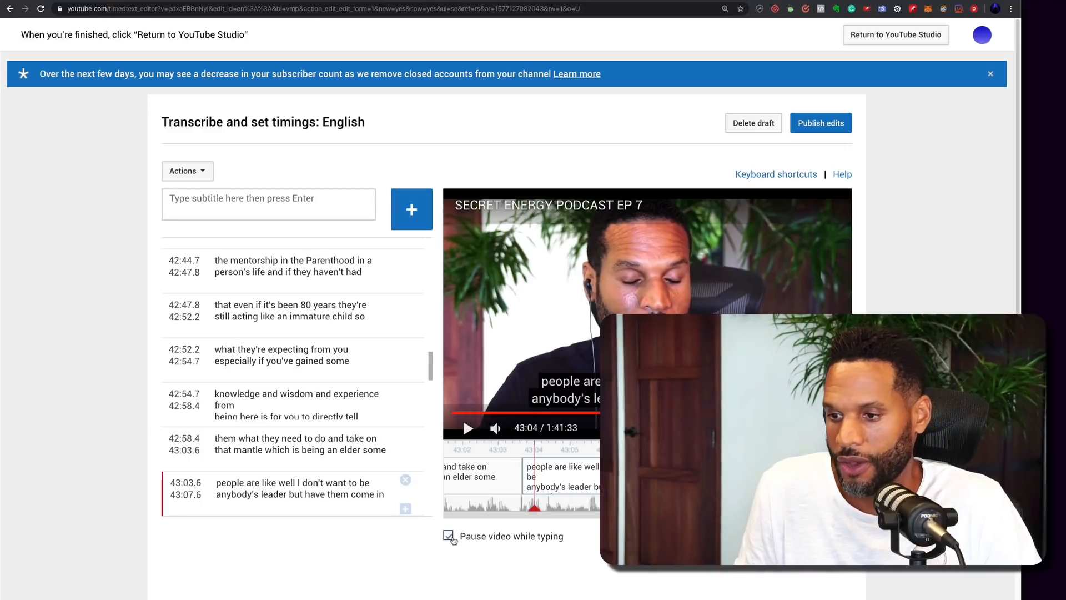
{"action": "left_click", "coordinate": [448, 535]}
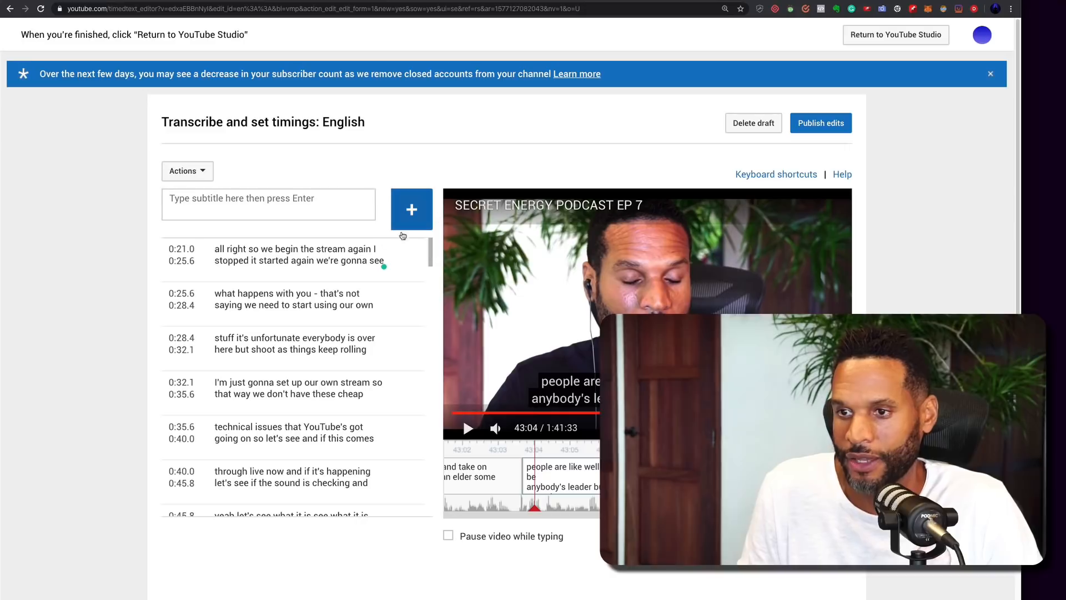
Step: Change the second caption to 'what happens with youtube' and publish the English edits
{"action": "left_click", "coordinate": [300, 254]}
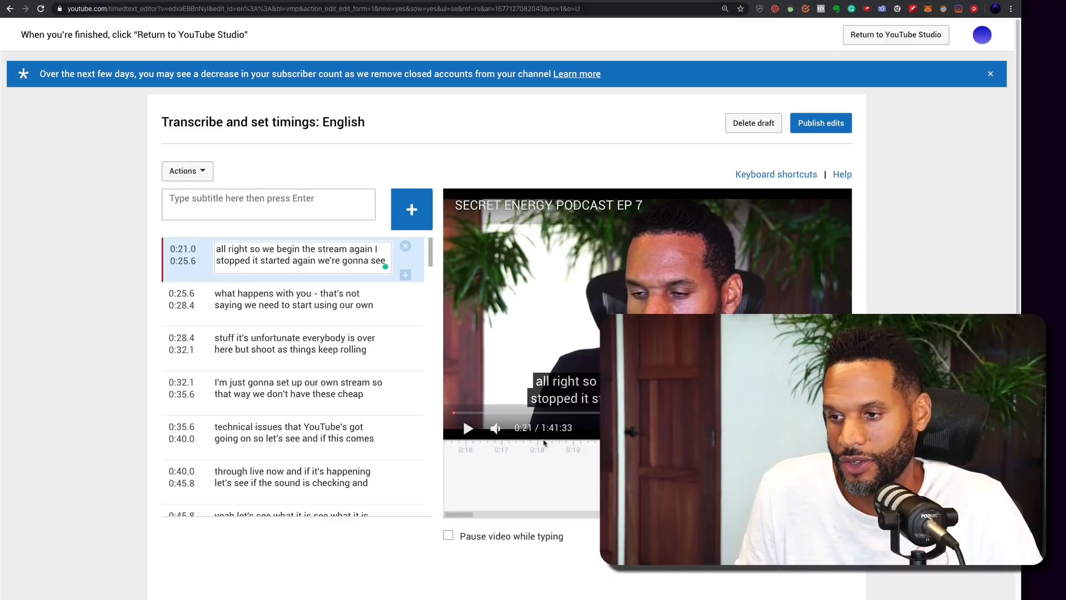
{"action": "left_click", "coordinate": [467, 428]}
{"action": "type", "text": "tube"}
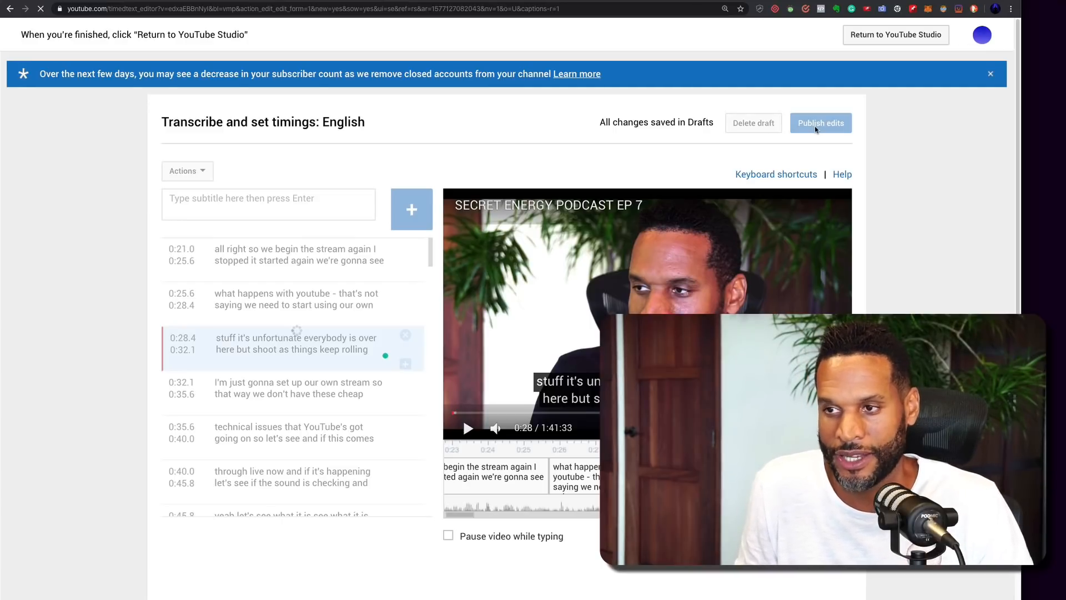
{"action": "left_click", "coordinate": [820, 124]}
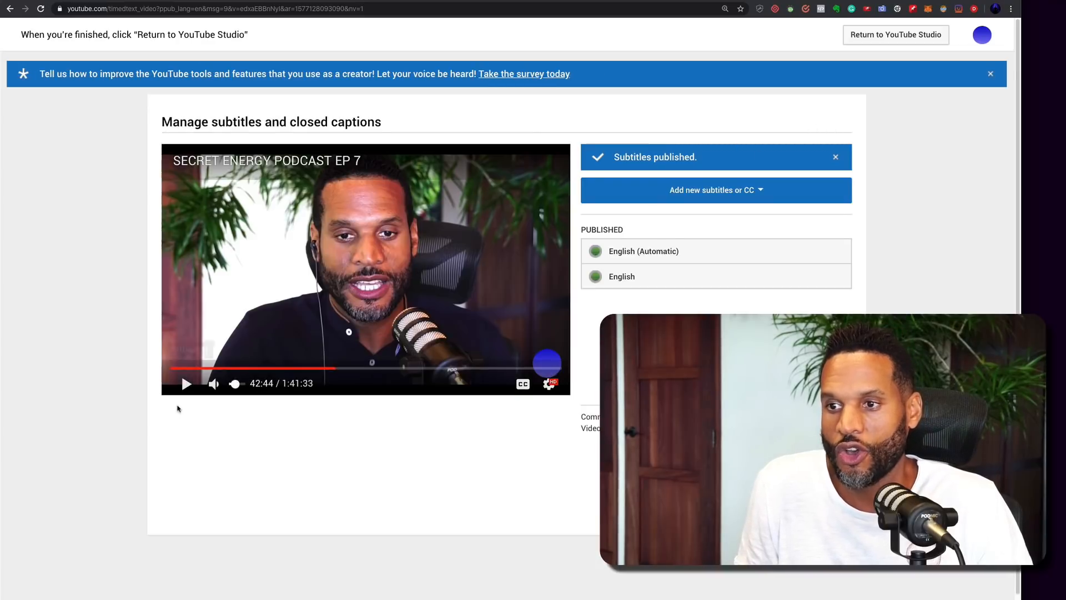
{"action": "mouse_move", "coordinate": [188, 383]}
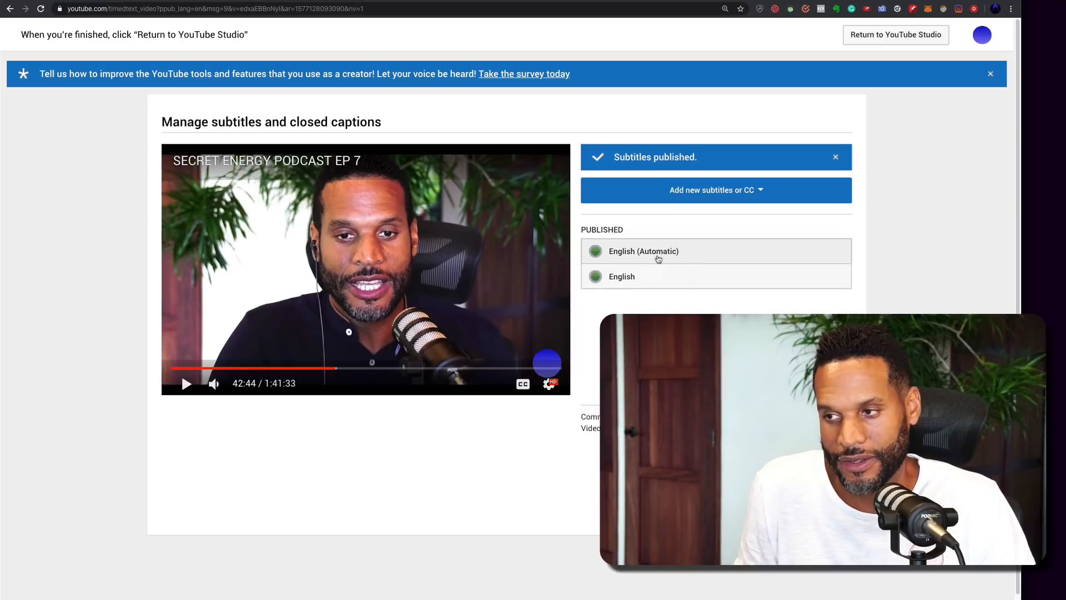
{"action": "mouse_move", "coordinate": [677, 263]}
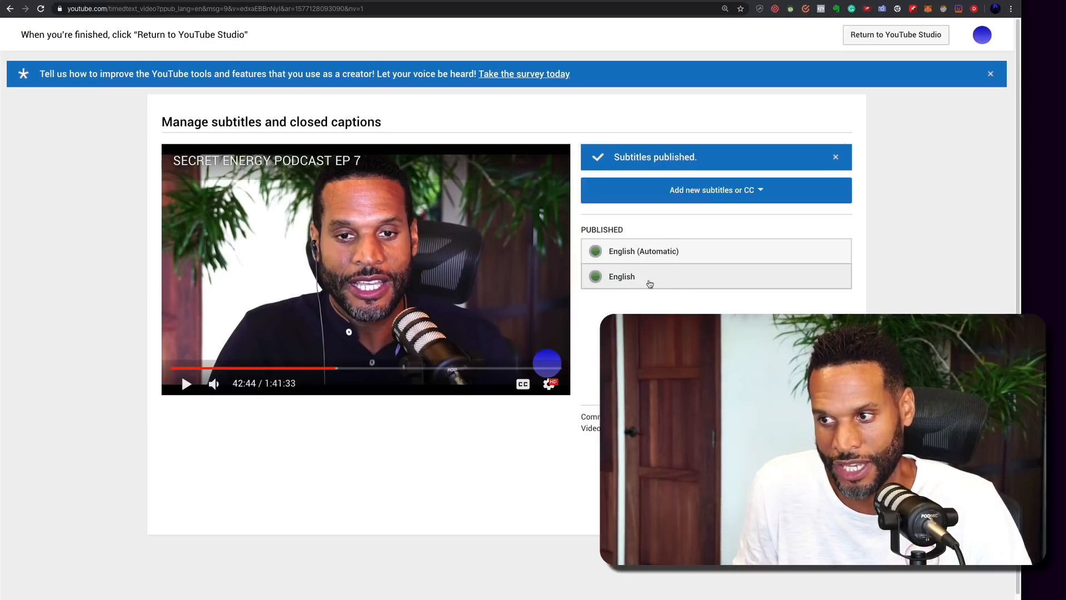
Step: View the published English track from the Published list as read-only timed lines
{"action": "left_click", "coordinate": [621, 276]}
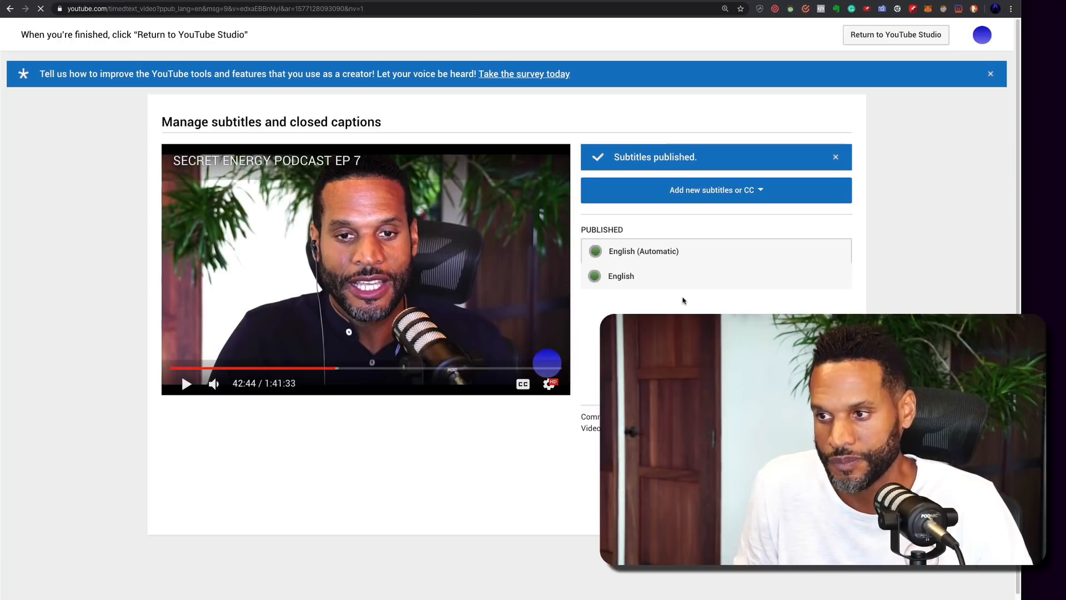
{"action": "left_click", "coordinate": [620, 276]}
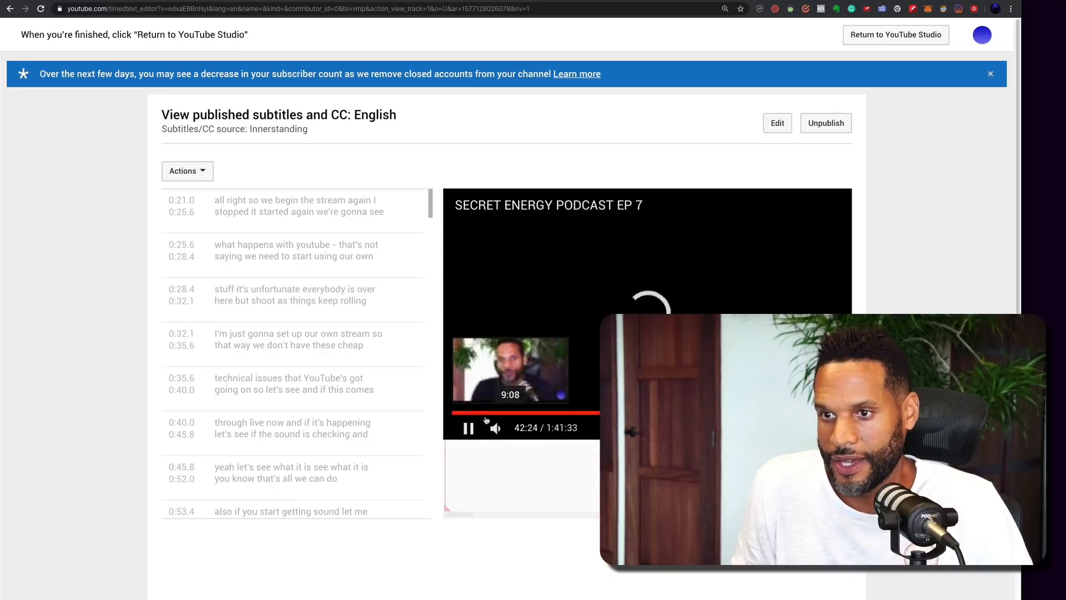
Step: Pause playback and open the more-options menu for the published English subtitles
{"action": "left_click", "coordinate": [468, 427]}
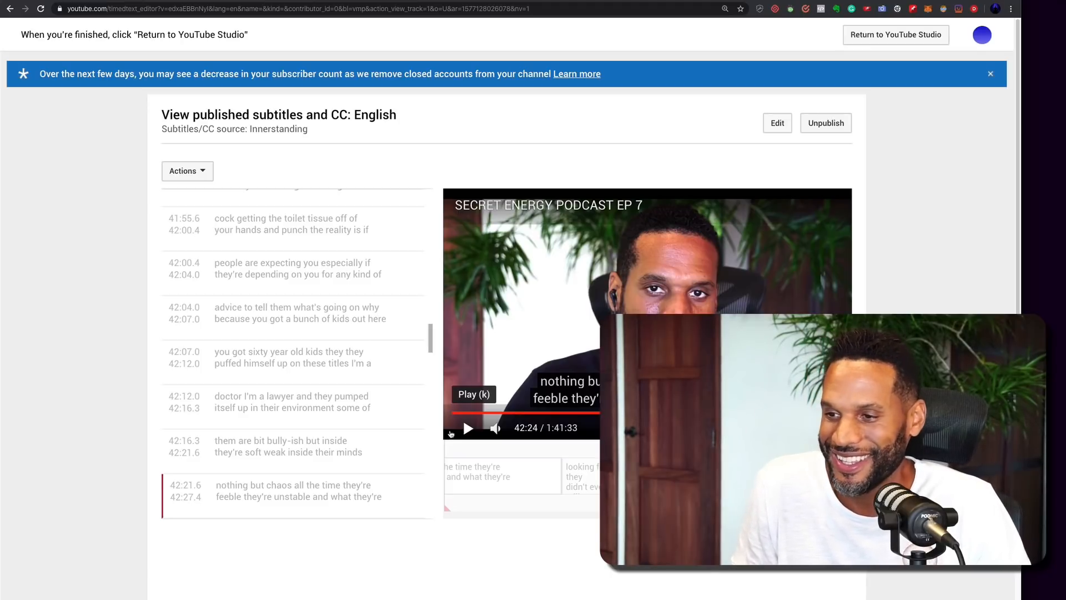
{"action": "mouse_move", "coordinate": [479, 386]}
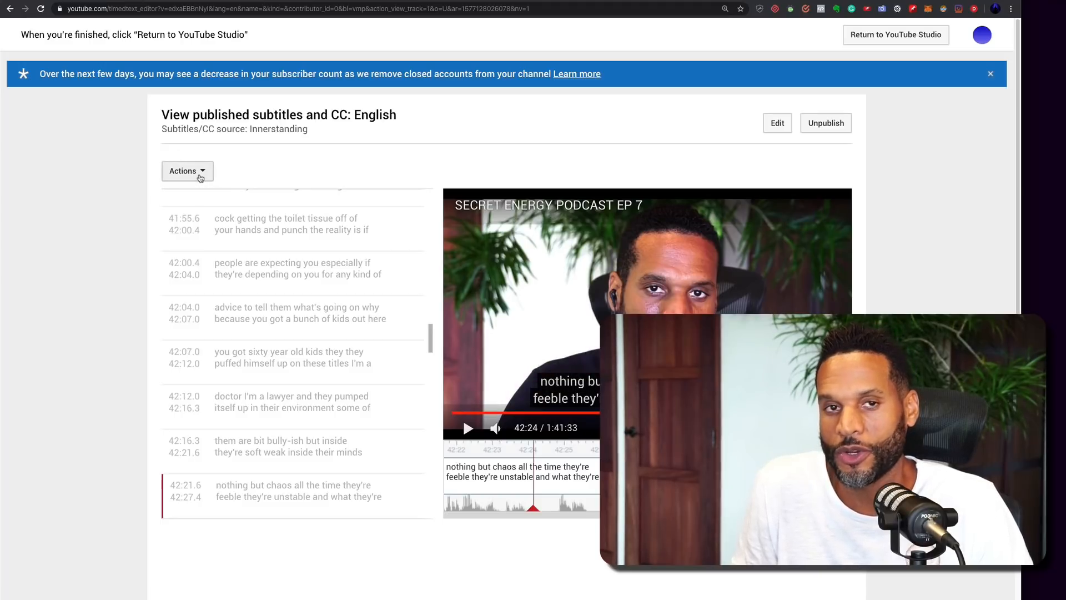
{"action": "left_click", "coordinate": [187, 170]}
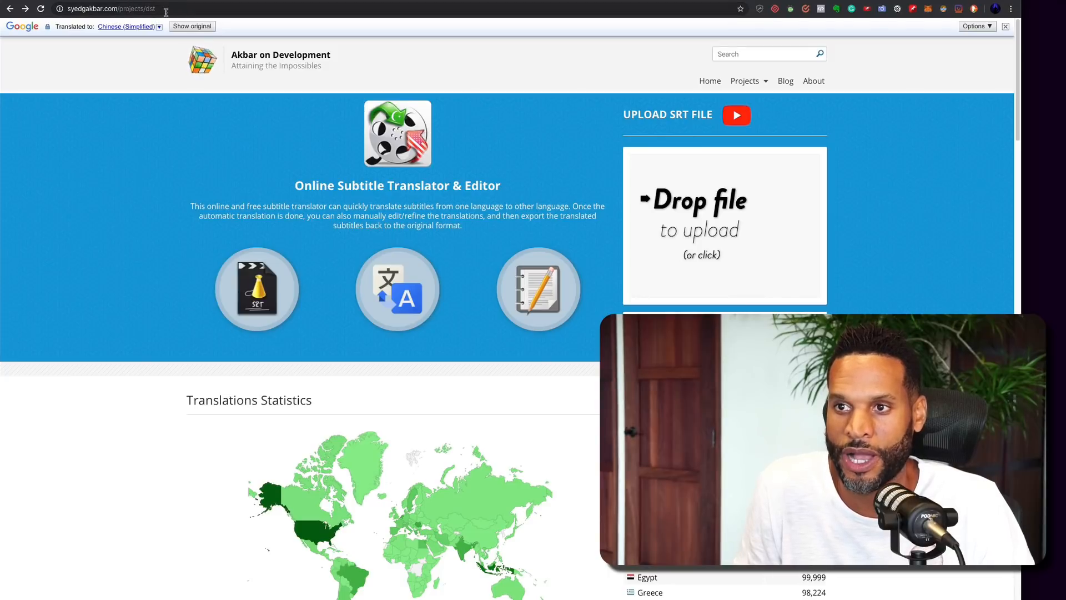
{"action": "left_click", "coordinate": [109, 9]}
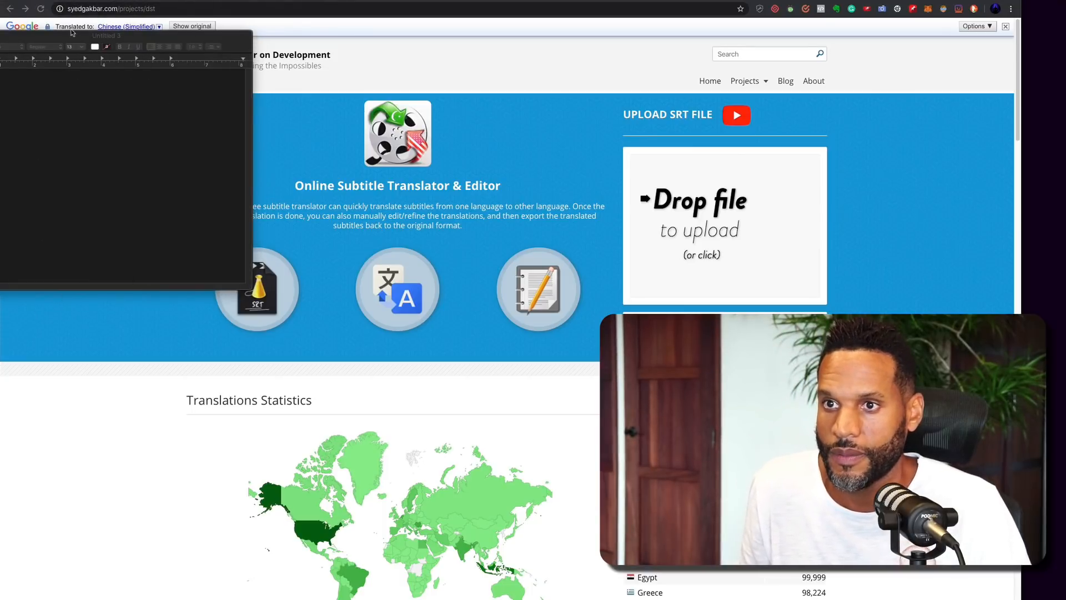
{"action": "right_click", "coordinate": [122, 8]}
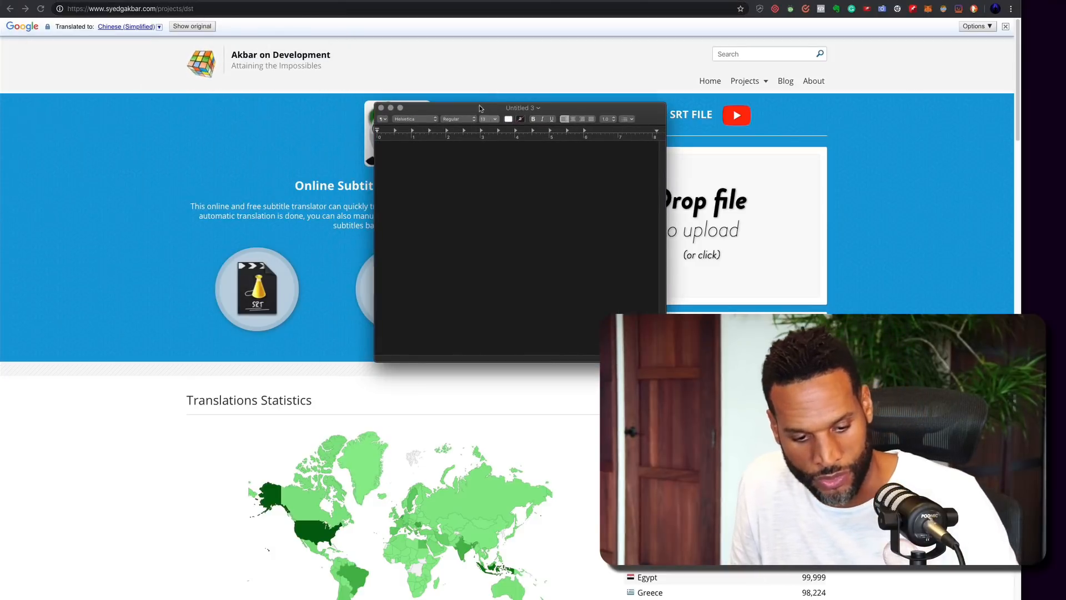
{"action": "type", "text": "https://www.syedgakbar.com/projects/dst"}
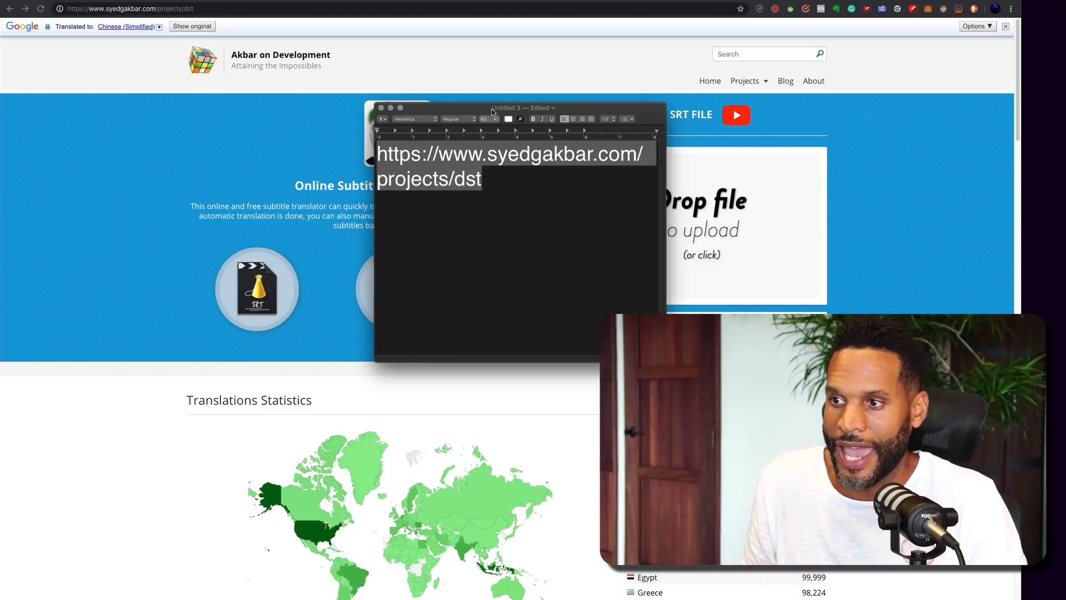
{"action": "left_click", "coordinate": [611, 173]}
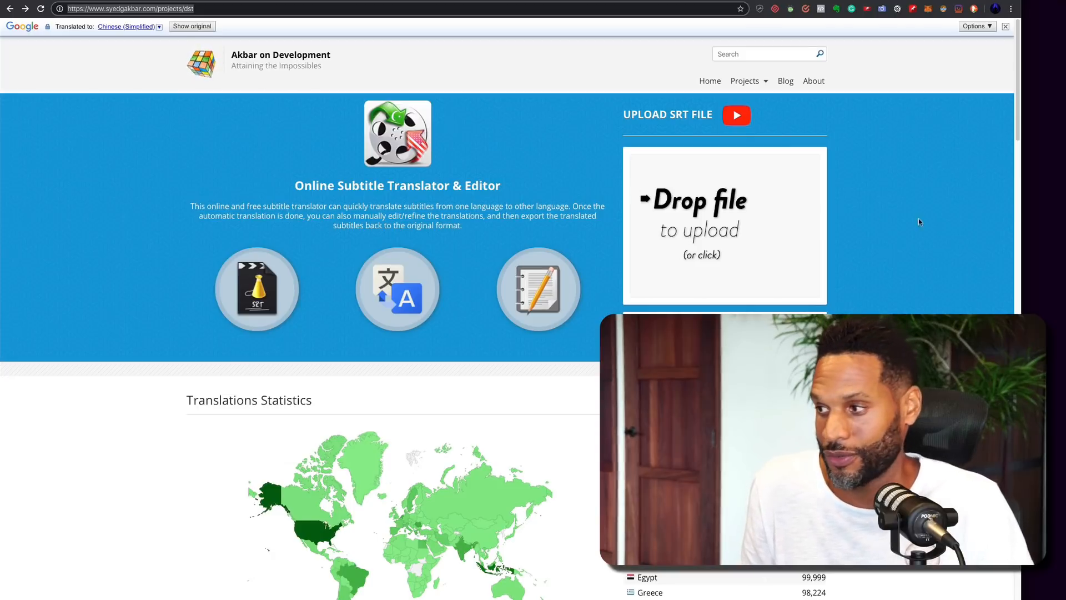
{"action": "mouse_move", "coordinate": [947, 212]}
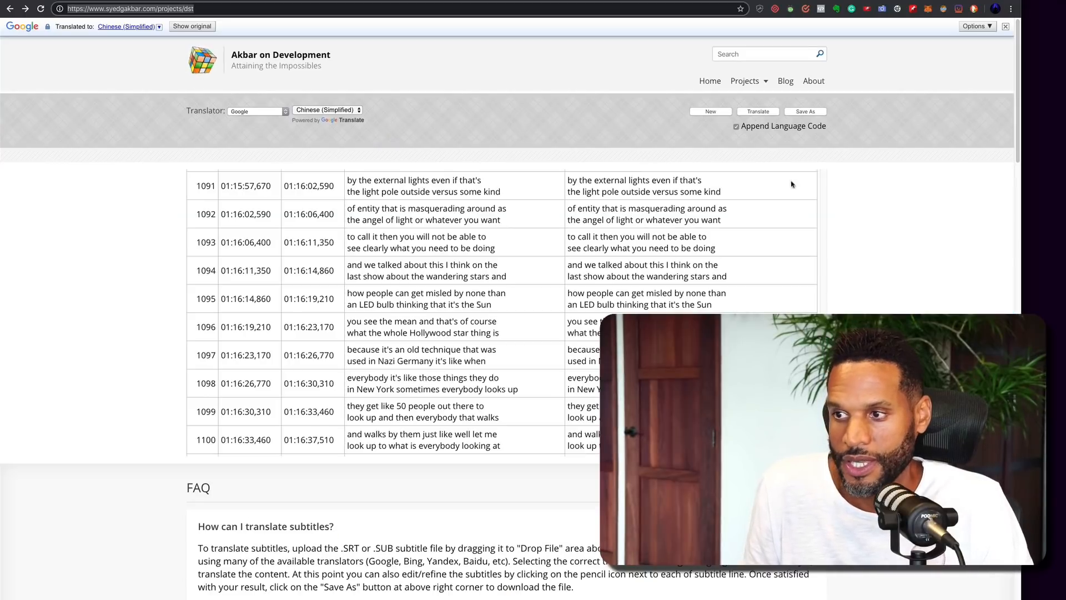
{"action": "mouse_move", "coordinate": [202, 243]}
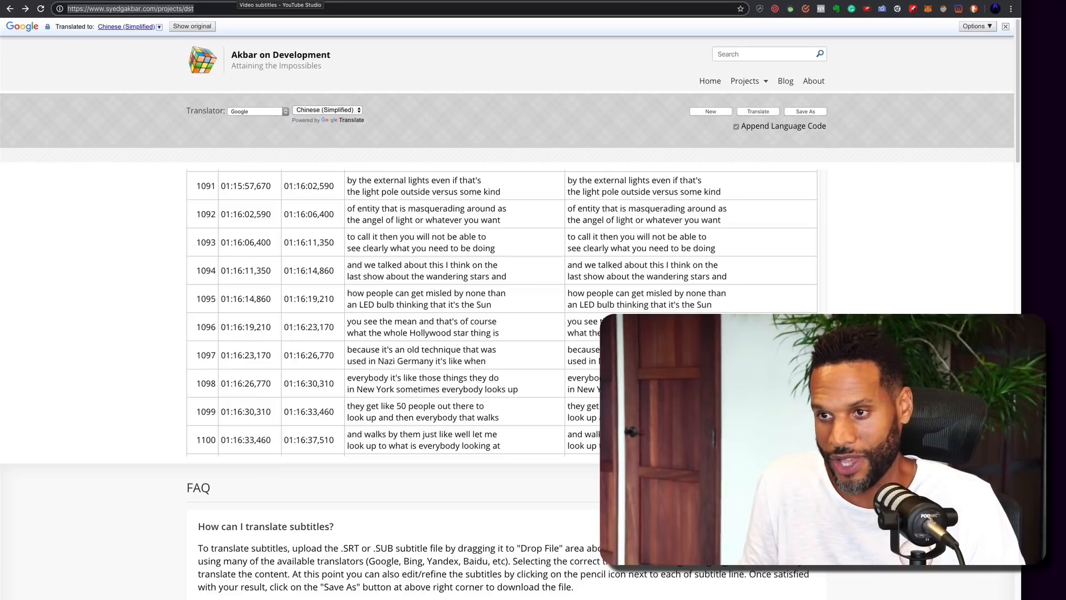
{"action": "mouse_move", "coordinate": [474, 163]}
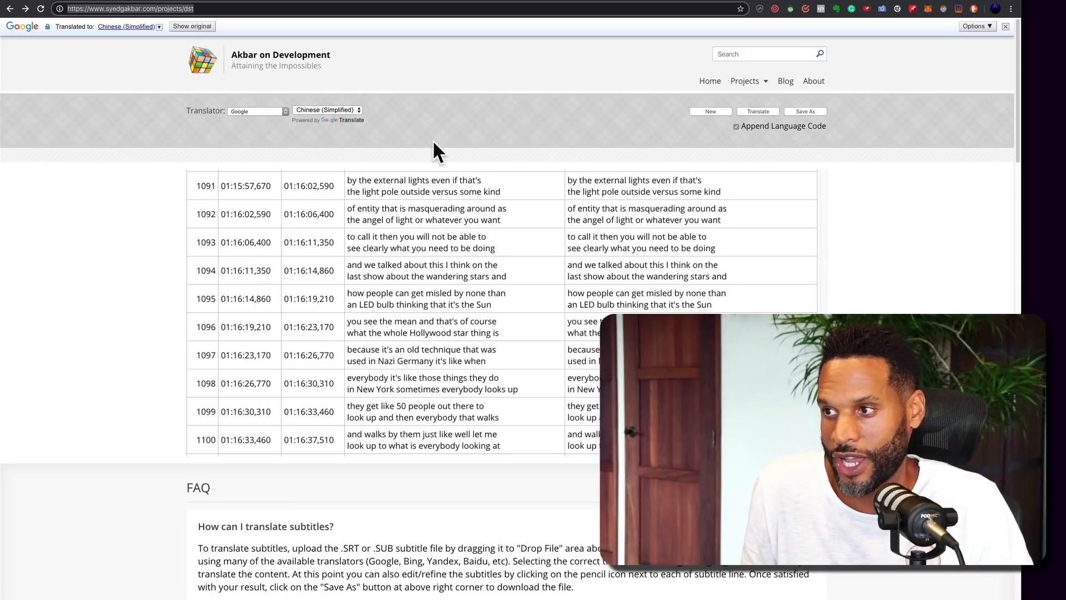
Step: Keep Google as the translation engine, leaving Chinese as the target language
{"action": "left_click", "coordinate": [327, 110]}
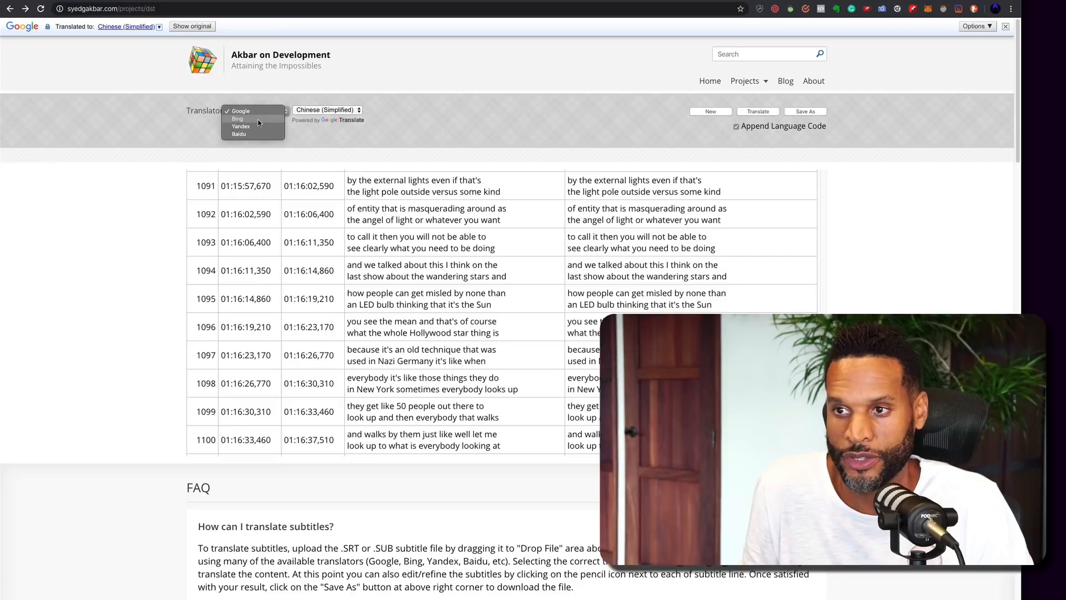
{"action": "left_click", "coordinate": [239, 111]}
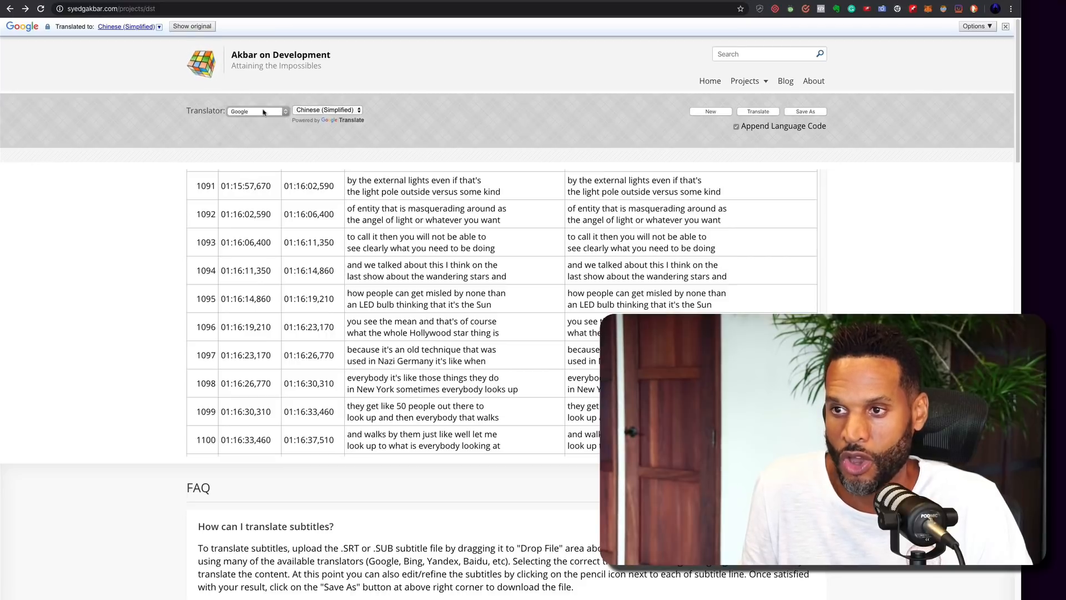
{"action": "left_click", "coordinate": [327, 110]}
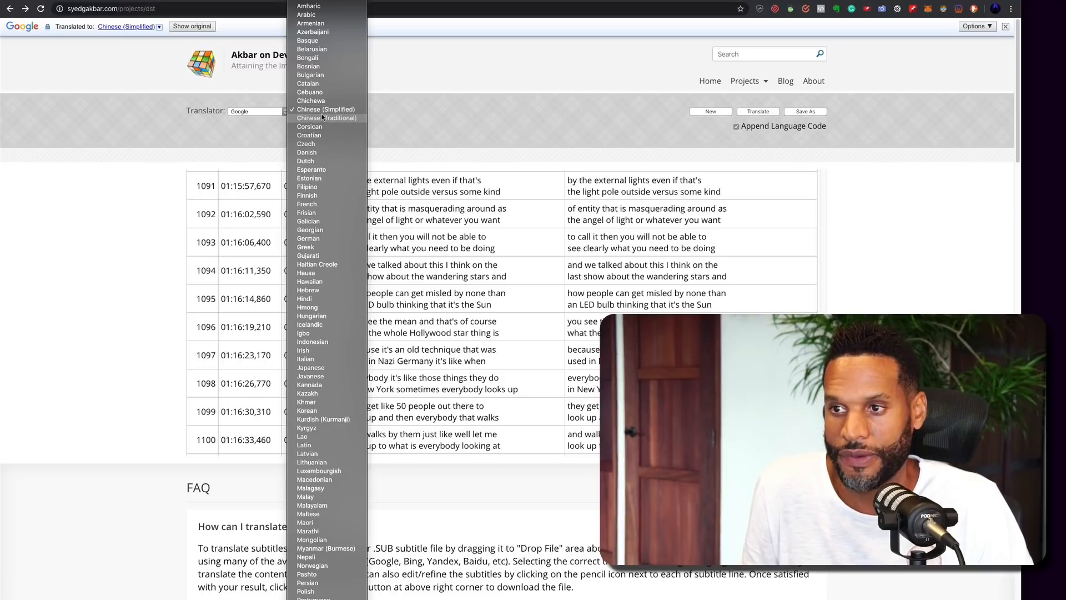
{"action": "left_click", "coordinate": [327, 109]}
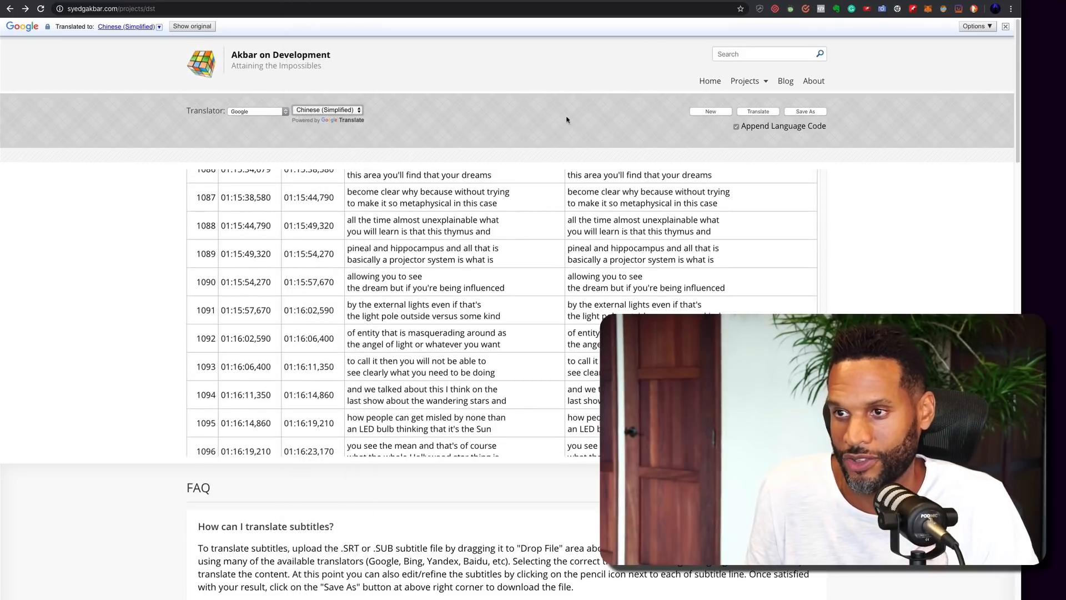
{"action": "left_click", "coordinate": [136, 8]}
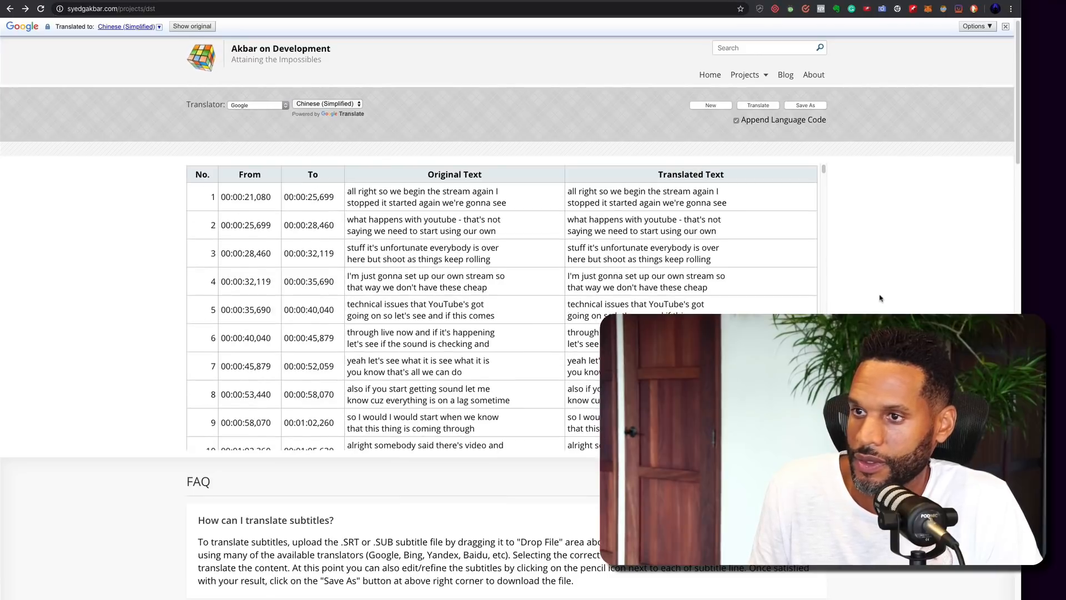
{"action": "mouse_move", "coordinate": [611, 121]}
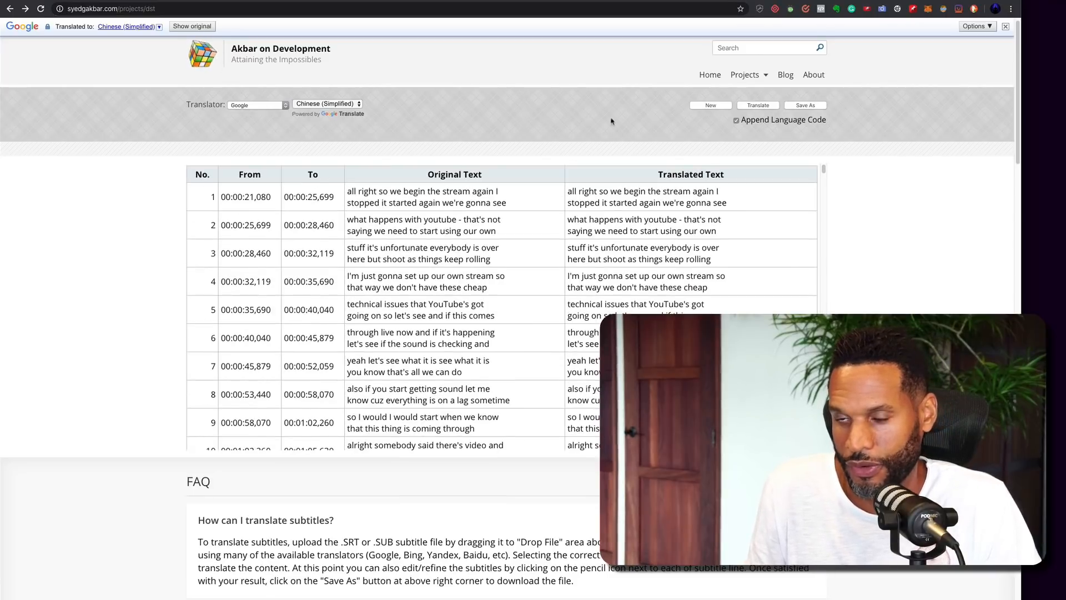
Step: Switch the target language to Spanish and scroll through the translated lines
{"action": "left_click", "coordinate": [326, 103]}
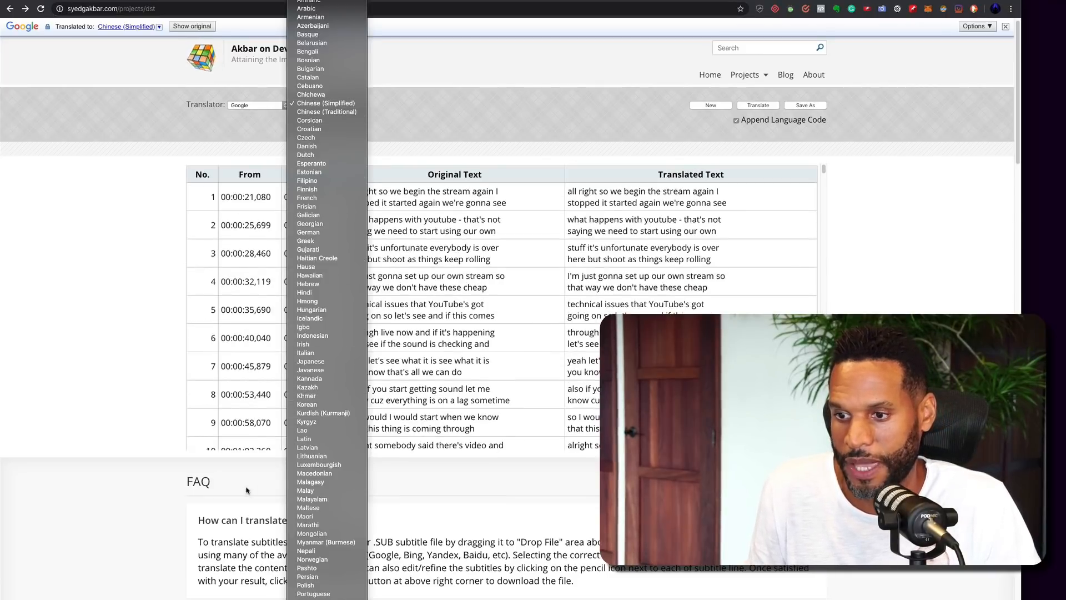
{"action": "scroll", "scroll_direction": "down", "scroll_amount": 3}
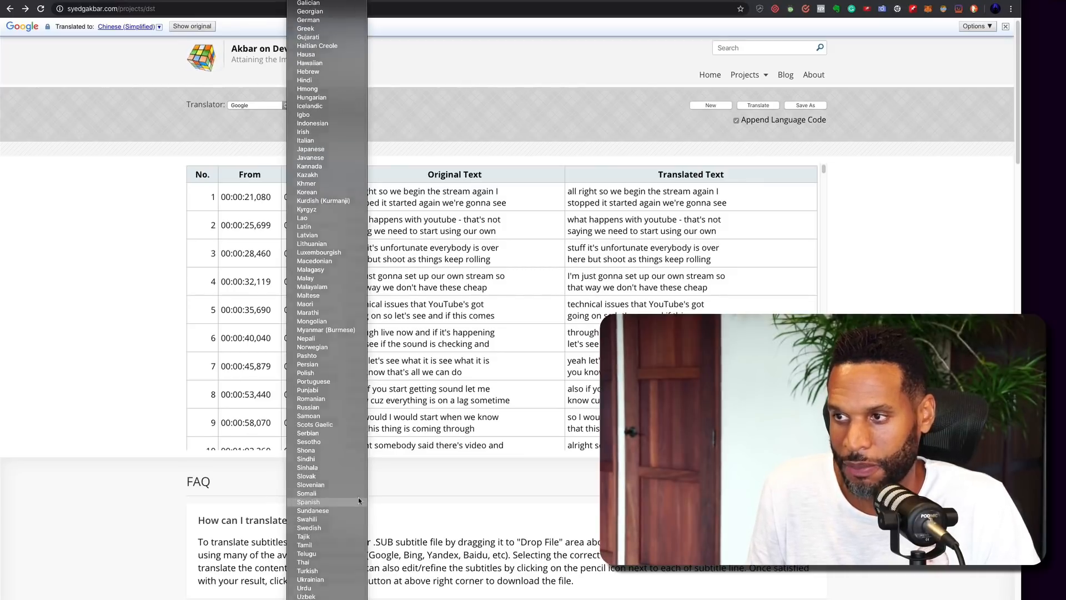
{"action": "left_click", "coordinate": [308, 502]}
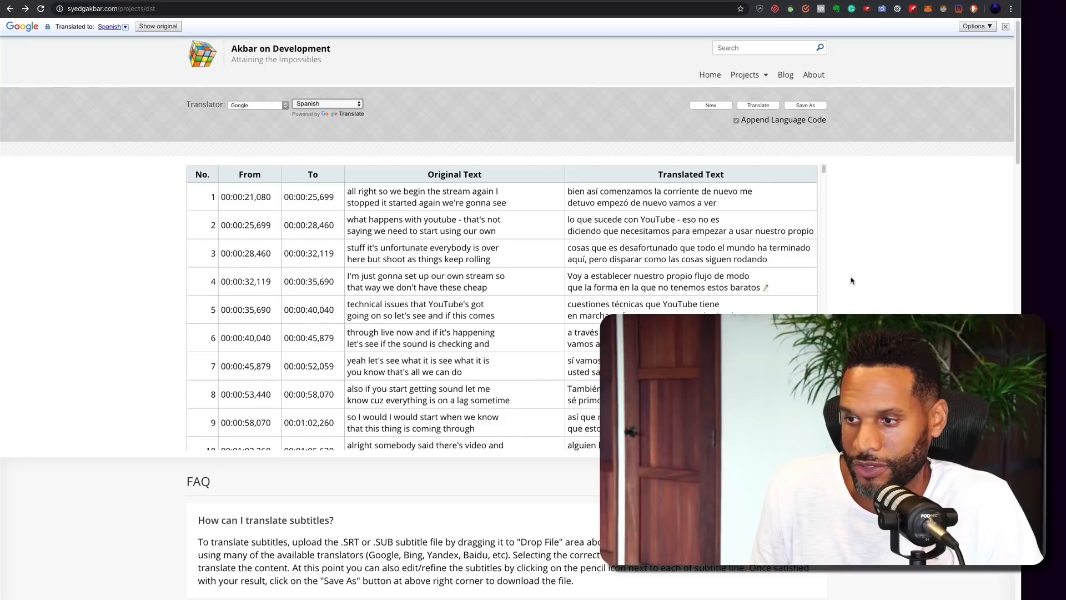
{"action": "scroll", "scroll_direction": "down", "scroll_amount": 3}
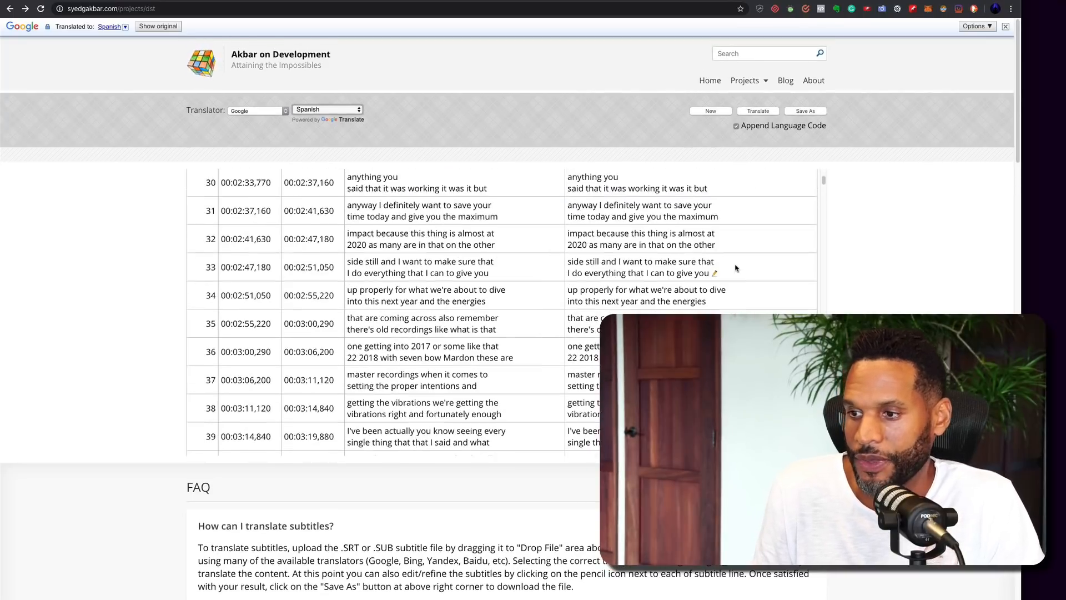
{"action": "scroll", "scroll_direction": "down", "scroll_amount": 3}
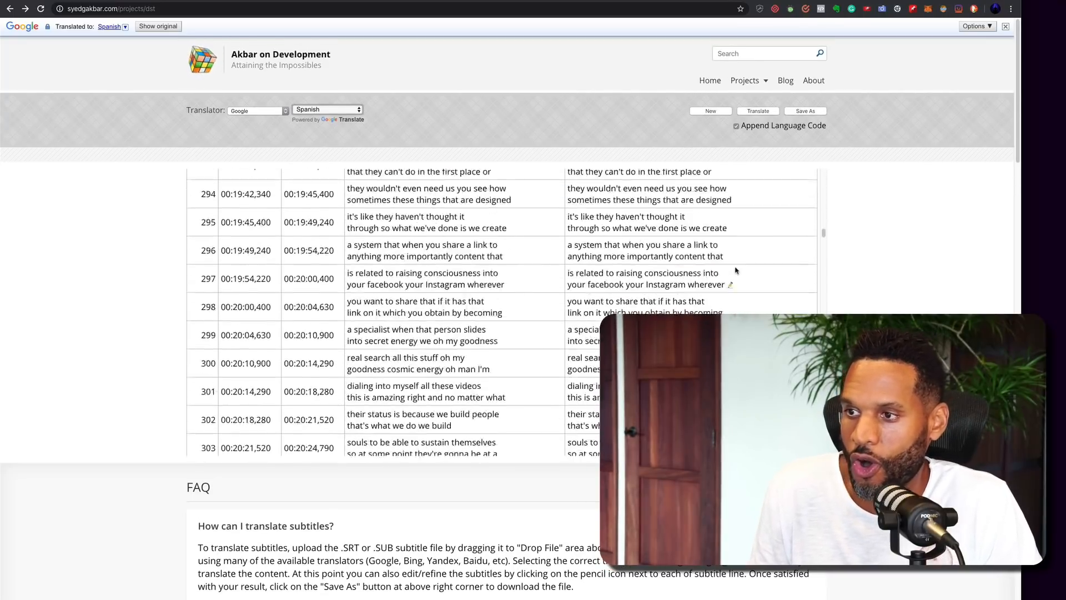
{"action": "scroll", "scroll_direction": "down", "scroll_amount": 3}
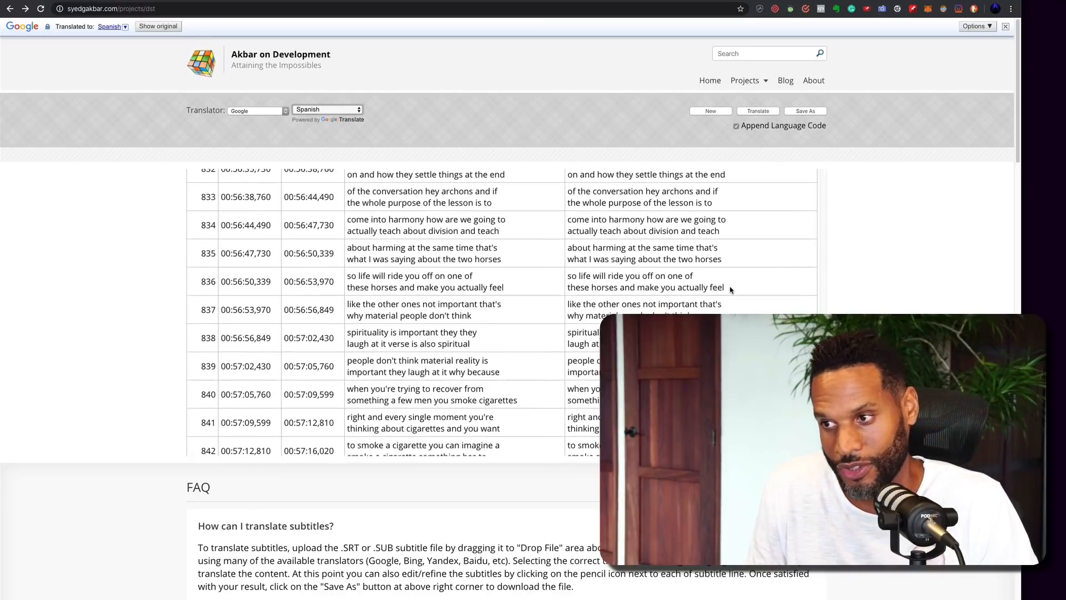
{"action": "scroll", "scroll_direction": "down", "scroll_amount": 3}
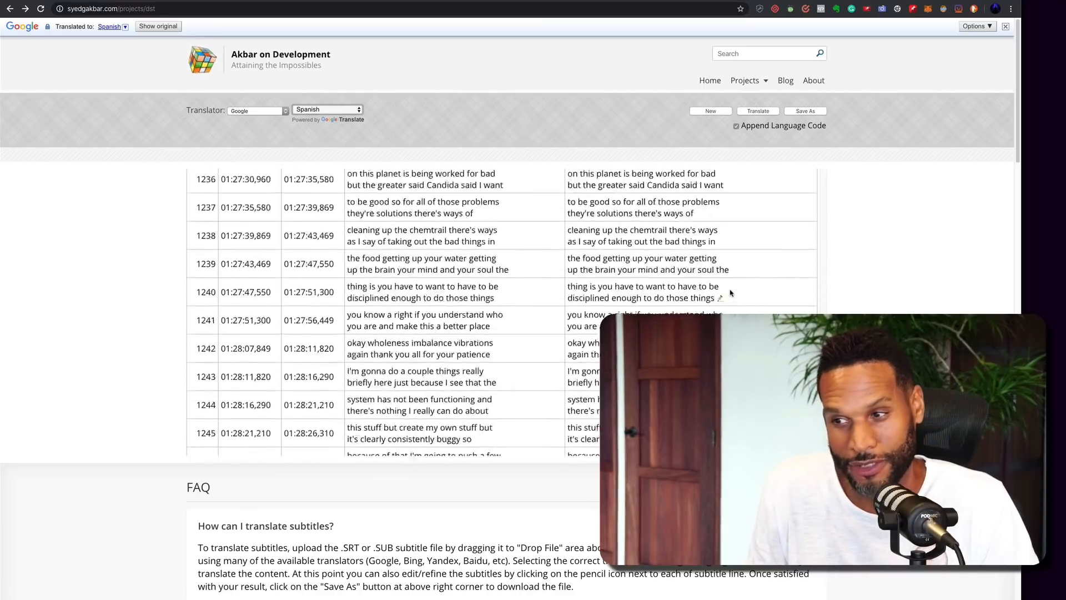
{"action": "scroll", "scroll_direction": "down", "scroll_amount": 3}
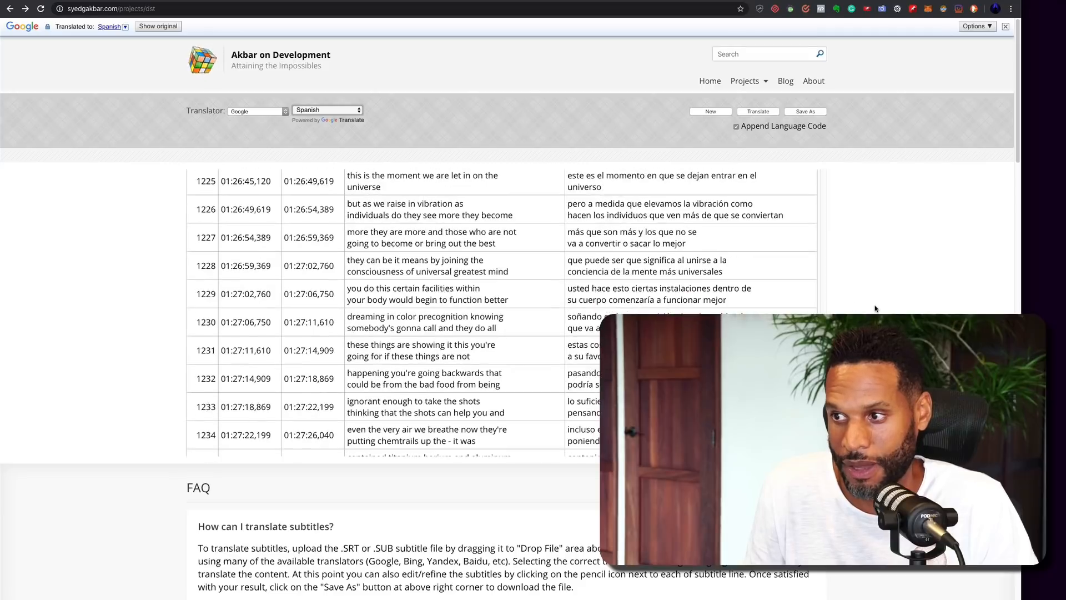
Step: Review the Spanish translations and download the Spanish SRT file with Save As
{"action": "left_click", "coordinate": [327, 110]}
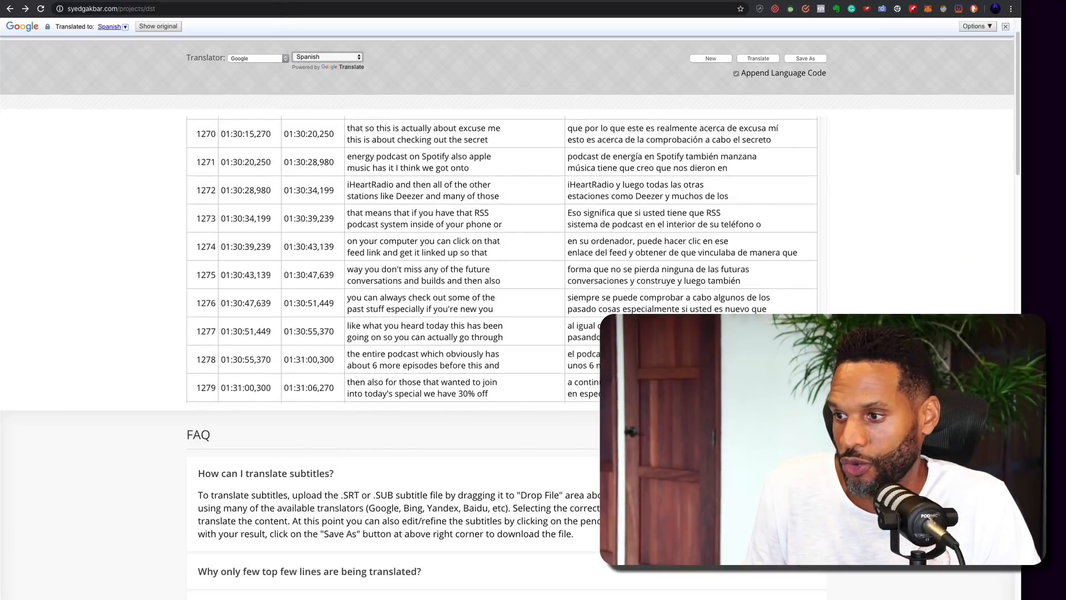
{"action": "scroll", "scroll_direction": "down", "scroll_amount": 3}
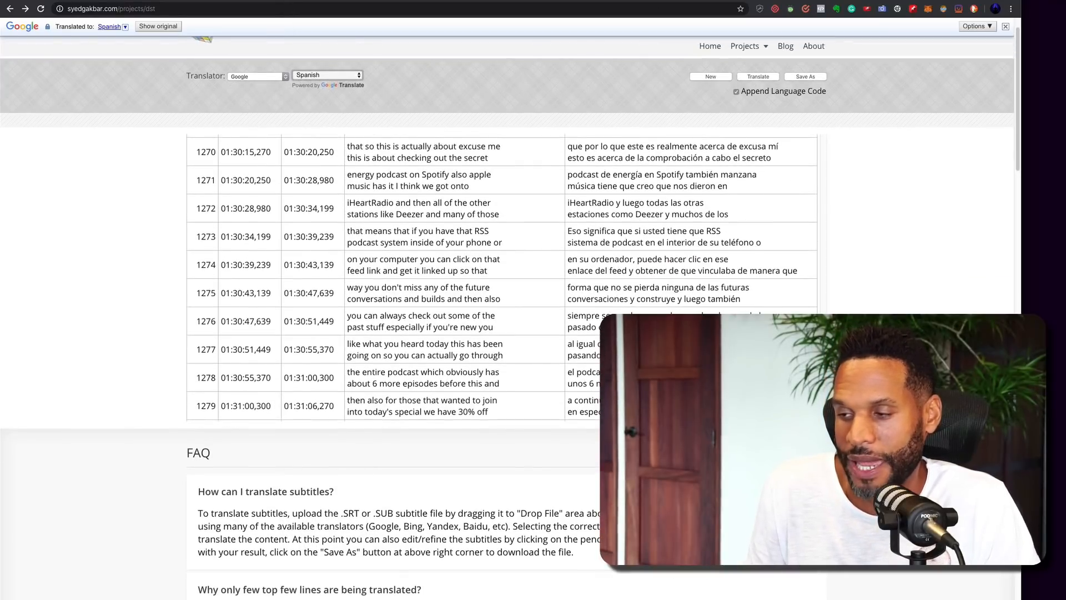
{"action": "scroll", "scroll_direction": "down", "scroll_amount": 3}
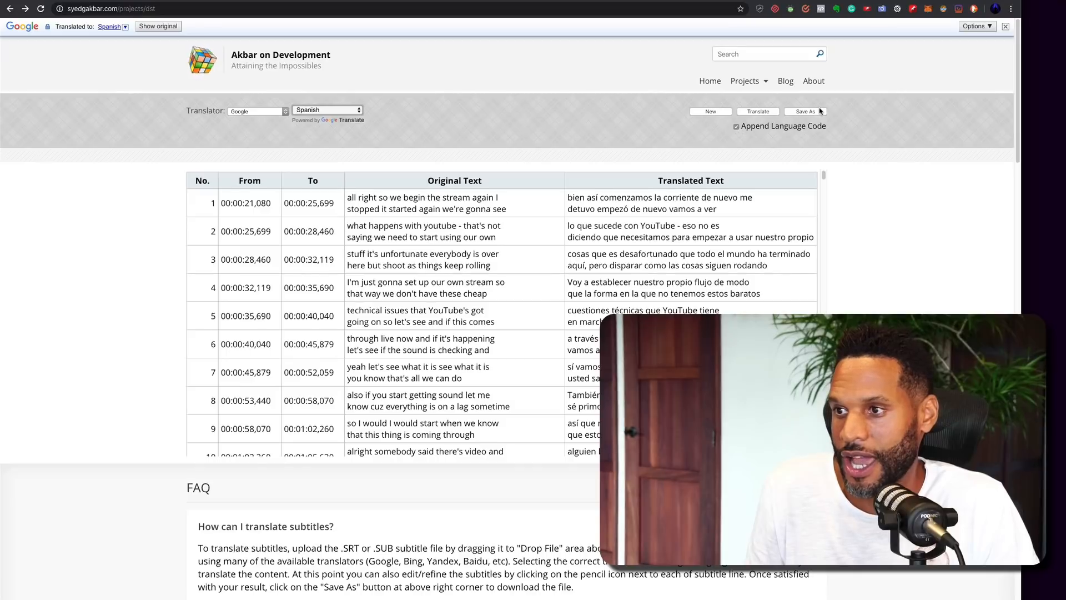
{"action": "left_click", "coordinate": [805, 112]}
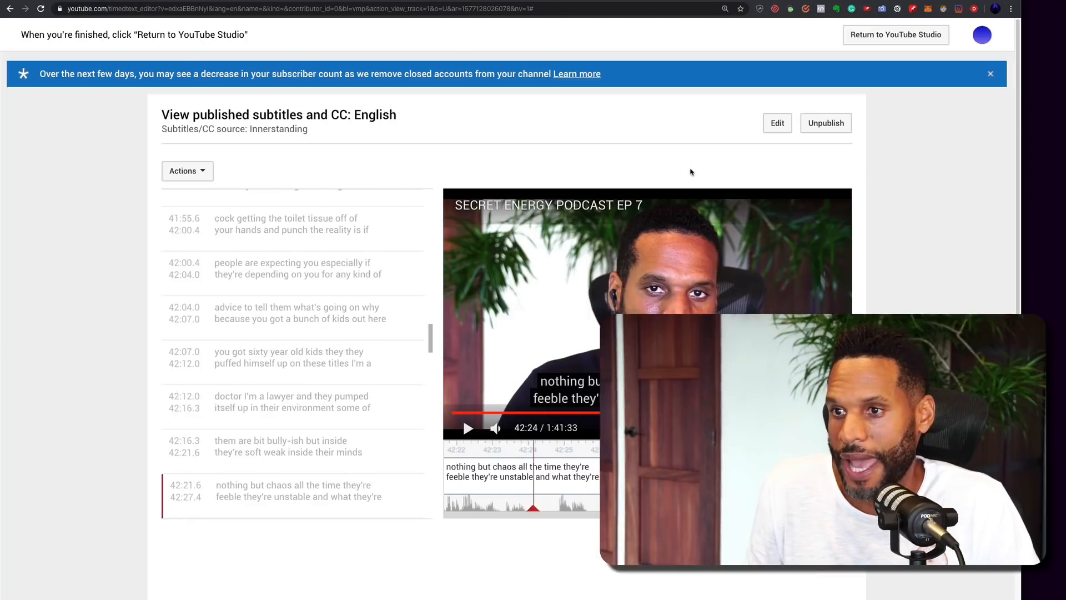
{"action": "mouse_move", "coordinate": [403, 42]}
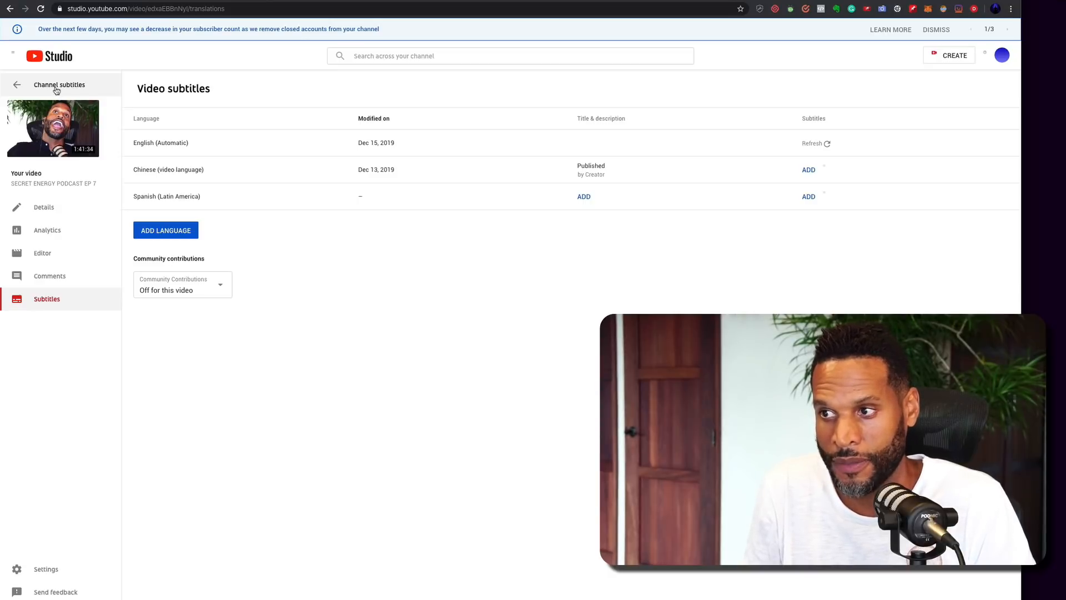
{"action": "mouse_move", "coordinate": [60, 84]}
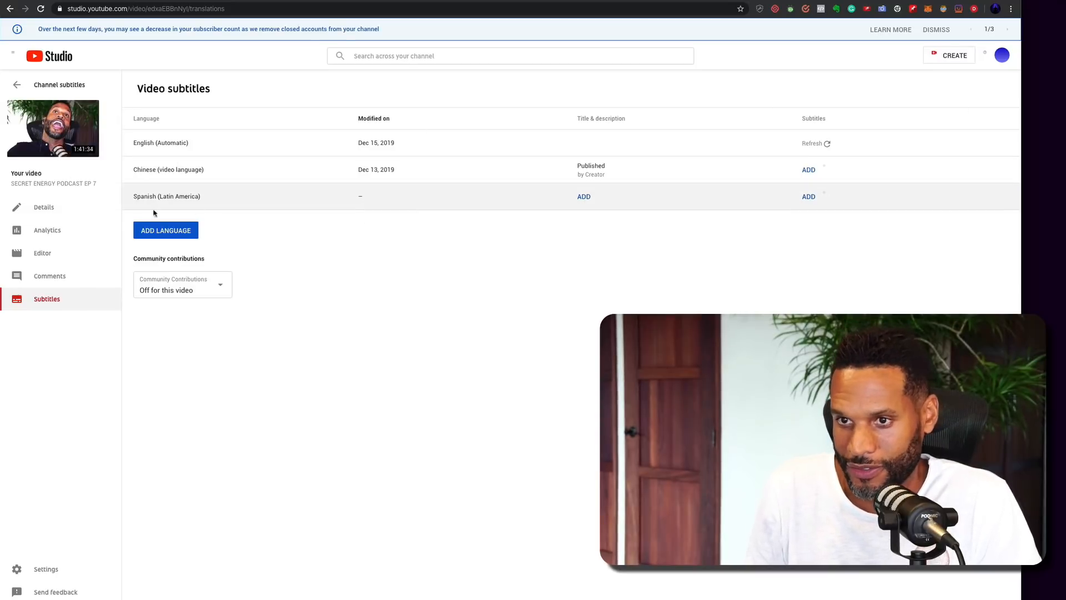
{"action": "mouse_move", "coordinate": [536, 167]}
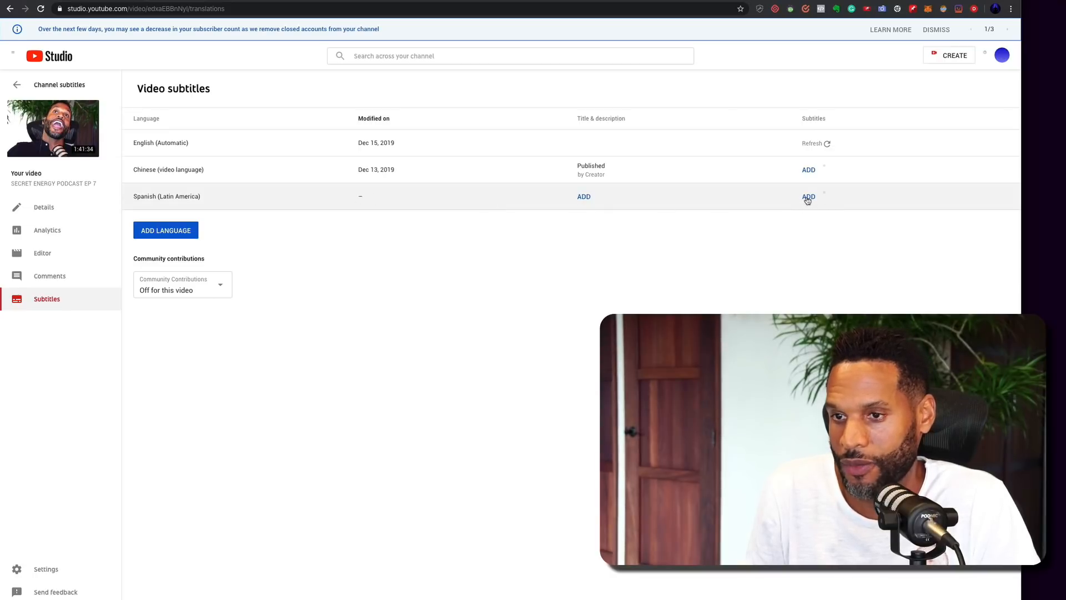
Step: Click ADD for the Spanish (Latin America) subtitles row
{"action": "left_click", "coordinate": [809, 197]}
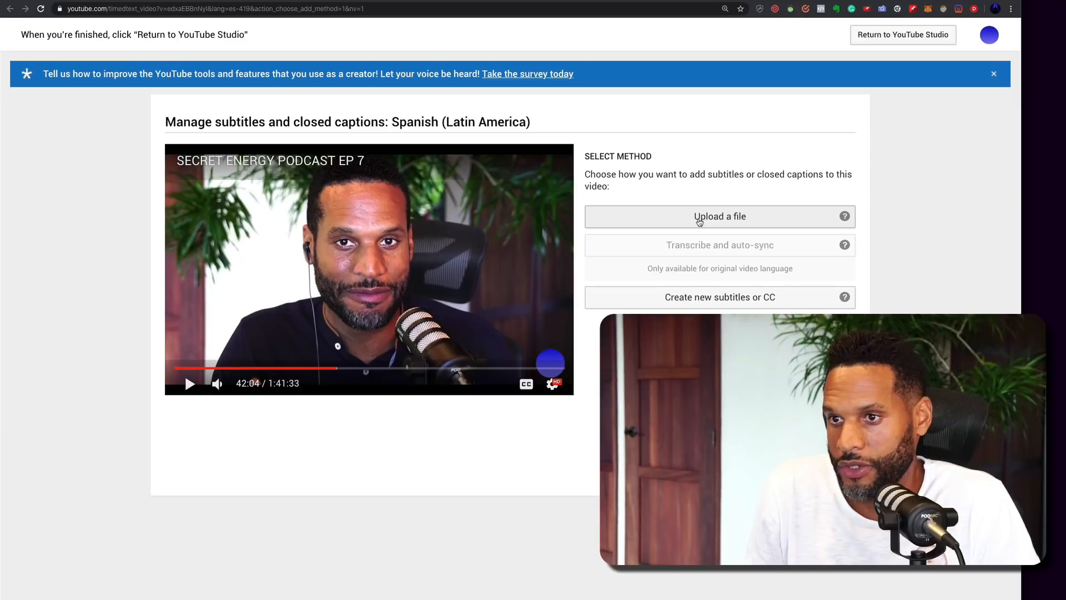
Step: Upload captions.es.srt from Downloads as the Spanish (Latin America) subtitles file
{"action": "left_click", "coordinate": [718, 216]}
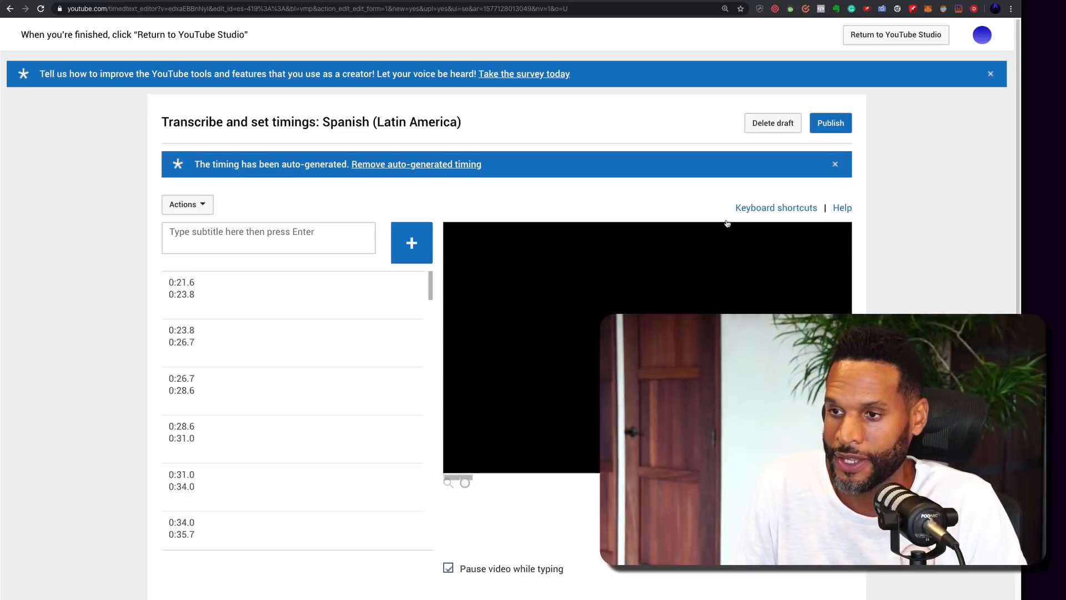
{"action": "left_click", "coordinate": [187, 204]}
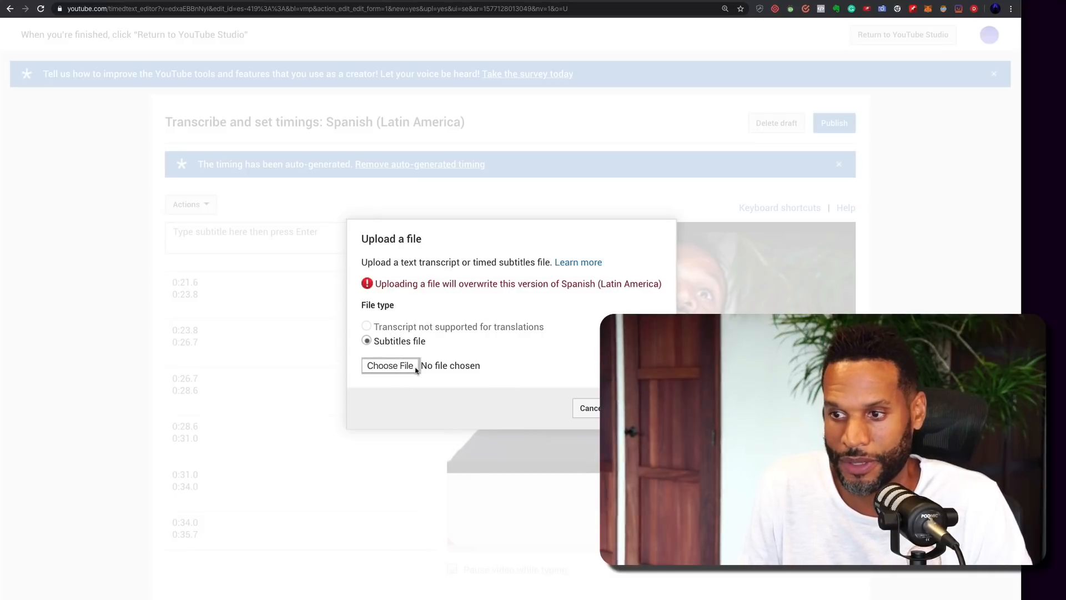
{"action": "left_click", "coordinate": [389, 366]}
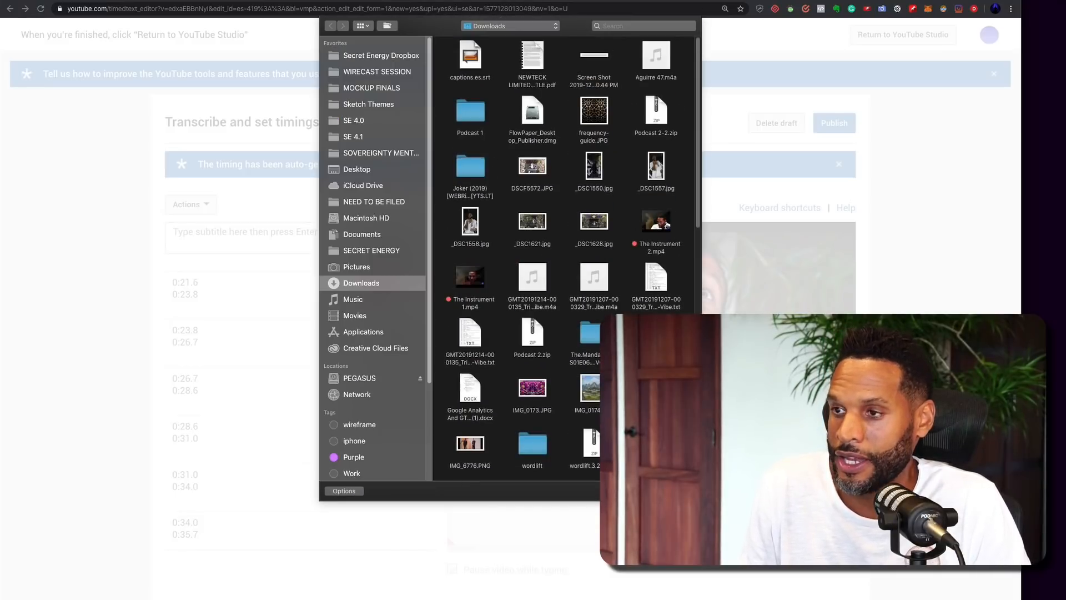
{"action": "left_click", "coordinate": [470, 55]}
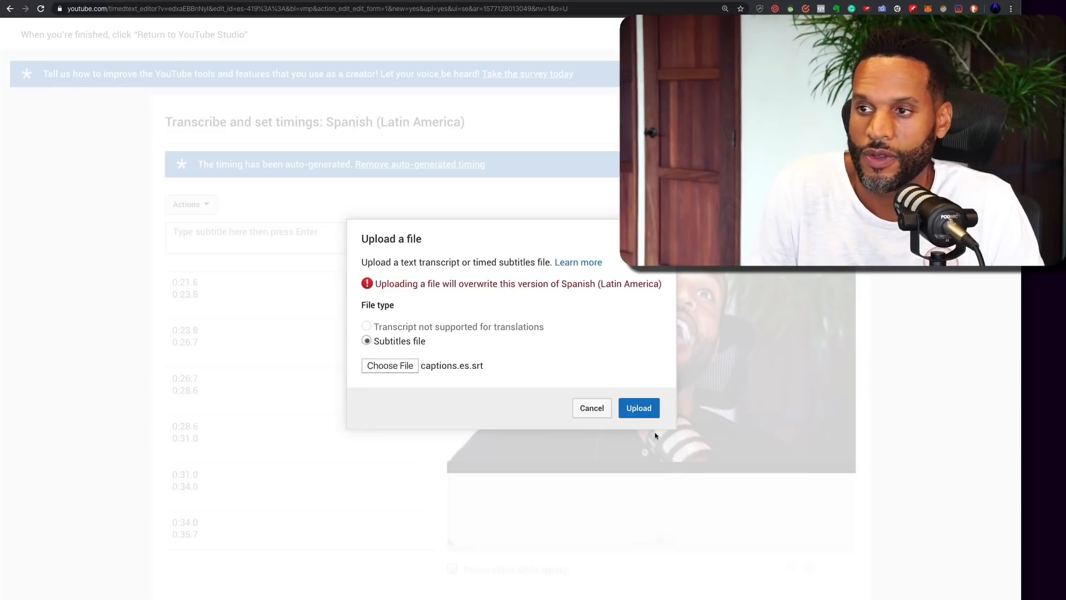
{"action": "left_click", "coordinate": [637, 408]}
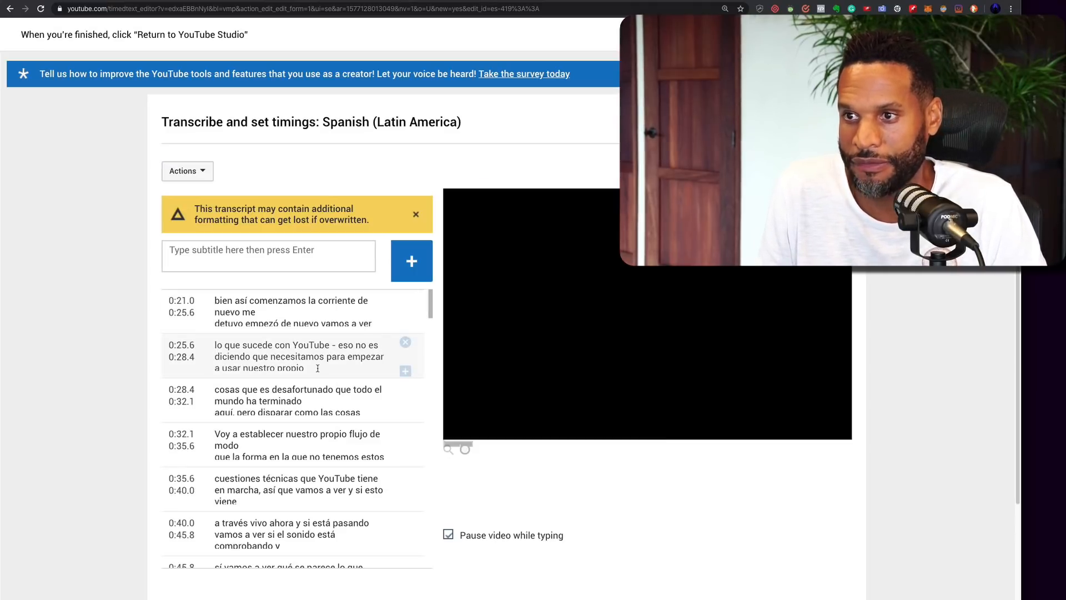
Step: Publish the Spanish (Latin America) track for SECRET ENERGY PODCAST EP 7
{"action": "scroll", "scroll_direction": "down", "scroll_amount": 3}
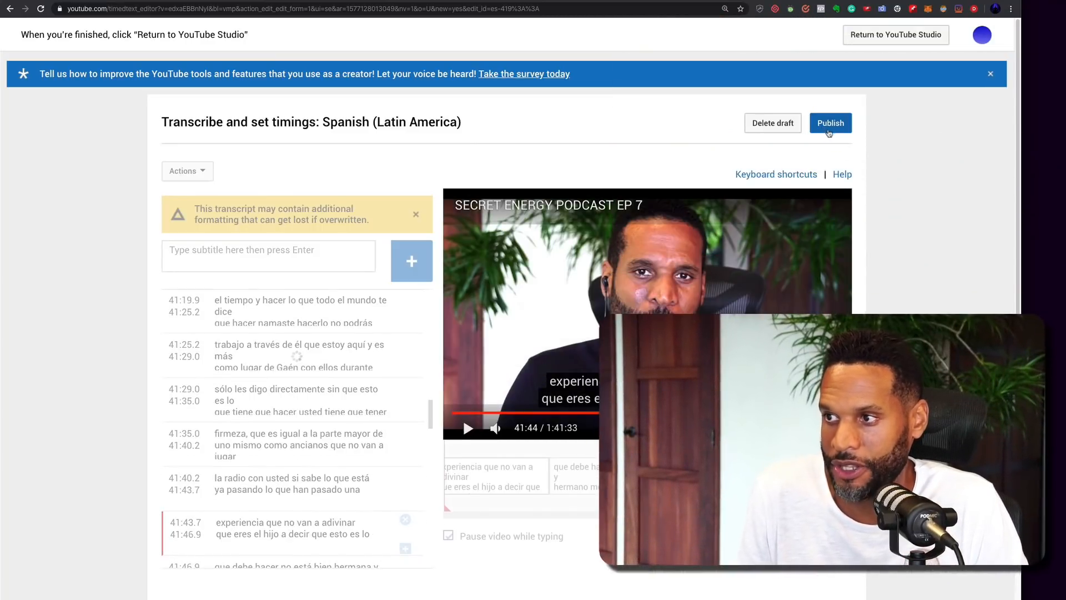
{"action": "left_click", "coordinate": [830, 123]}
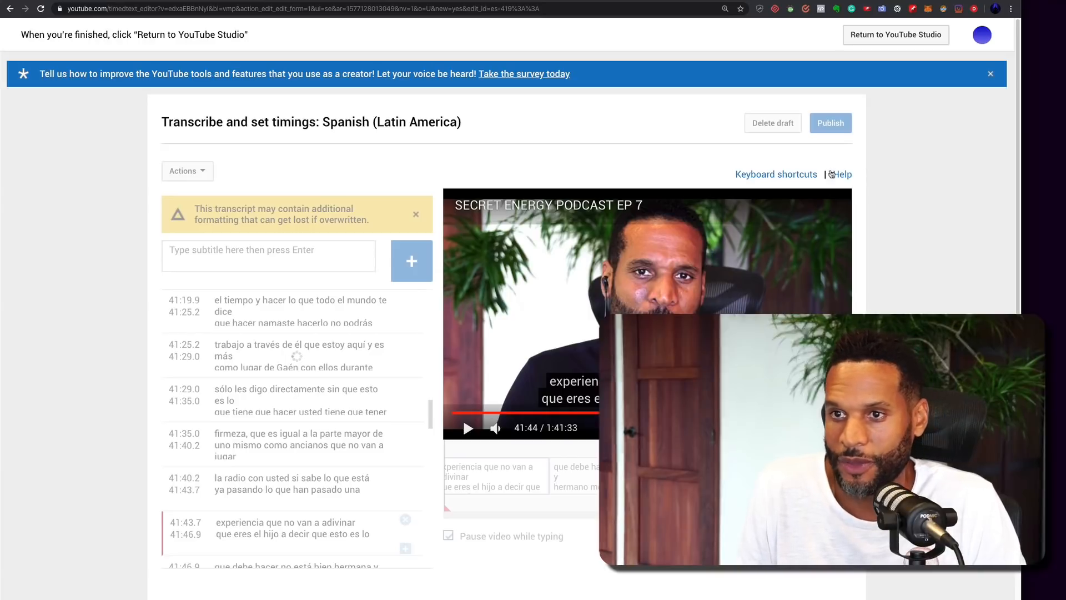
{"action": "left_click", "coordinate": [775, 174]}
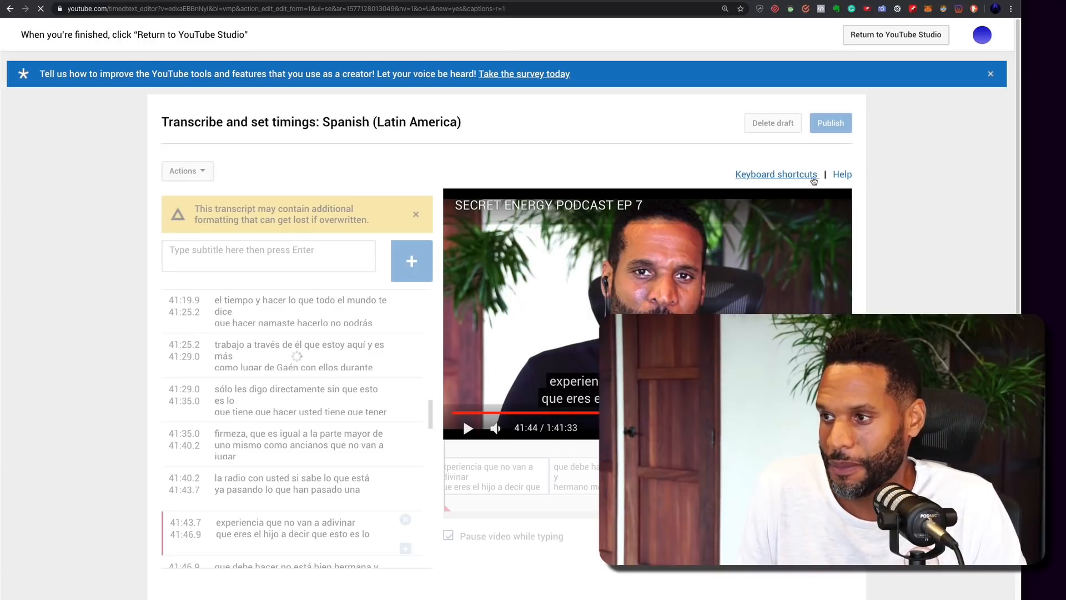
{"action": "left_click", "coordinate": [830, 124]}
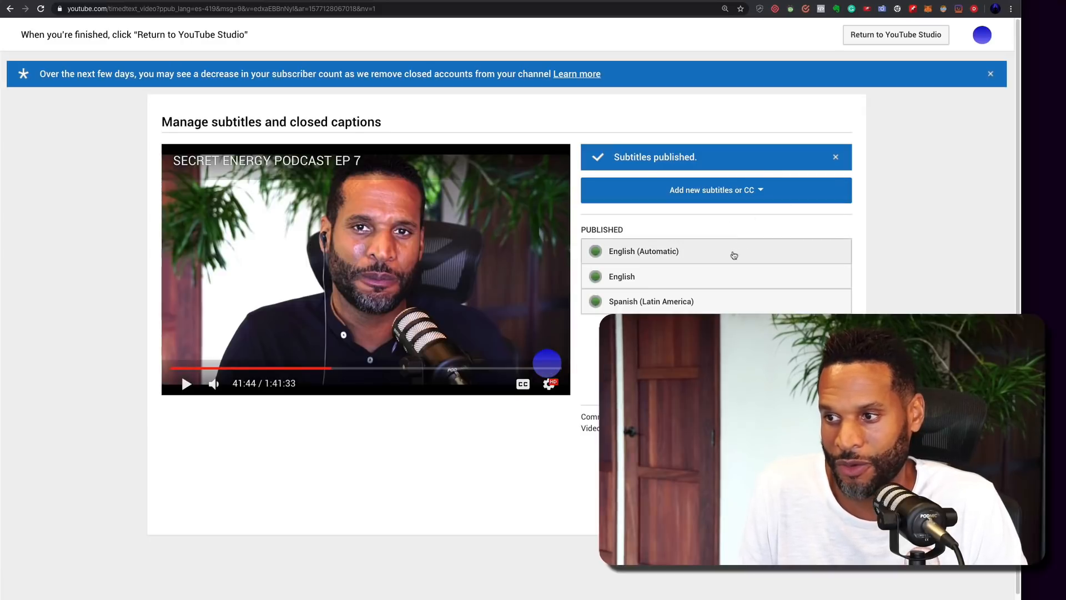
{"action": "mouse_move", "coordinate": [146, 96]}
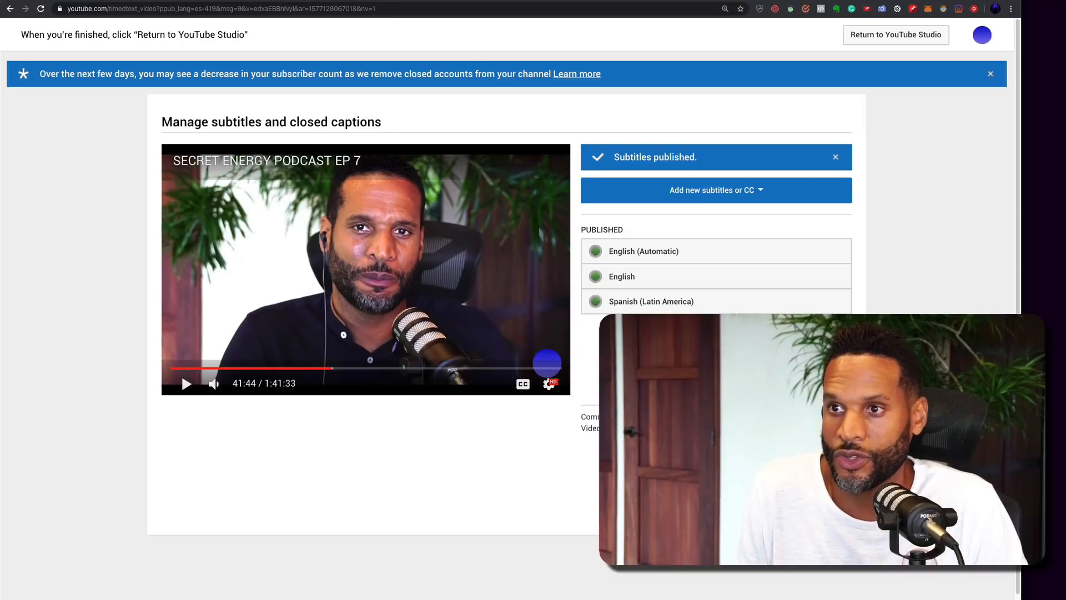
Step: Load the English subtitle file and set Chinese (Simplified) as the target language
{"action": "left_click", "coordinate": [896, 35]}
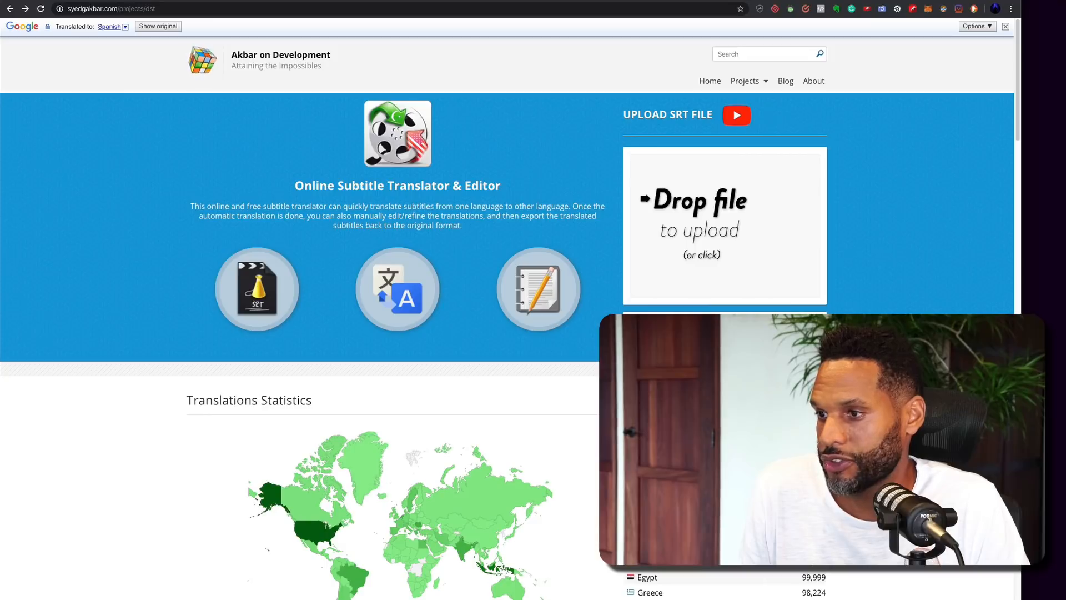
{"action": "left_click", "coordinate": [725, 224]}
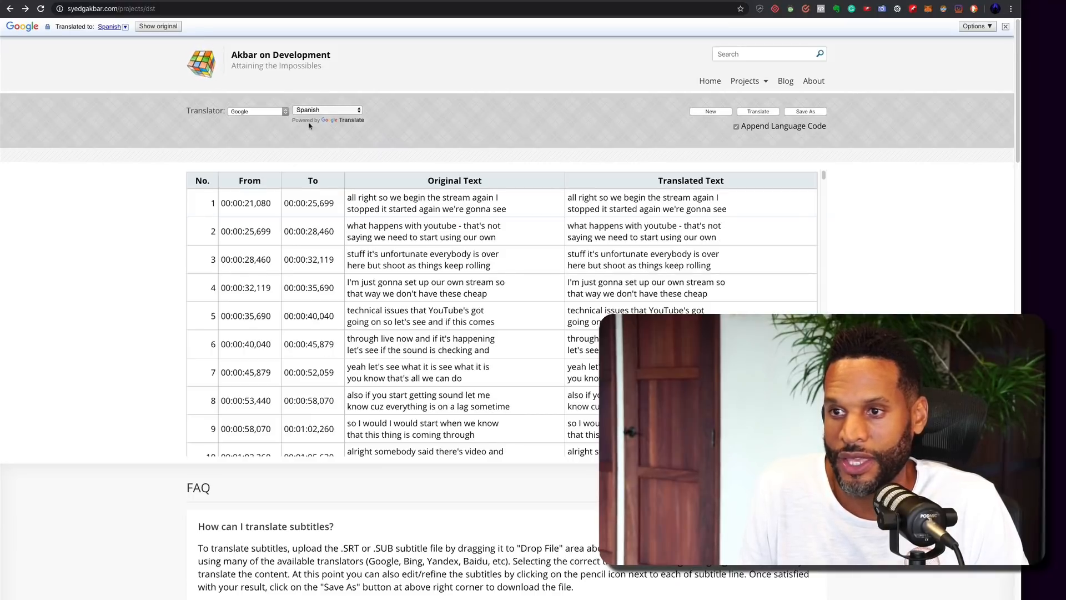
{"action": "left_click", "coordinate": [327, 110]}
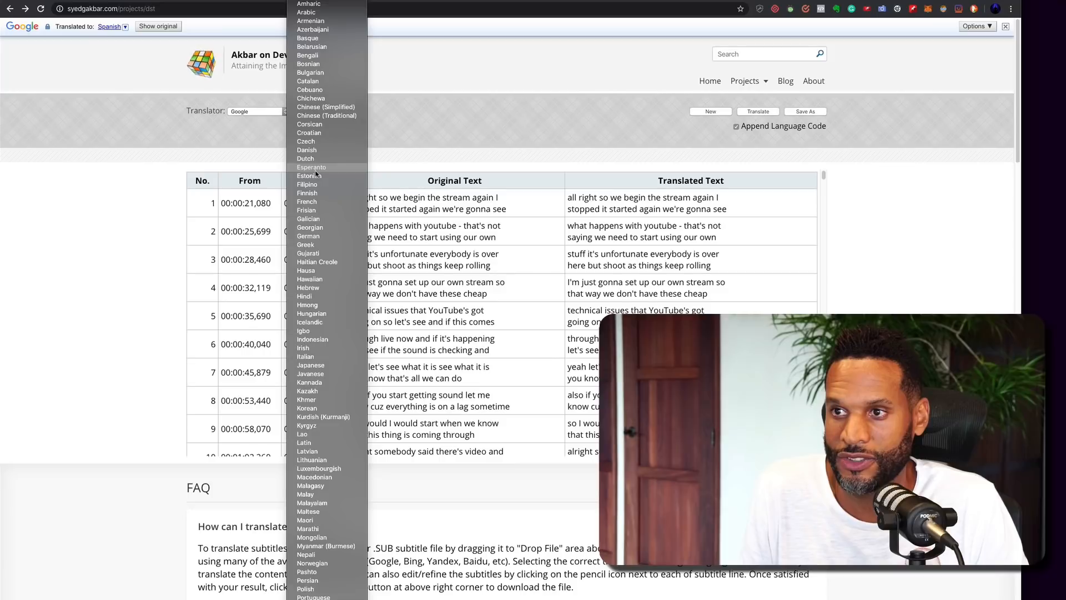
{"action": "mouse_move", "coordinate": [333, 107]}
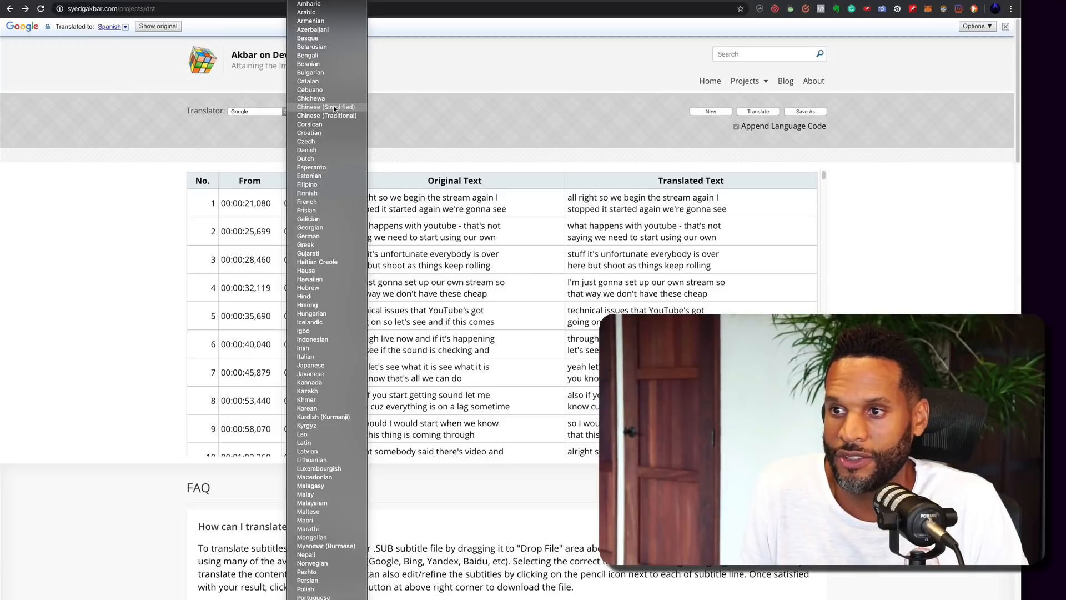
{"action": "left_click", "coordinate": [326, 106]}
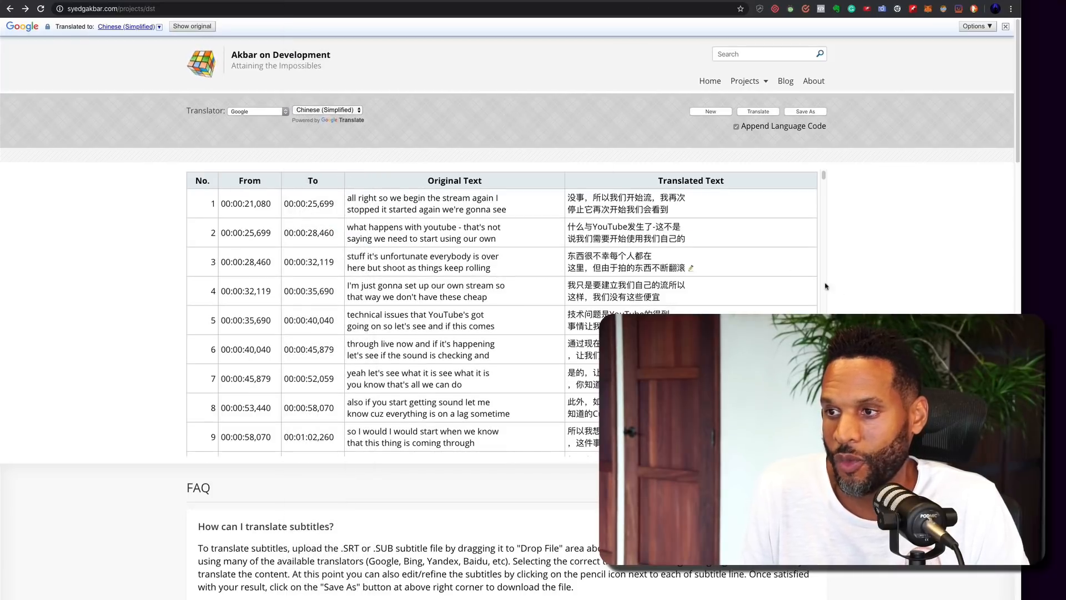
Step: Review the Chinese lines and download the translated subtitle file
{"action": "scroll", "scroll_direction": "down", "scroll_amount": 3}
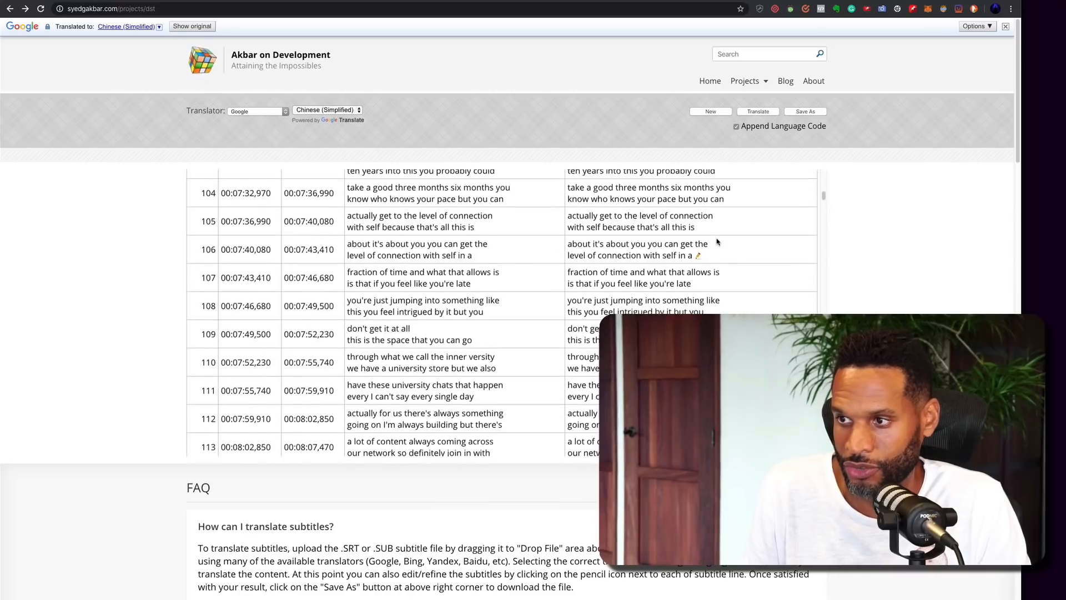
{"action": "scroll", "scroll_direction": "down", "scroll_amount": 3}
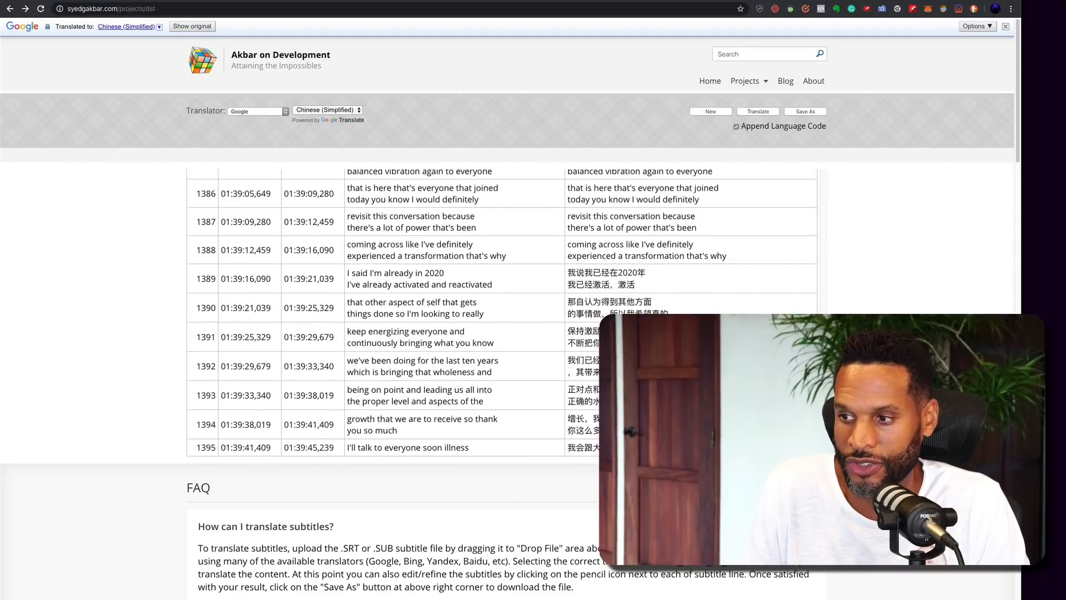
{"action": "scroll", "scroll_direction": "up", "scroll_amount": 3}
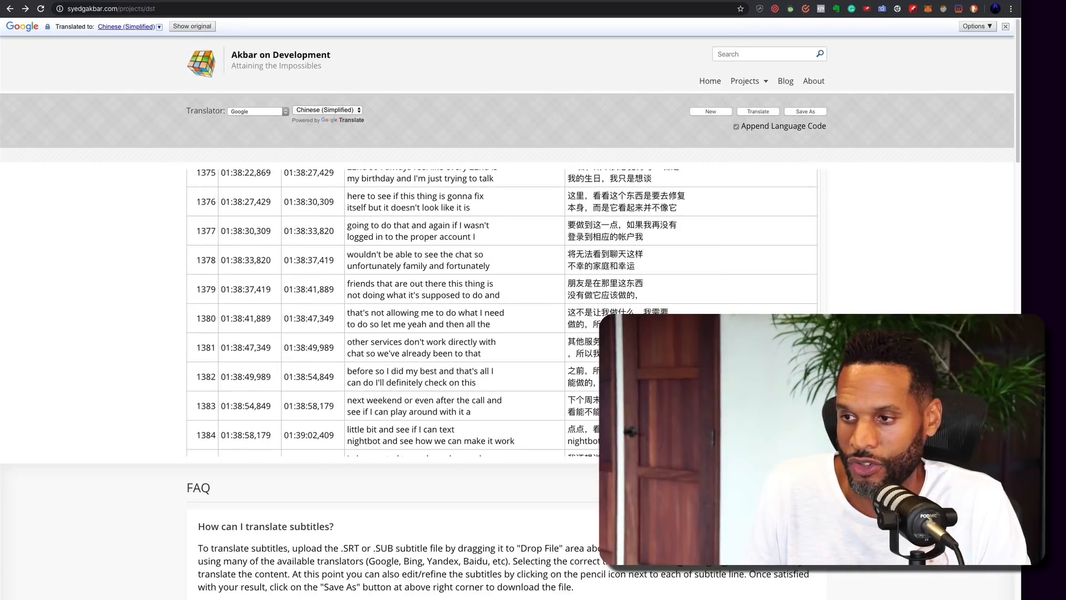
{"action": "scroll", "scroll_direction": "down", "scroll_amount": 3}
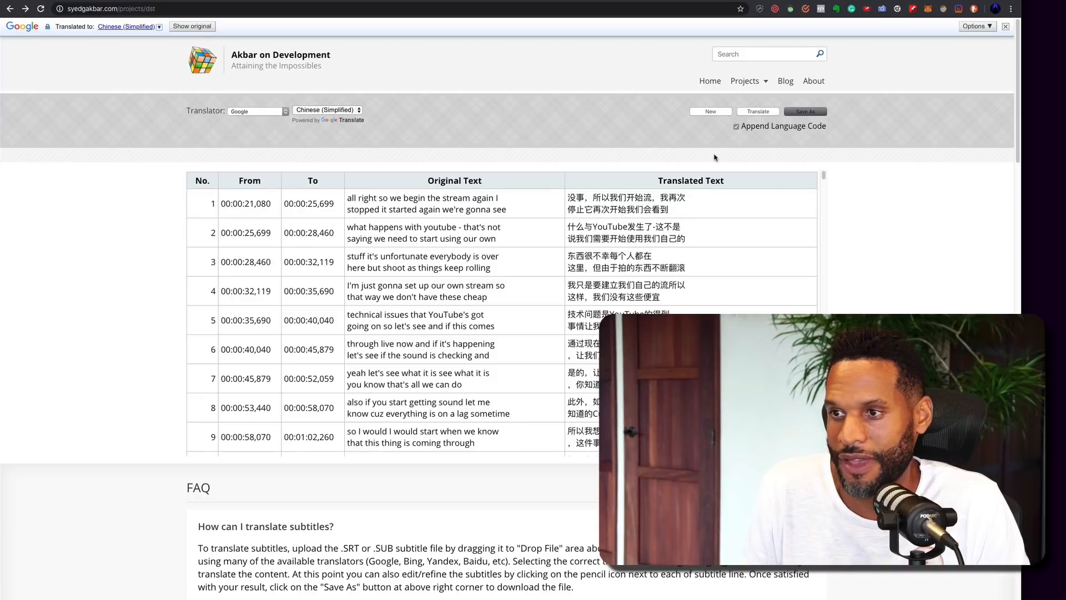
{"action": "left_click", "coordinate": [805, 111]}
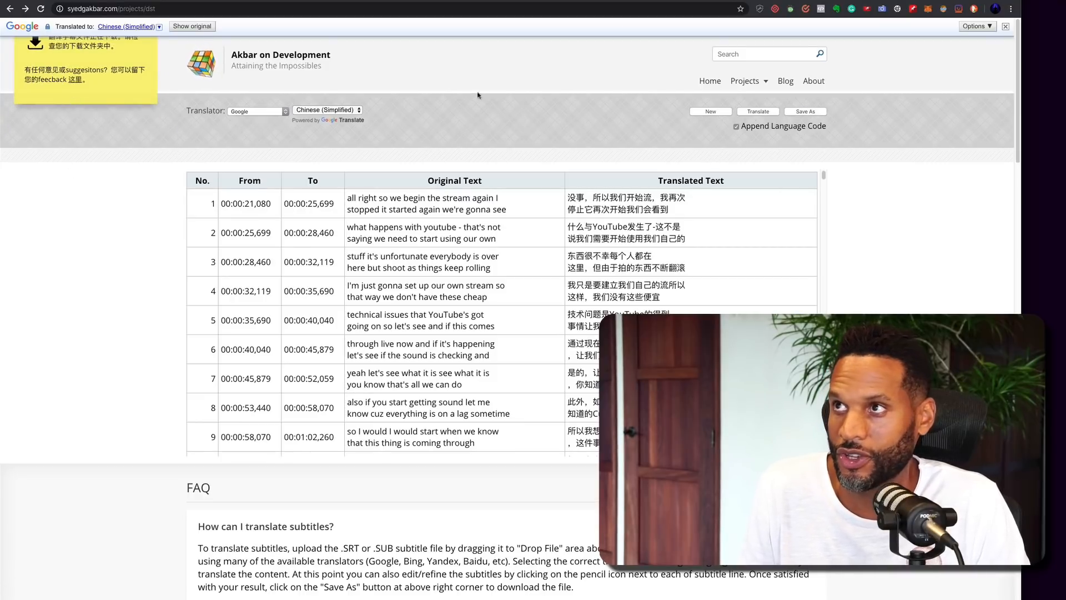
{"action": "mouse_move", "coordinate": [899, 291]}
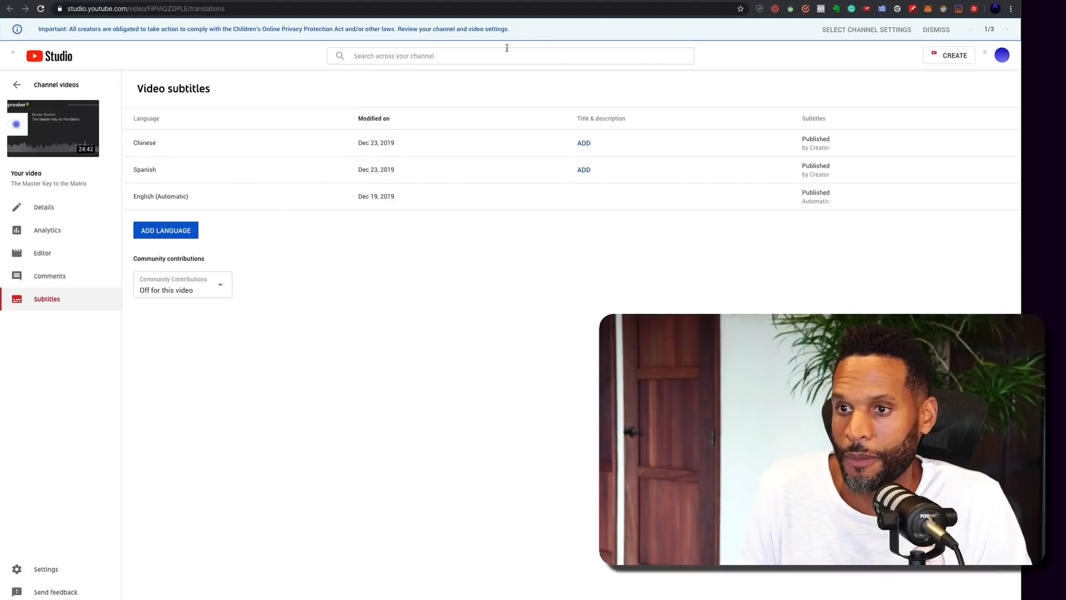
{"action": "mouse_move", "coordinate": [625, 19]}
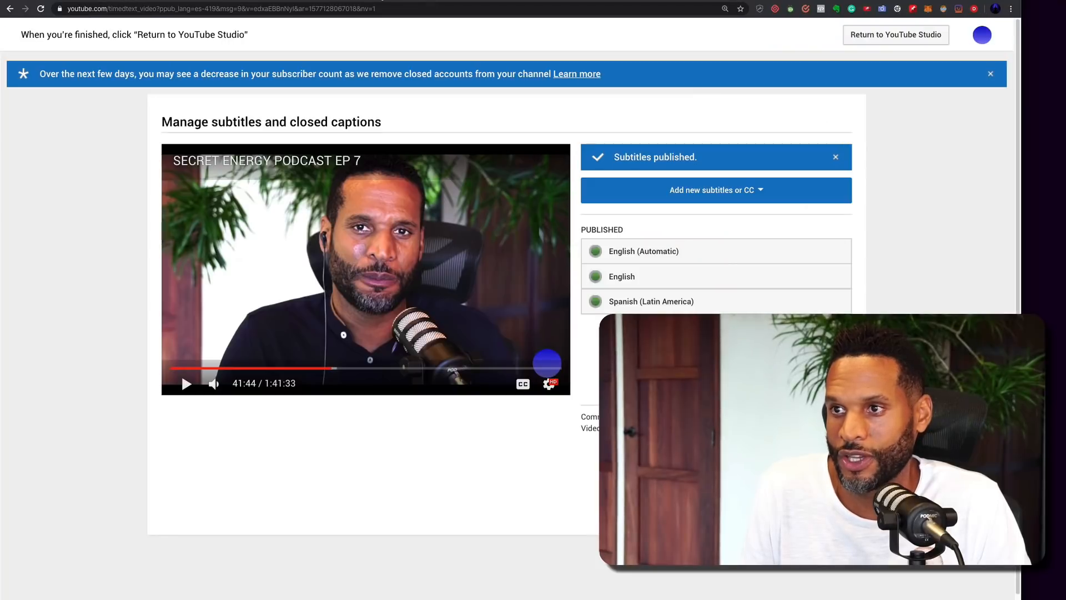
Step: Return to the subtitle overview and click ADD for the Chinese subtitles
{"action": "left_click", "coordinate": [896, 34]}
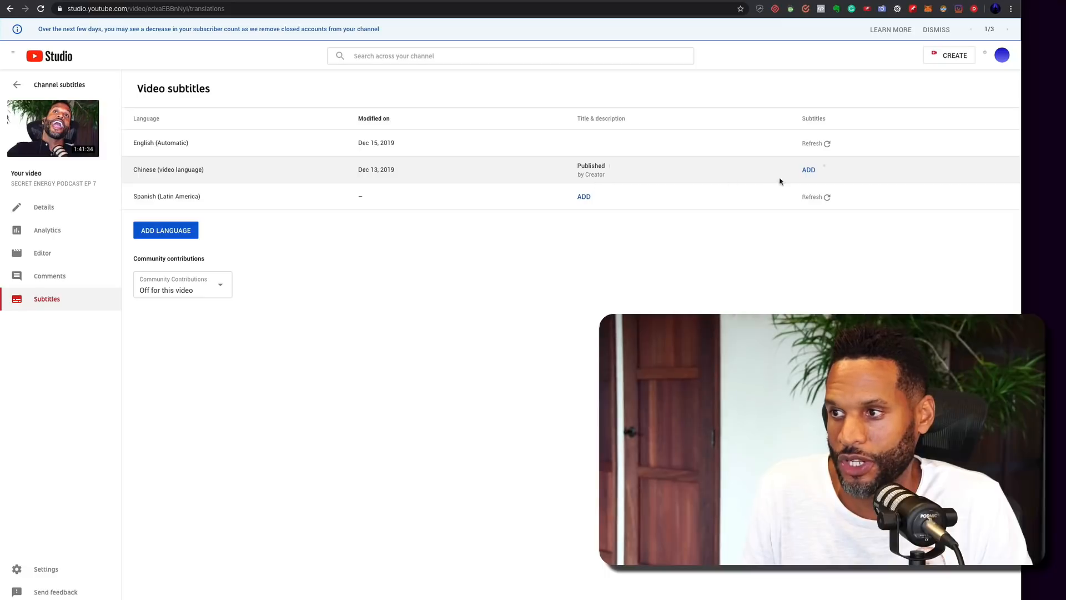
{"action": "left_click", "coordinate": [809, 170]}
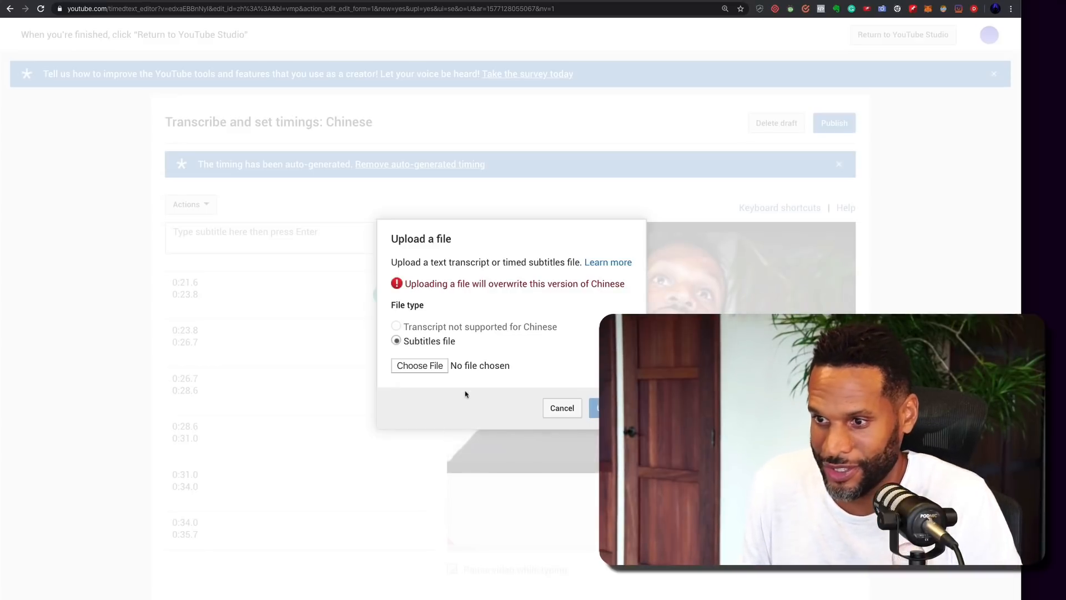
Step: Upload captions.zh-CN.srt to the Chinese track and play the video to preview
{"action": "left_click", "coordinate": [419, 365]}
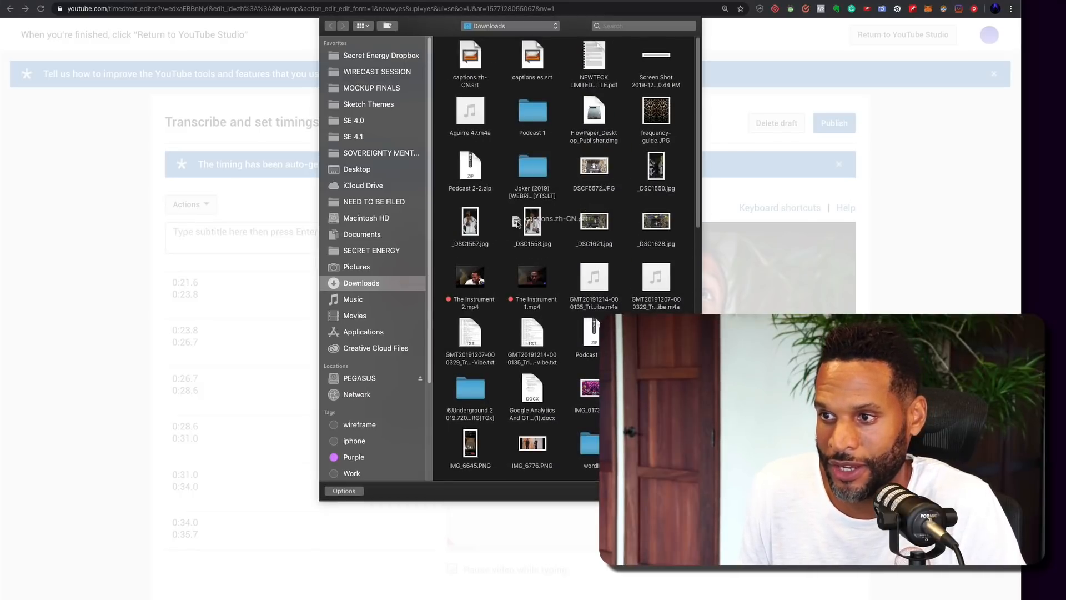
{"action": "left_click", "coordinate": [470, 58]}
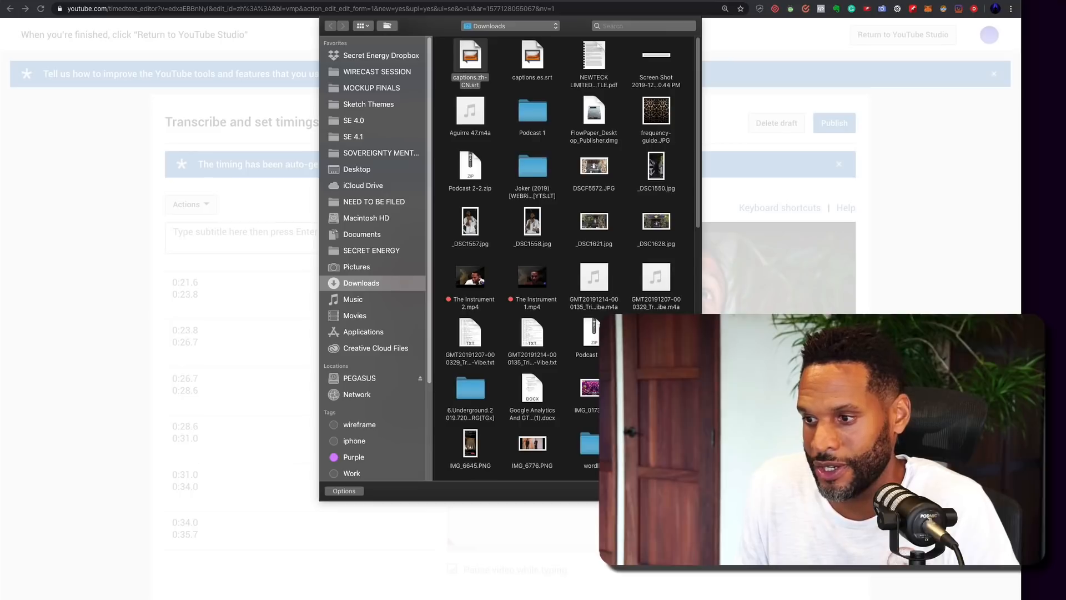
{"action": "double_click", "coordinate": [469, 58]}
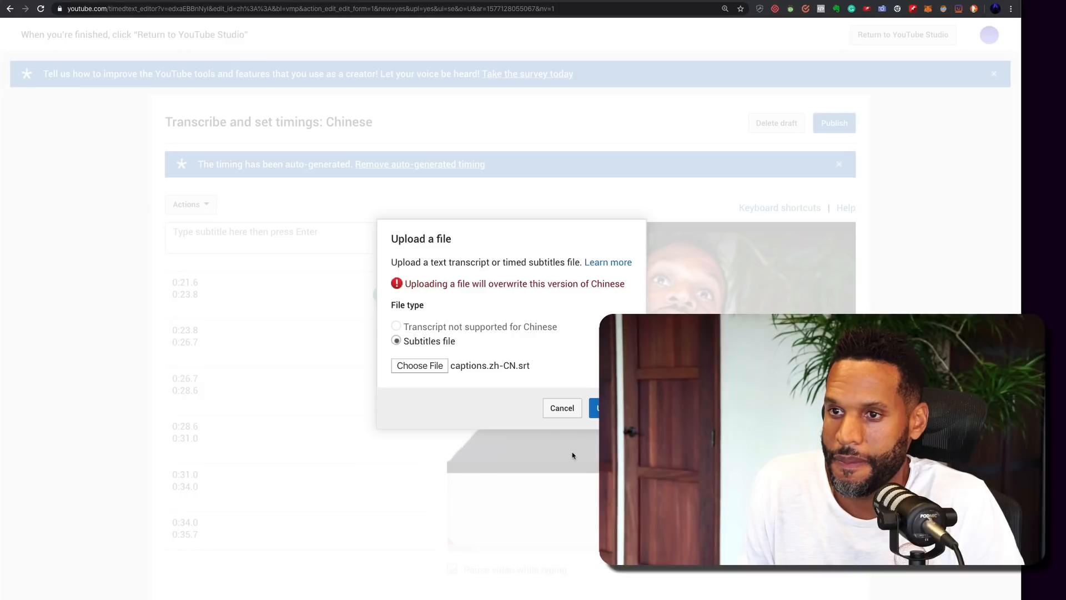
{"action": "left_click", "coordinate": [603, 408]}
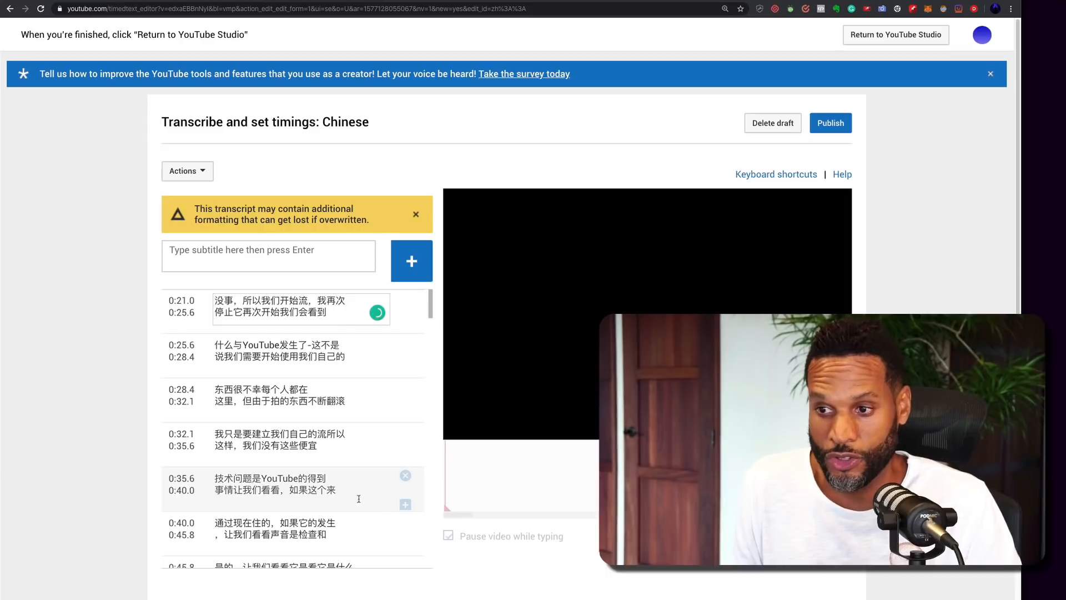
{"action": "left_click", "coordinate": [646, 309]}
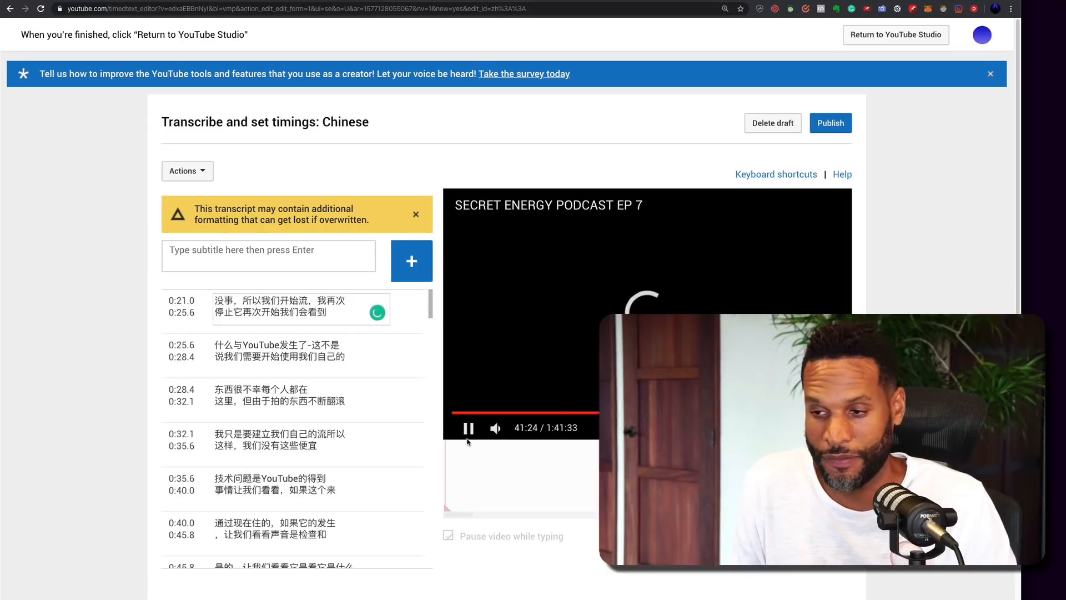